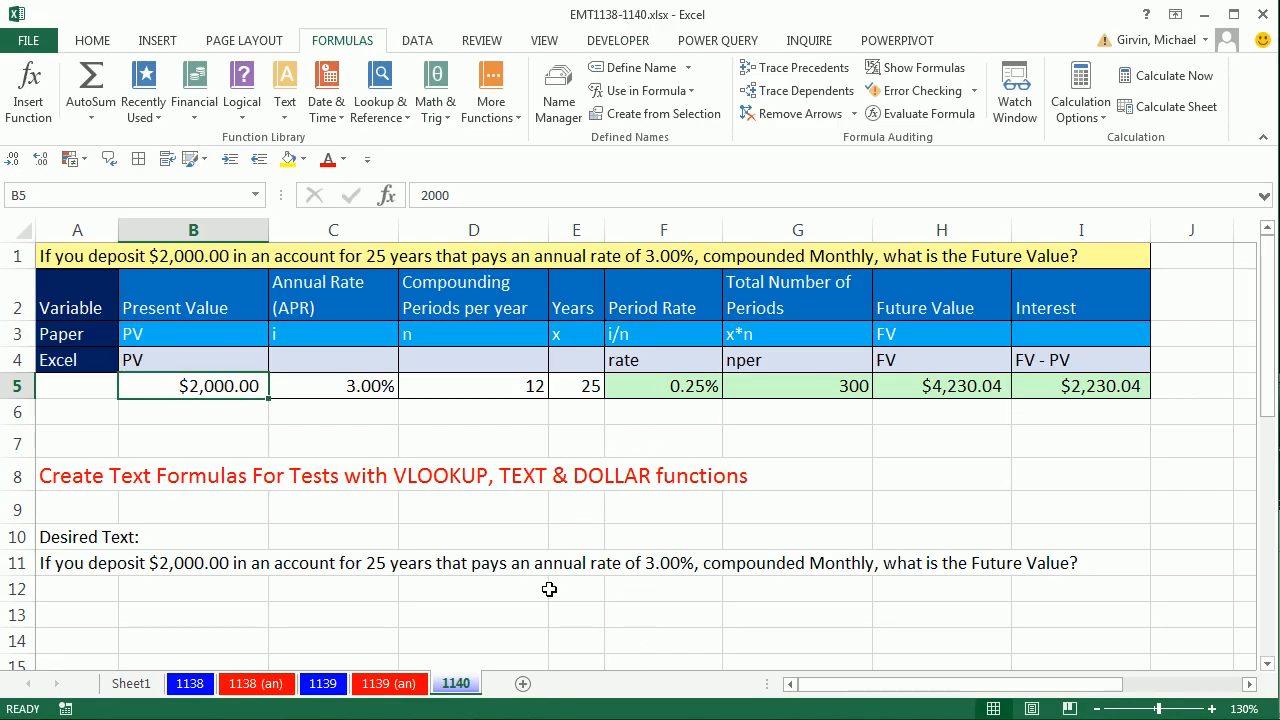
{"action": "mouse_move", "coordinate": [472, 538]}
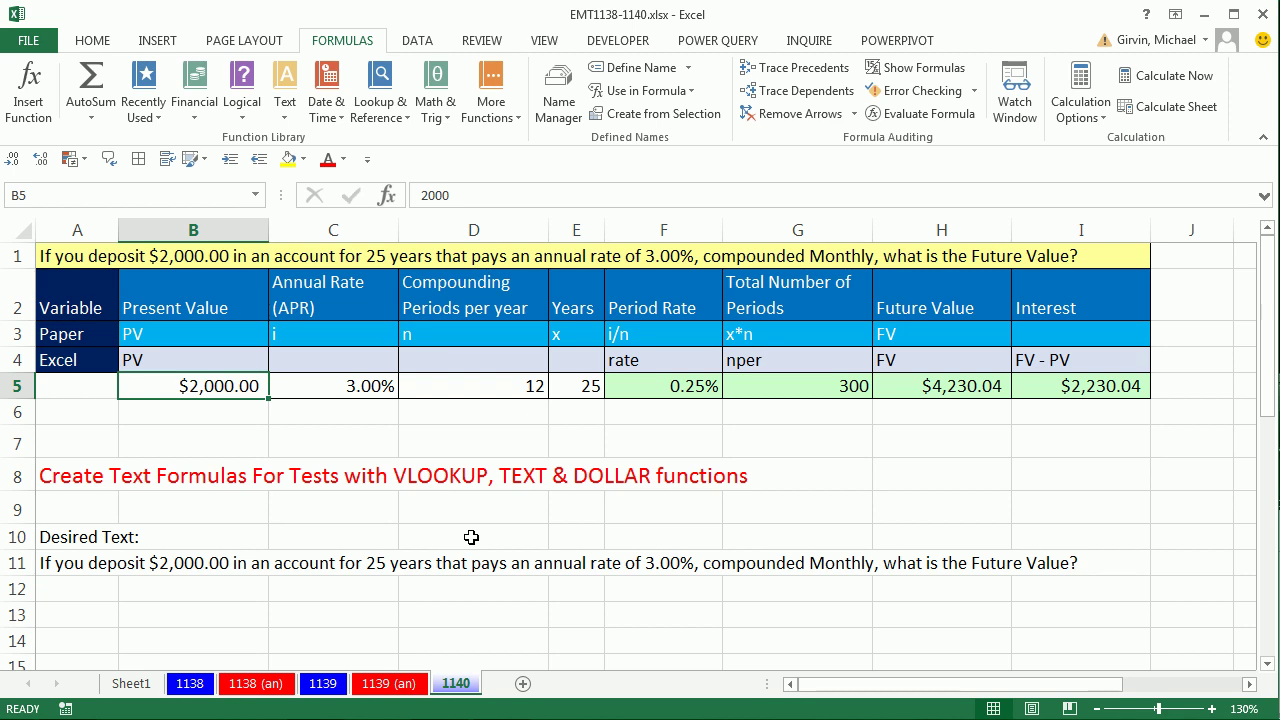
{"action": "mouse_move", "coordinate": [462, 274]}
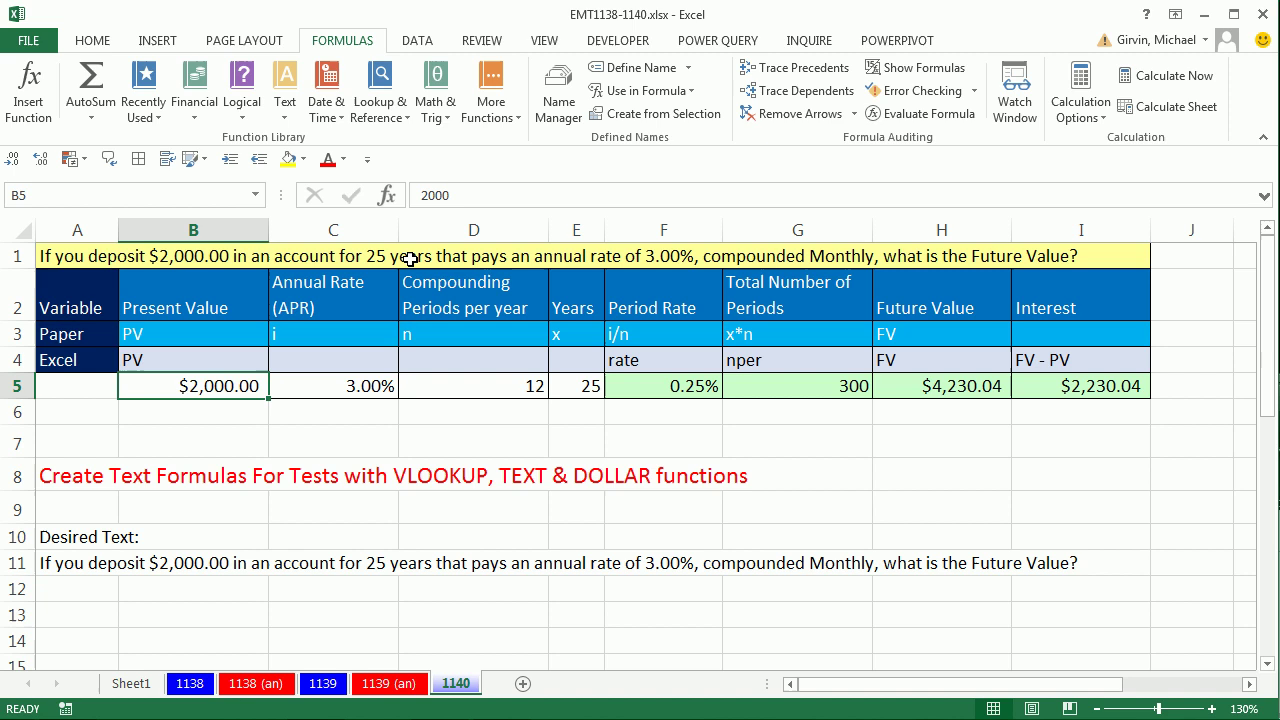
Enter a 4000 deposit in B5 and a 5.00% rate in C5 so the question and FV recalculate
{"action": "type", "text": "4"}
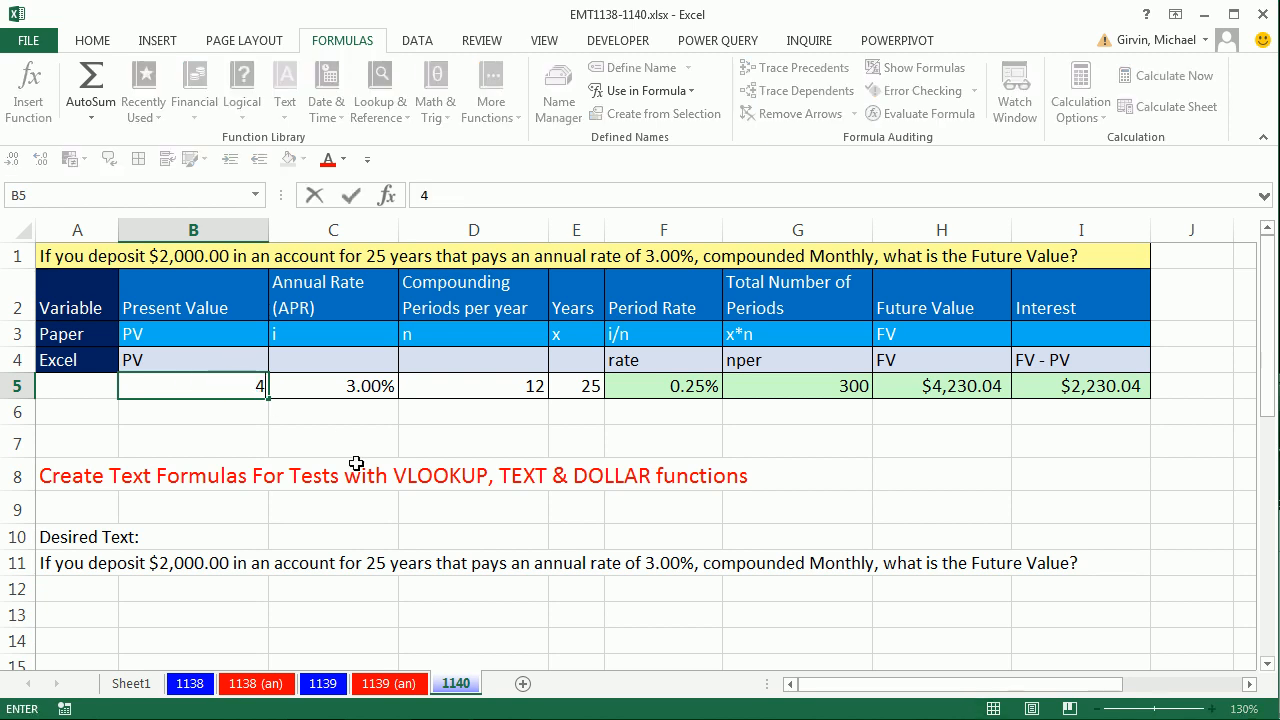
{"action": "type", "text": "000.00"}
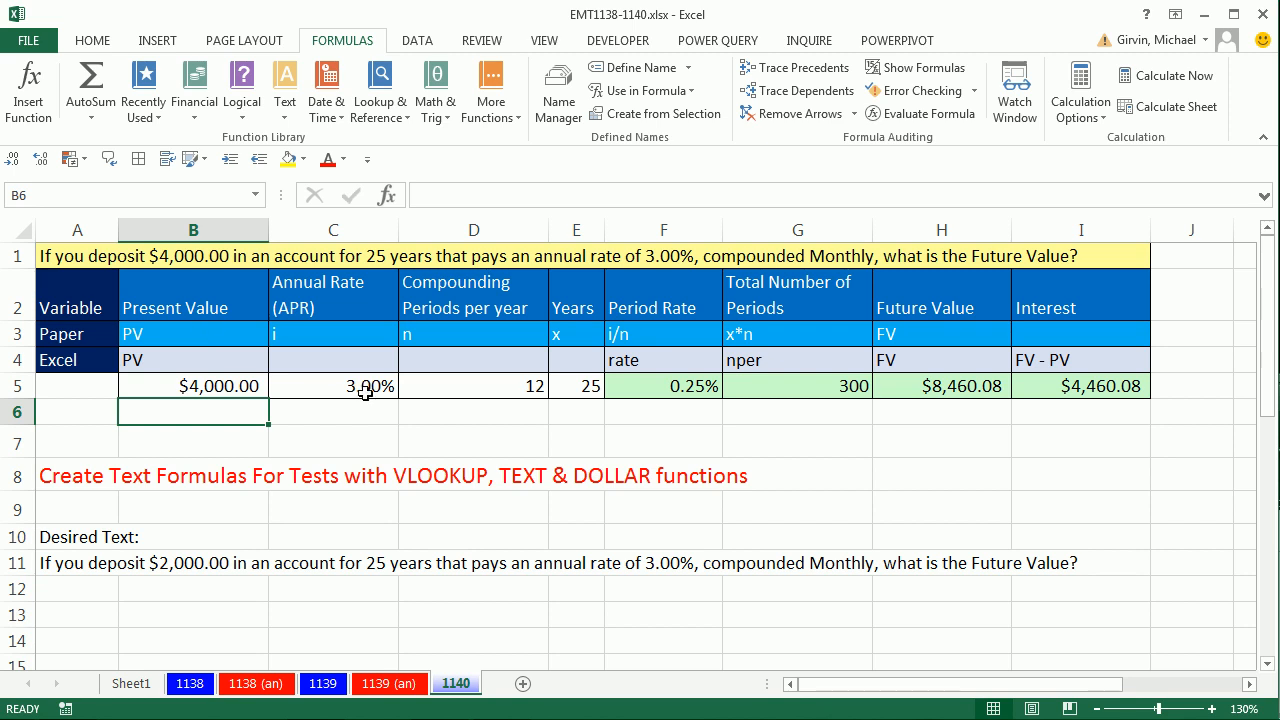
{"action": "left_click", "coordinate": [332, 384]}
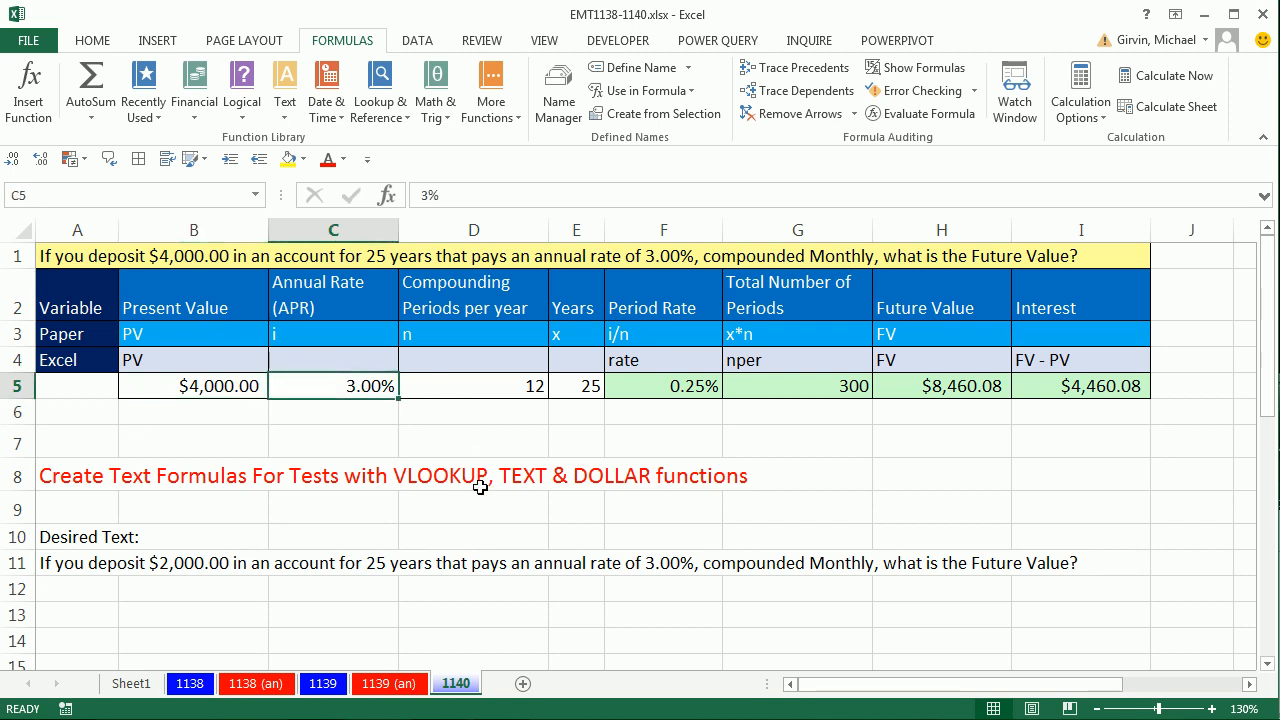
{"action": "type", "text": "5.00%"}
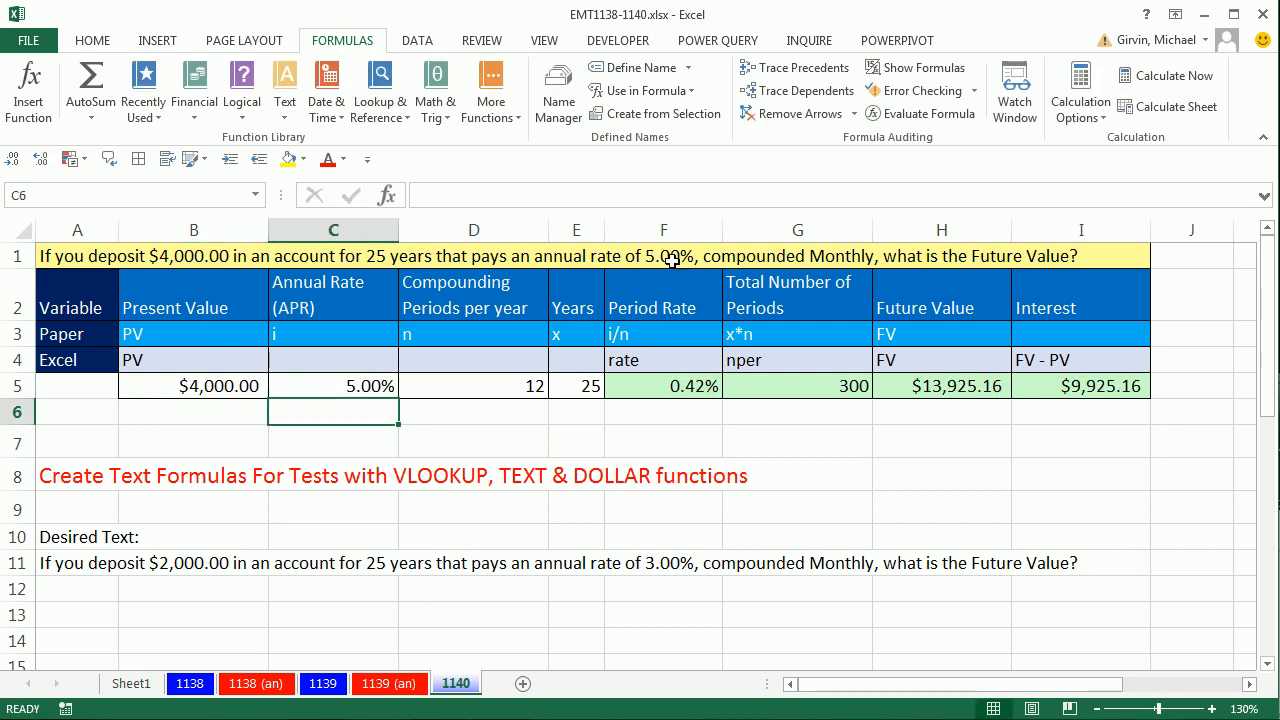
{"action": "left_click", "coordinate": [472, 384]}
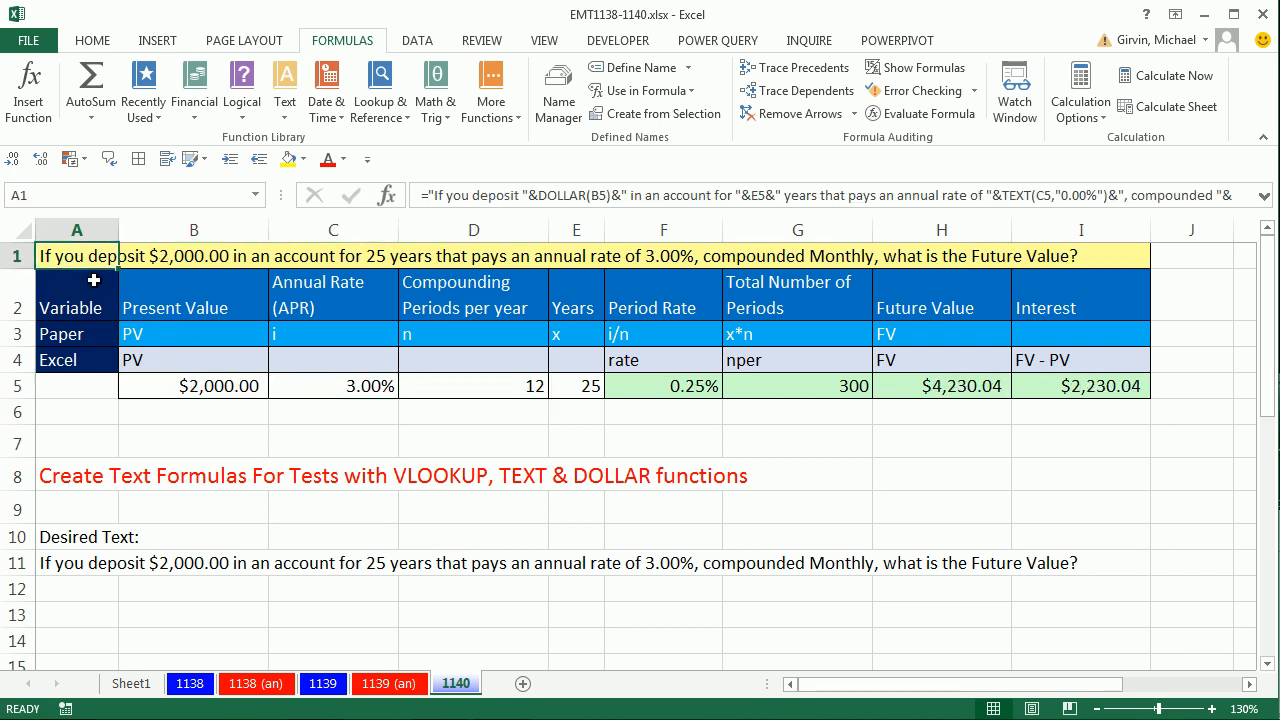
Clear the old question formula from A1
{"action": "key", "text": "Delete"}
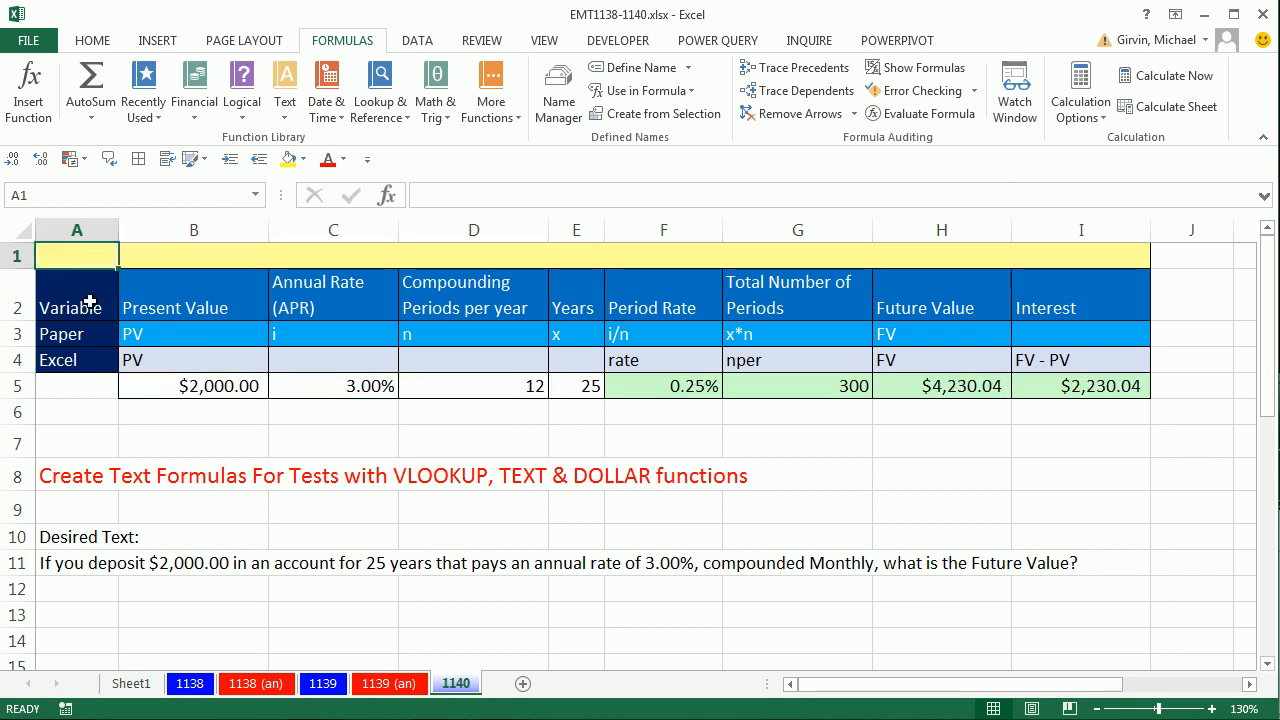
{"action": "mouse_move", "coordinate": [892, 586]}
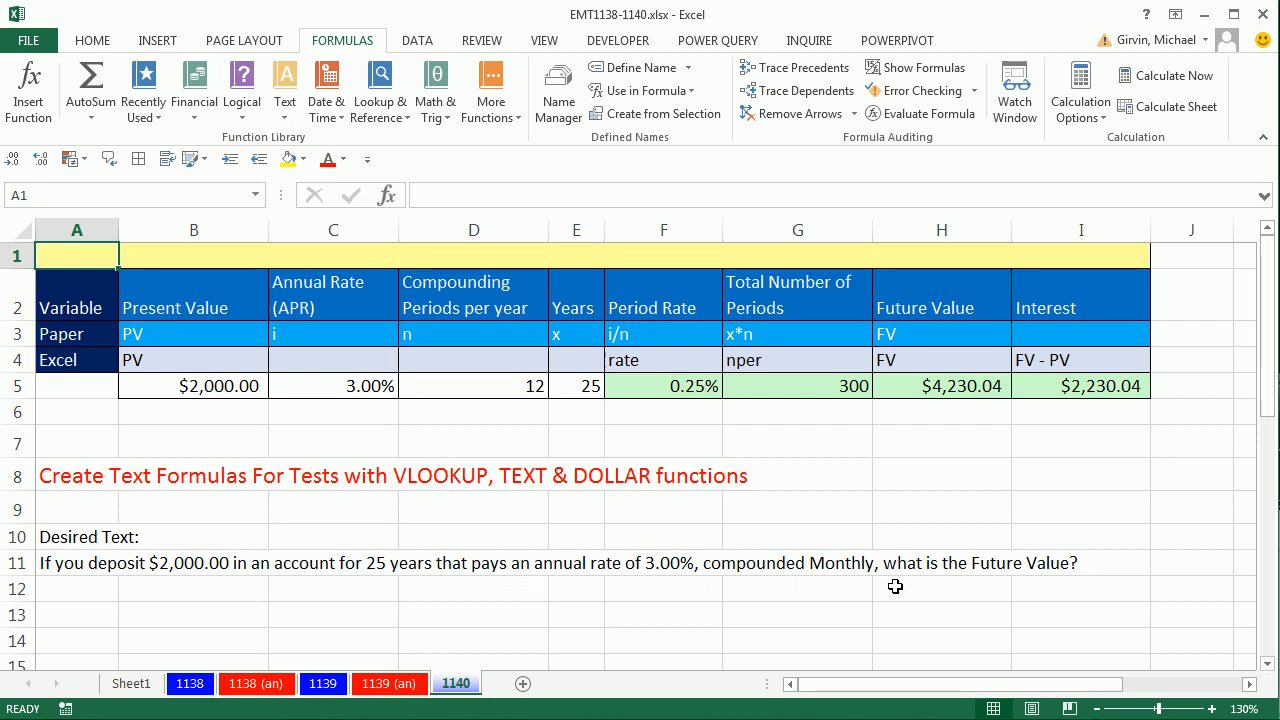
{"action": "mouse_move", "coordinate": [118, 408]}
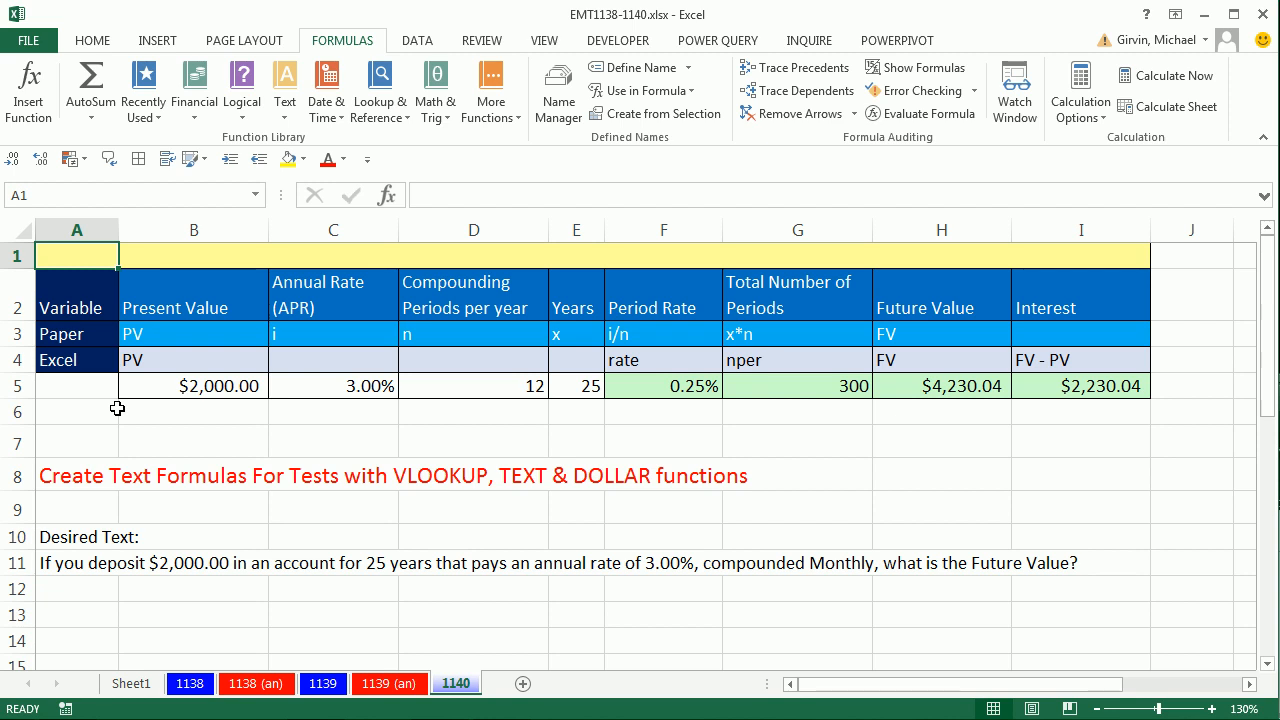
{"action": "mouse_move", "coordinate": [94, 524]}
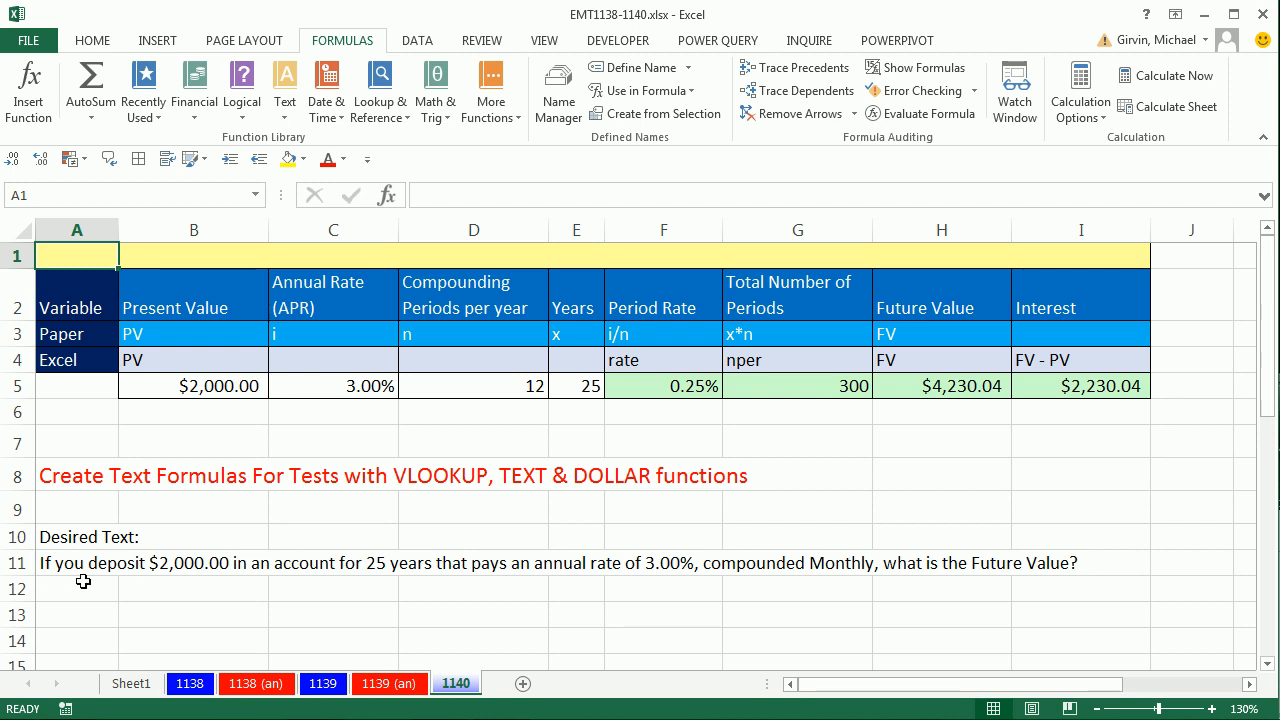
{"action": "mouse_move", "coordinate": [198, 534]}
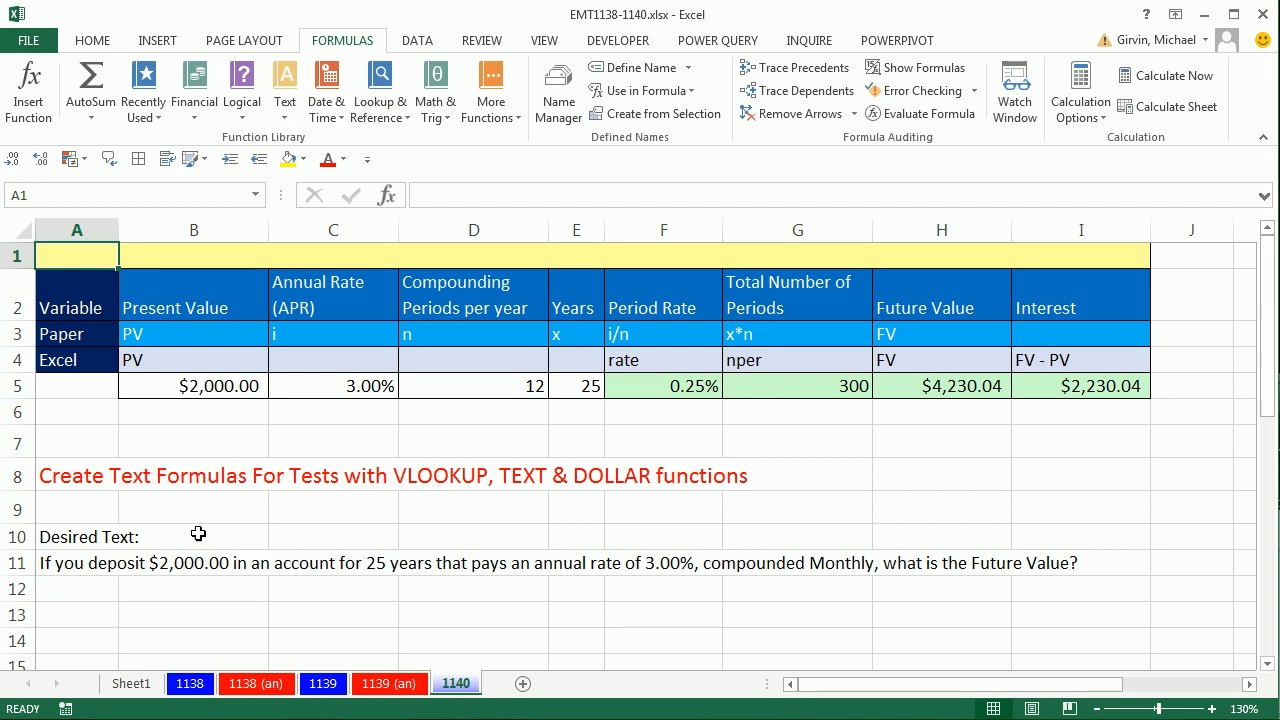
{"action": "mouse_move", "coordinate": [560, 414]}
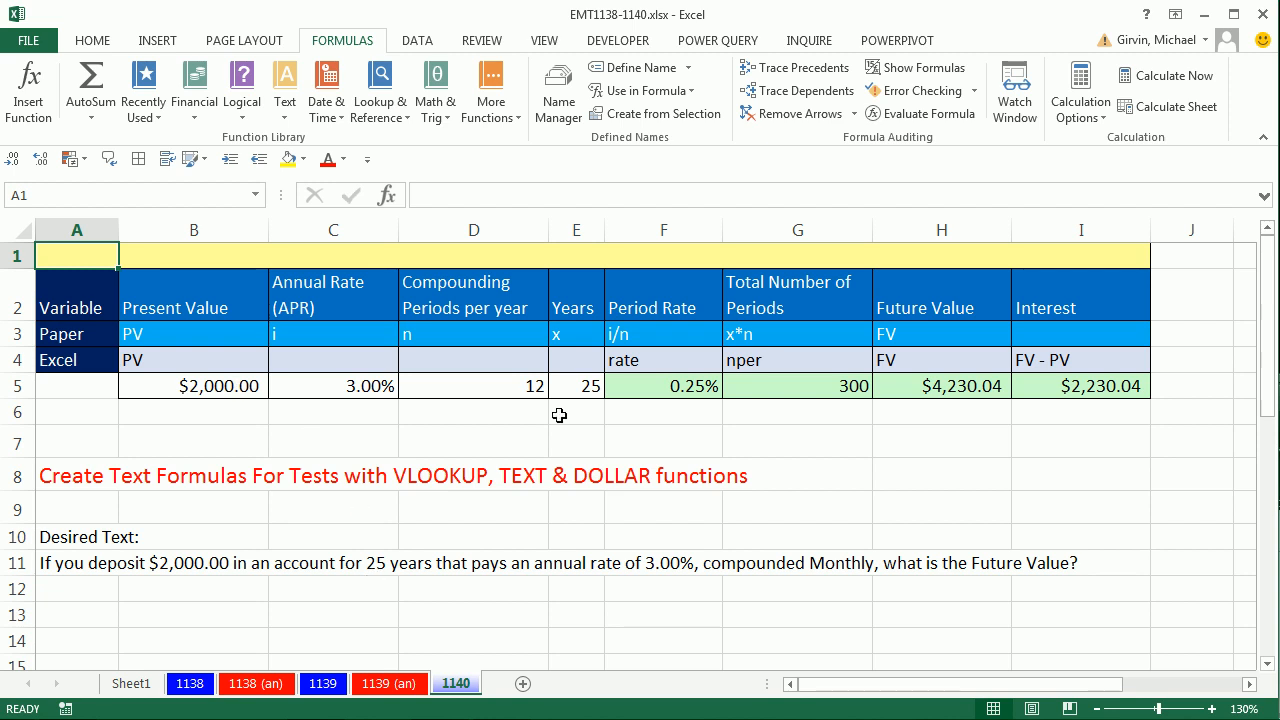
{"action": "mouse_move", "coordinate": [826, 504]}
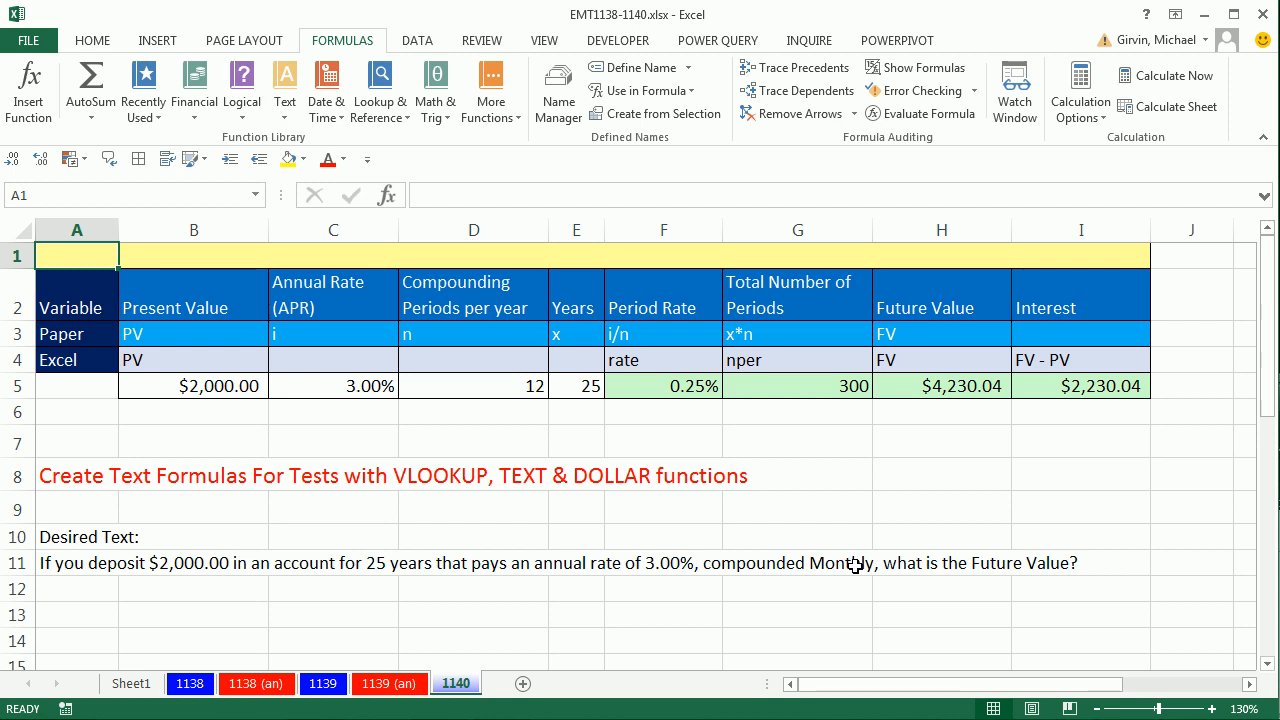
{"action": "mouse_move", "coordinate": [194, 288]}
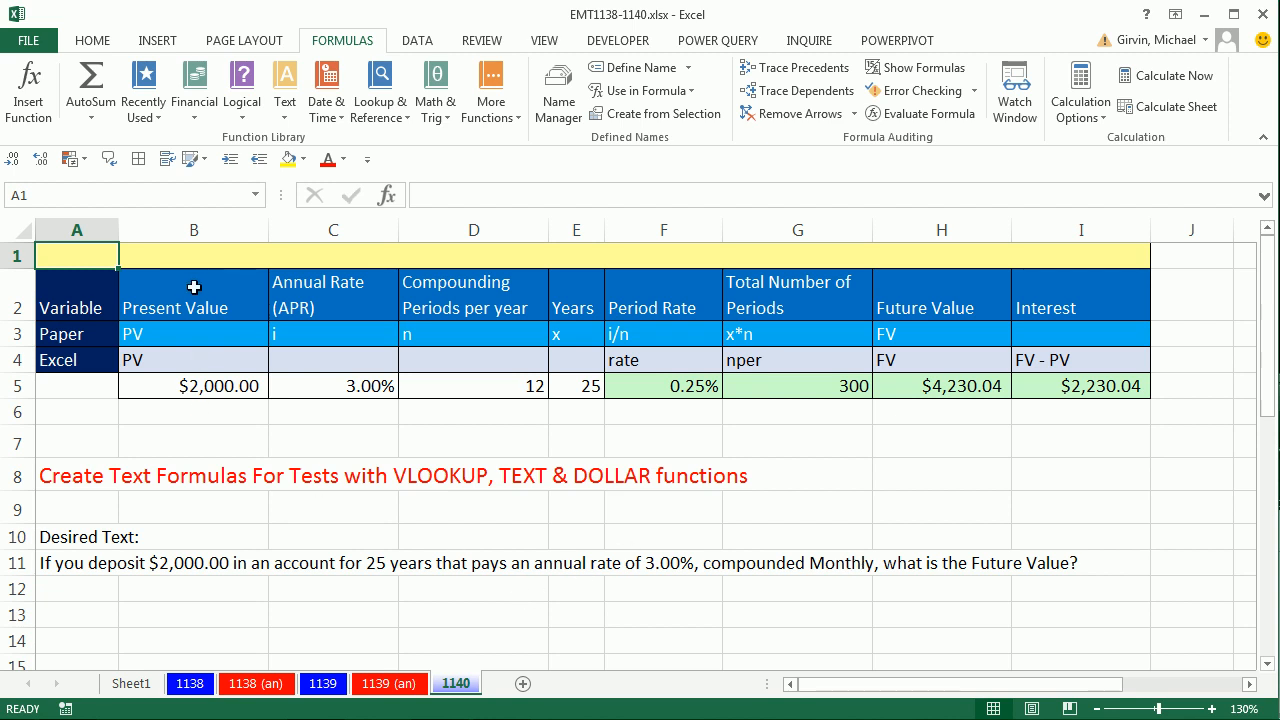
{"action": "mouse_move", "coordinate": [216, 494]}
{"action": "type", "text": "="}
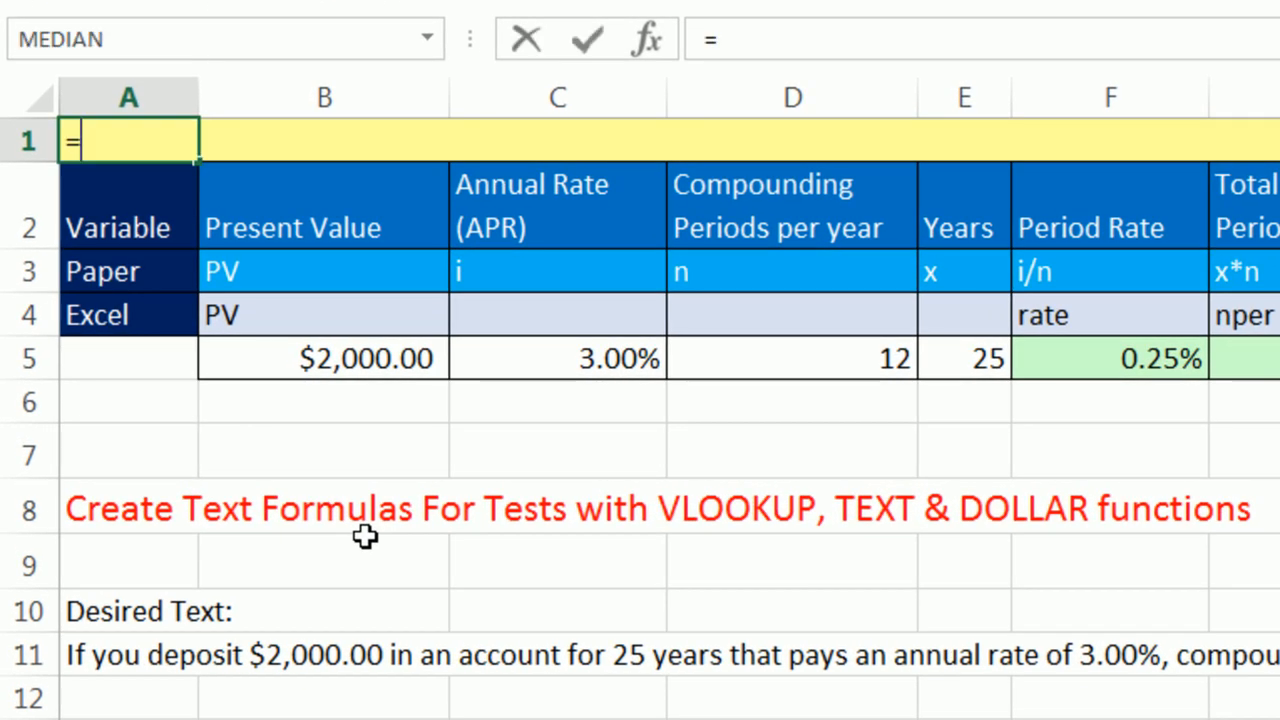
Enter ="If you deposited "&B5 in A1, showing "If you deposited 2000"
{"action": "type", "text": "\""}
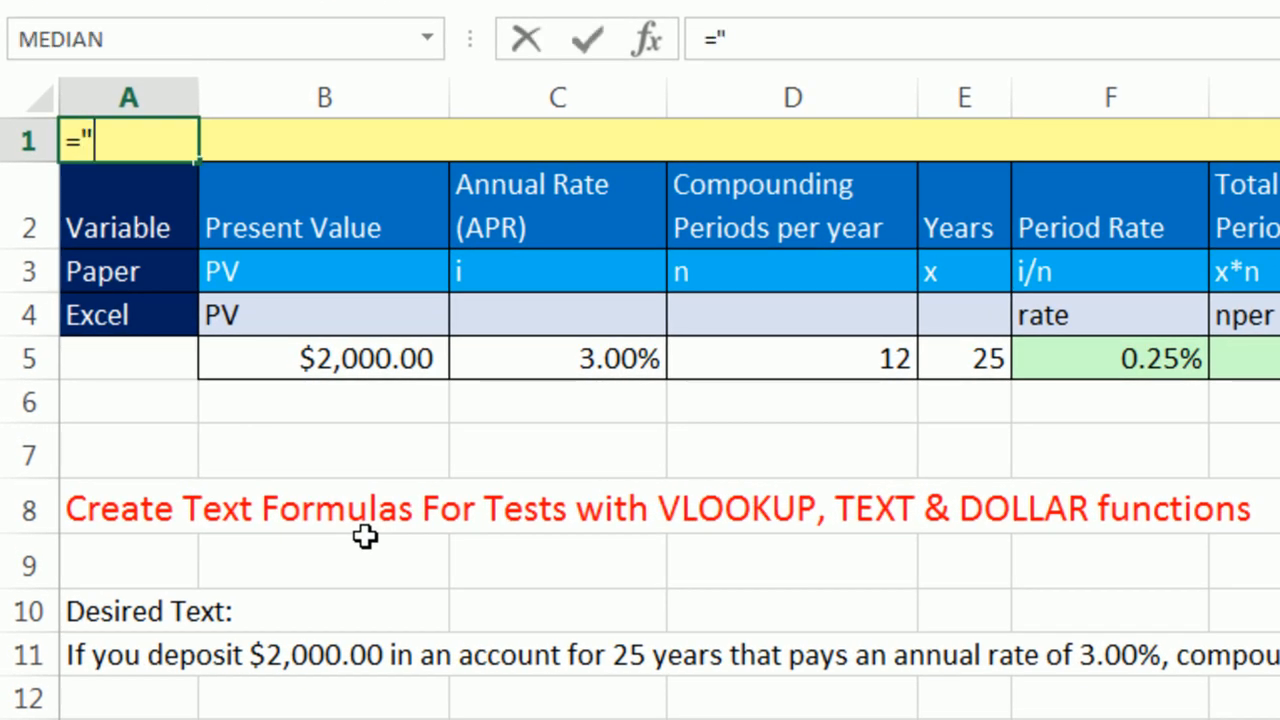
{"action": "type", "text": "If you deposited"}
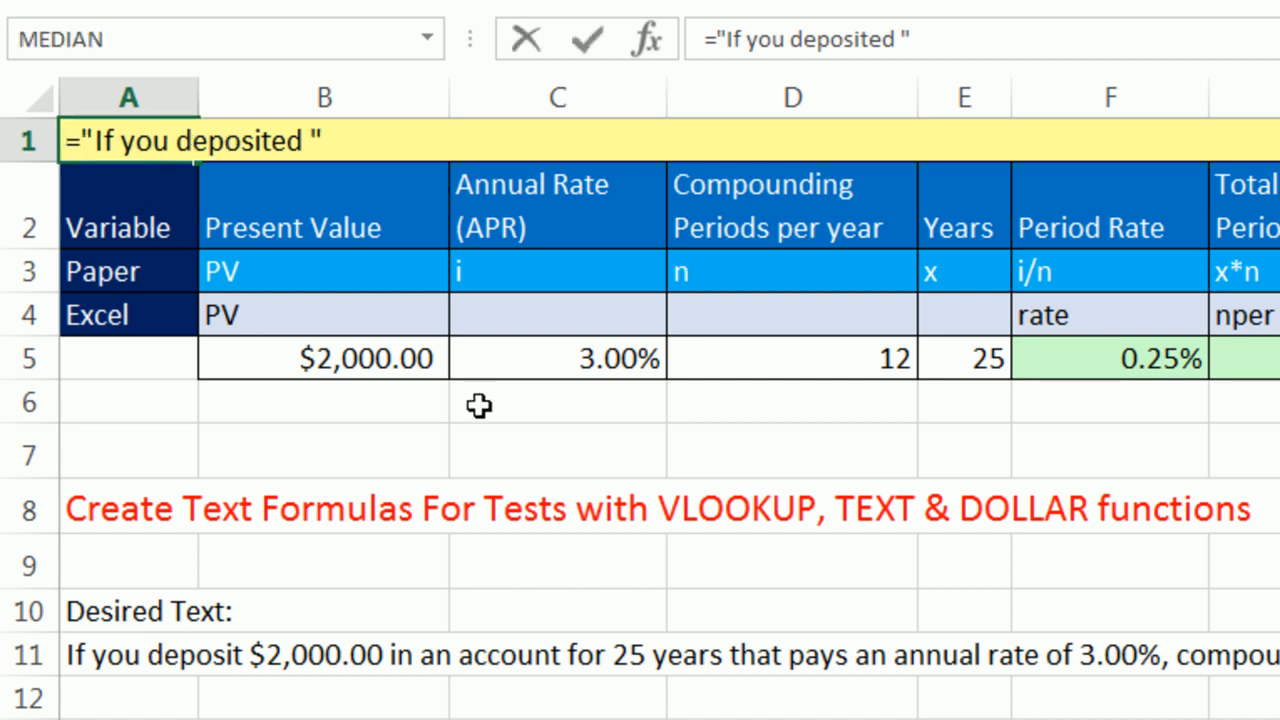
{"action": "key", "text": "F2"}
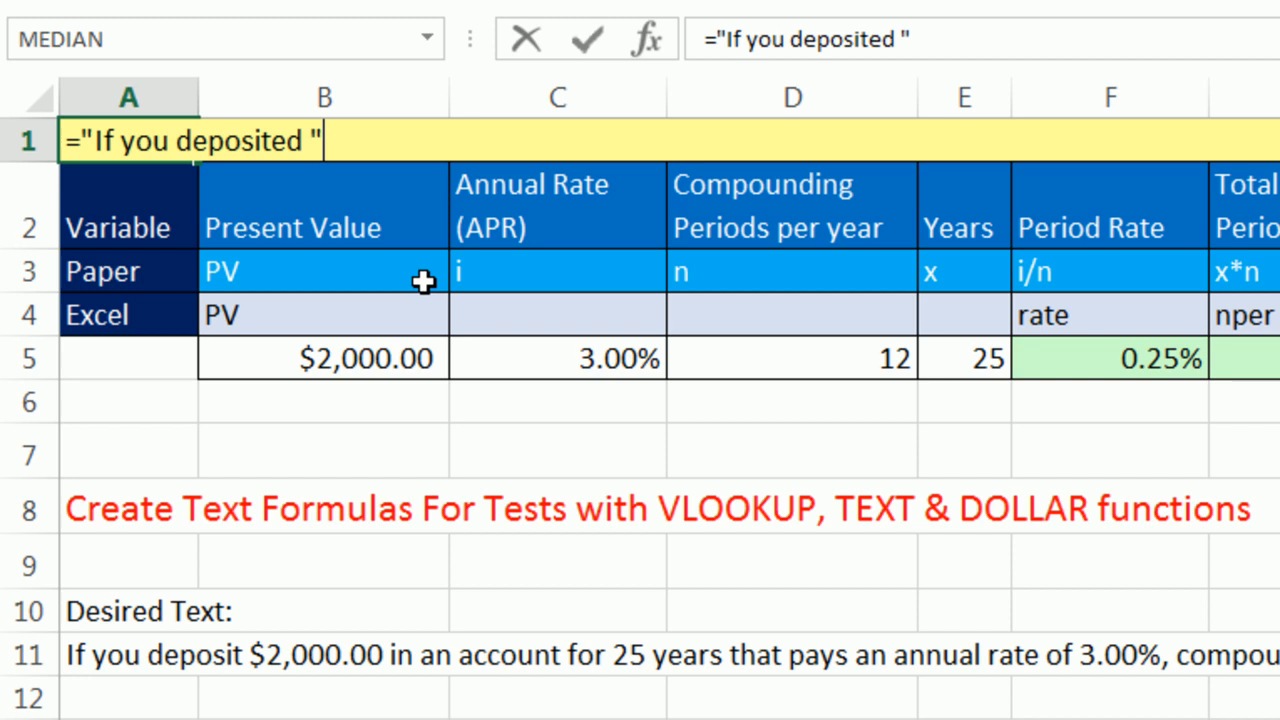
{"action": "type", "text": "&"}
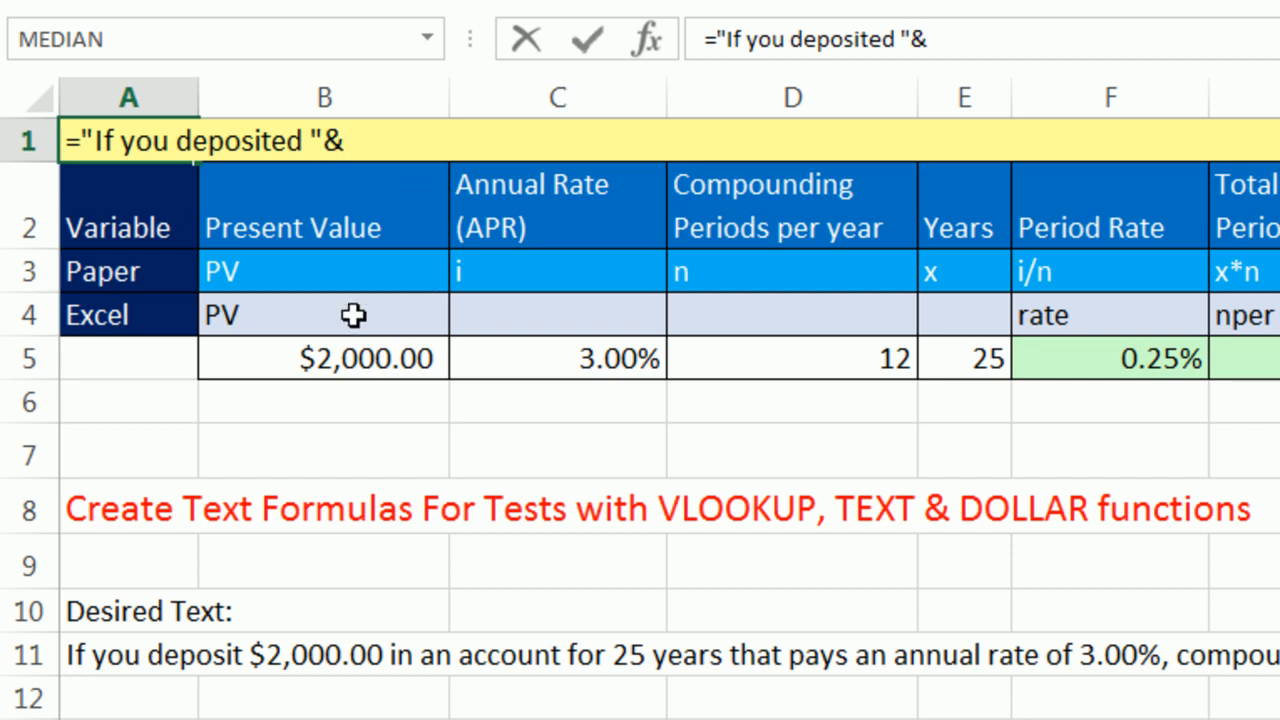
{"action": "left_click", "coordinate": [324, 358]}
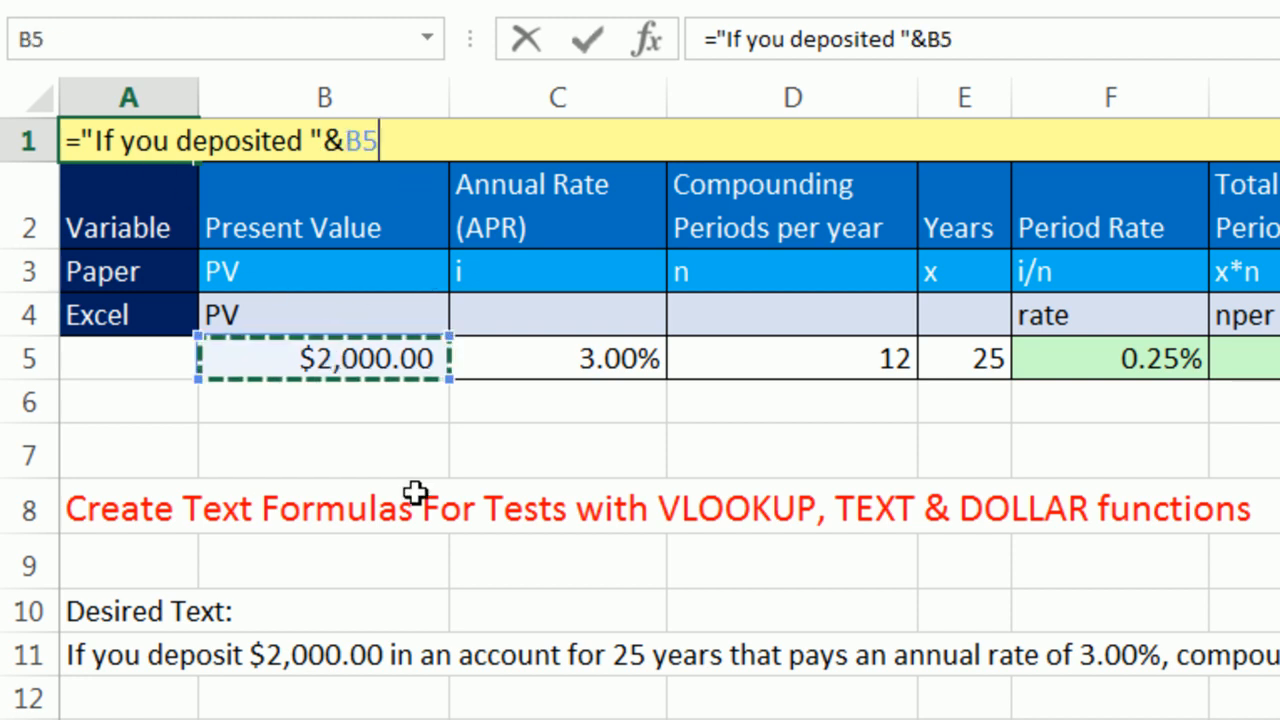
{"action": "mouse_move", "coordinate": [228, 390]}
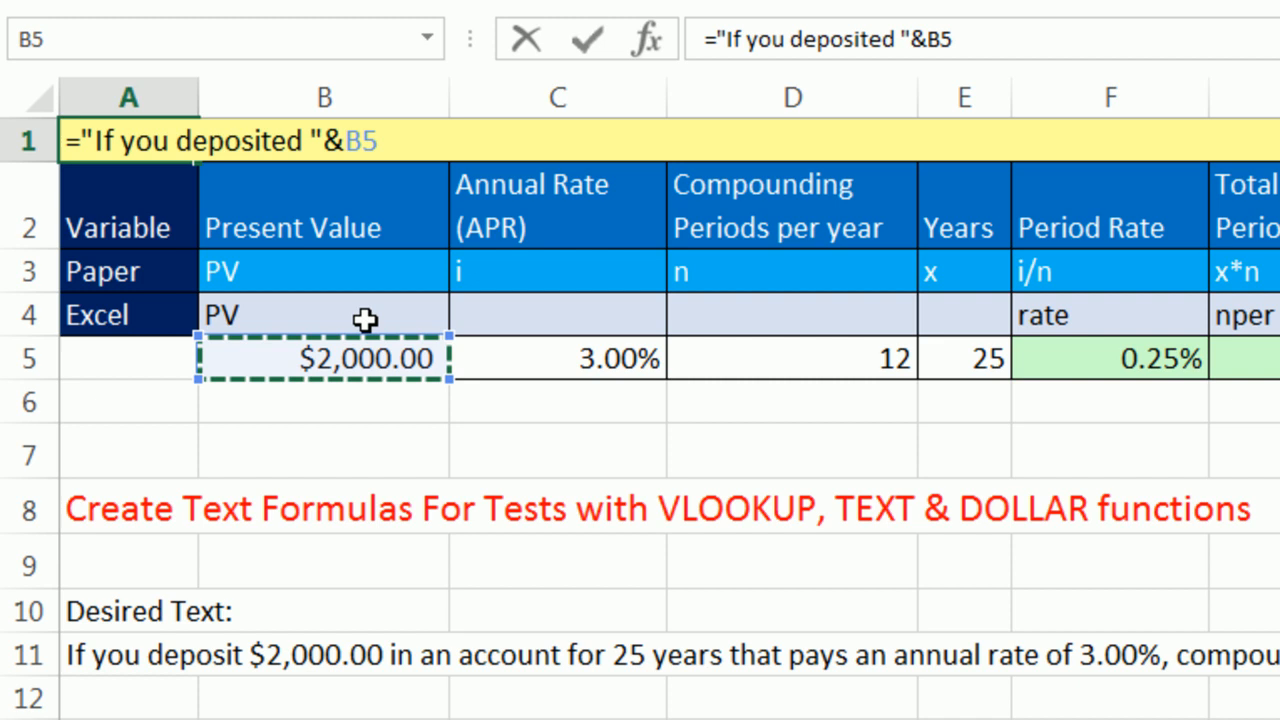
{"action": "left_click", "coordinate": [128, 140]}
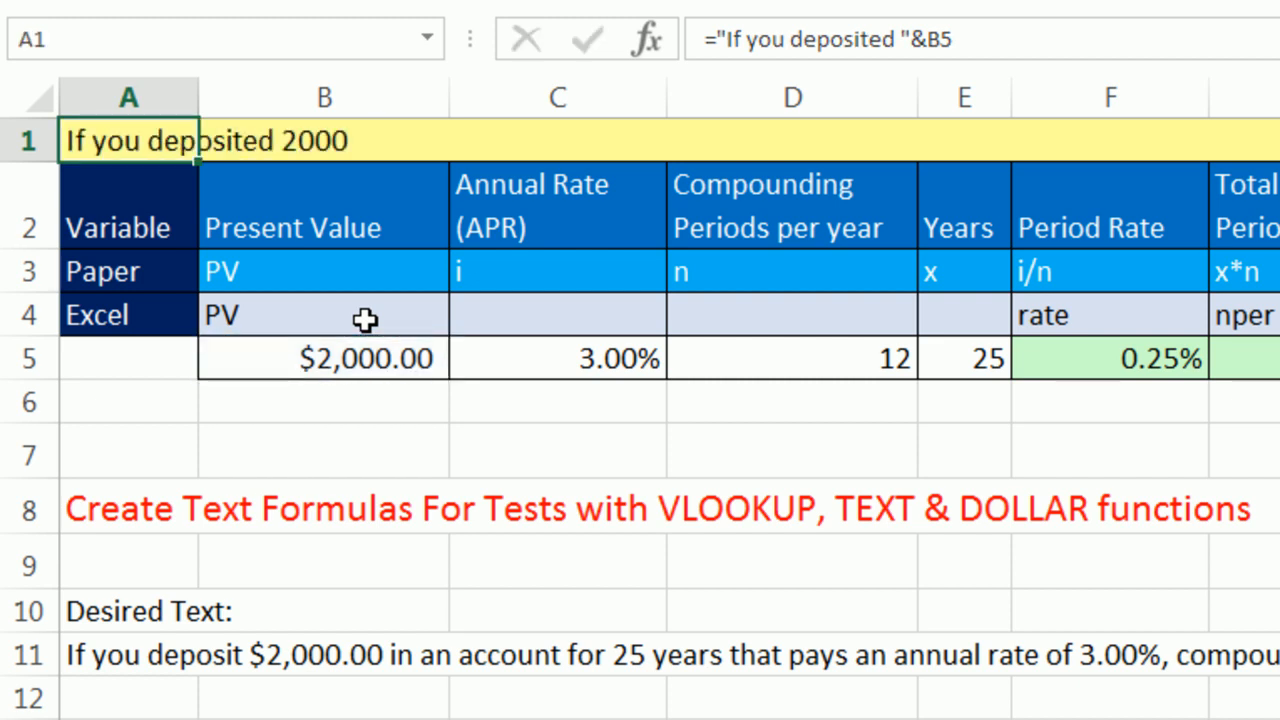
{"action": "mouse_move", "coordinate": [312, 148]}
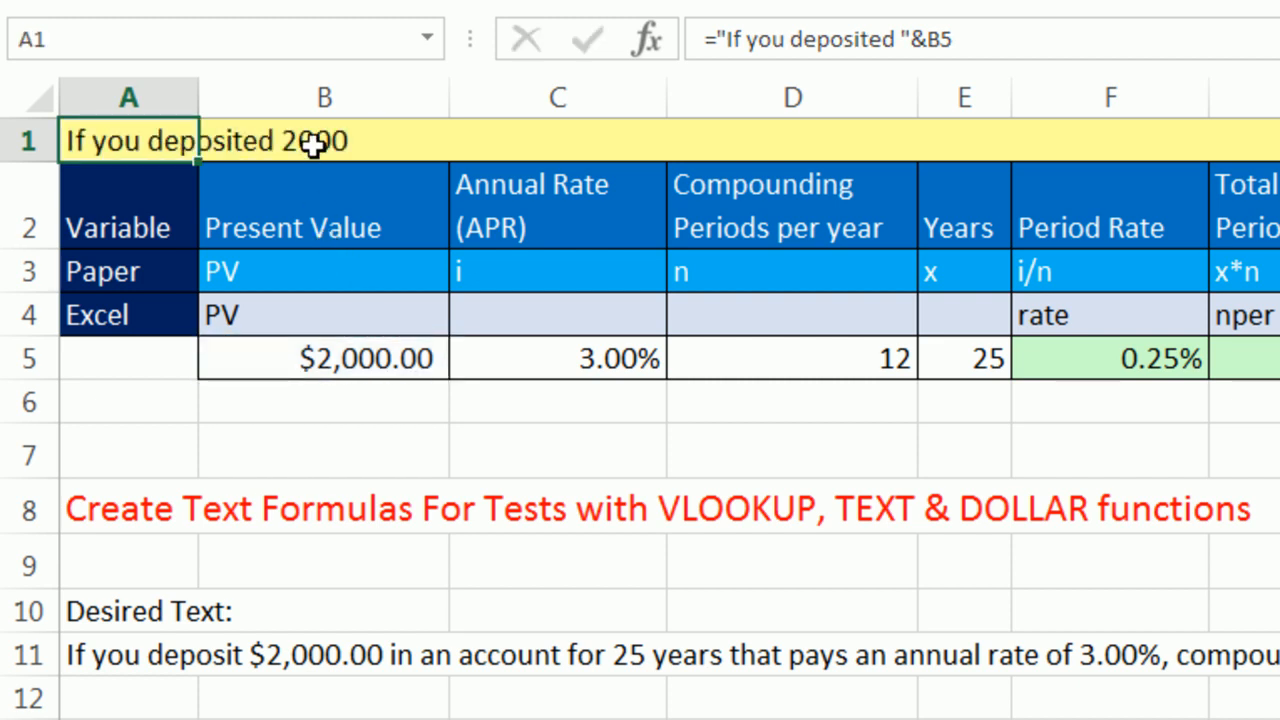
{"action": "mouse_move", "coordinate": [278, 330]}
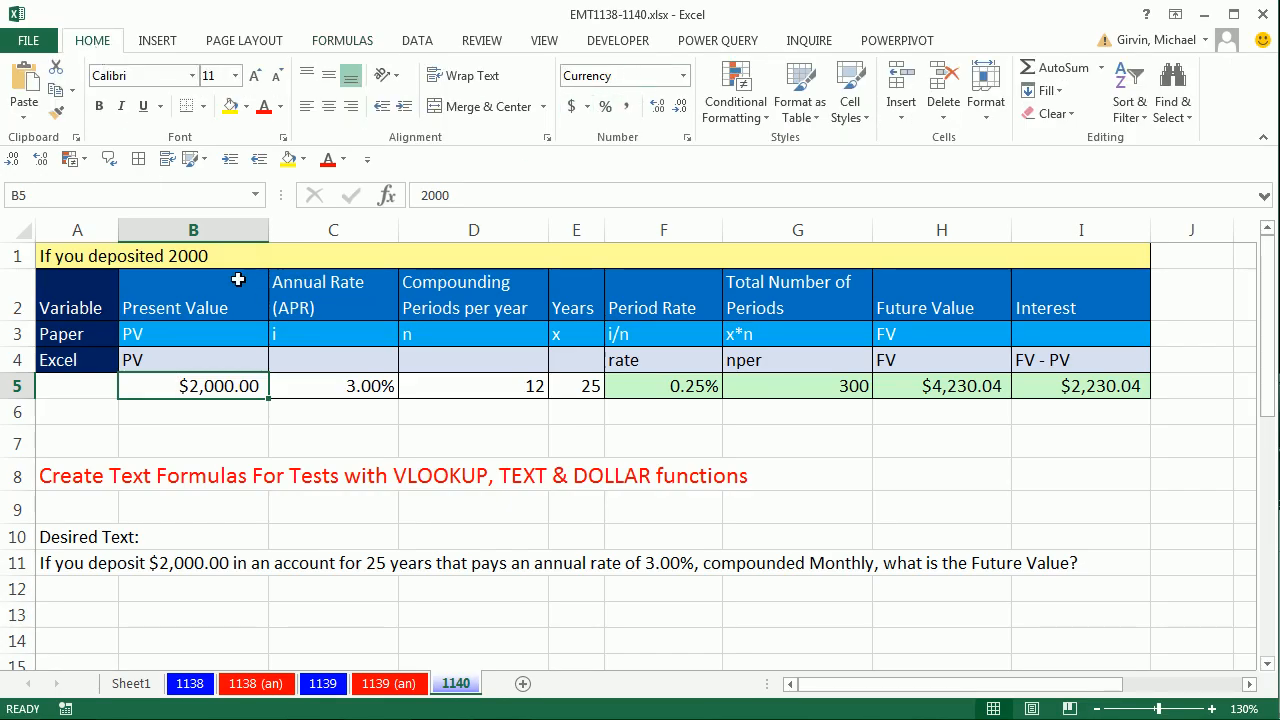
Wrap the B5 deposit in DOLLAR(B5) within the A1 formula, removing the stray comma
{"action": "key", "text": "F2"}
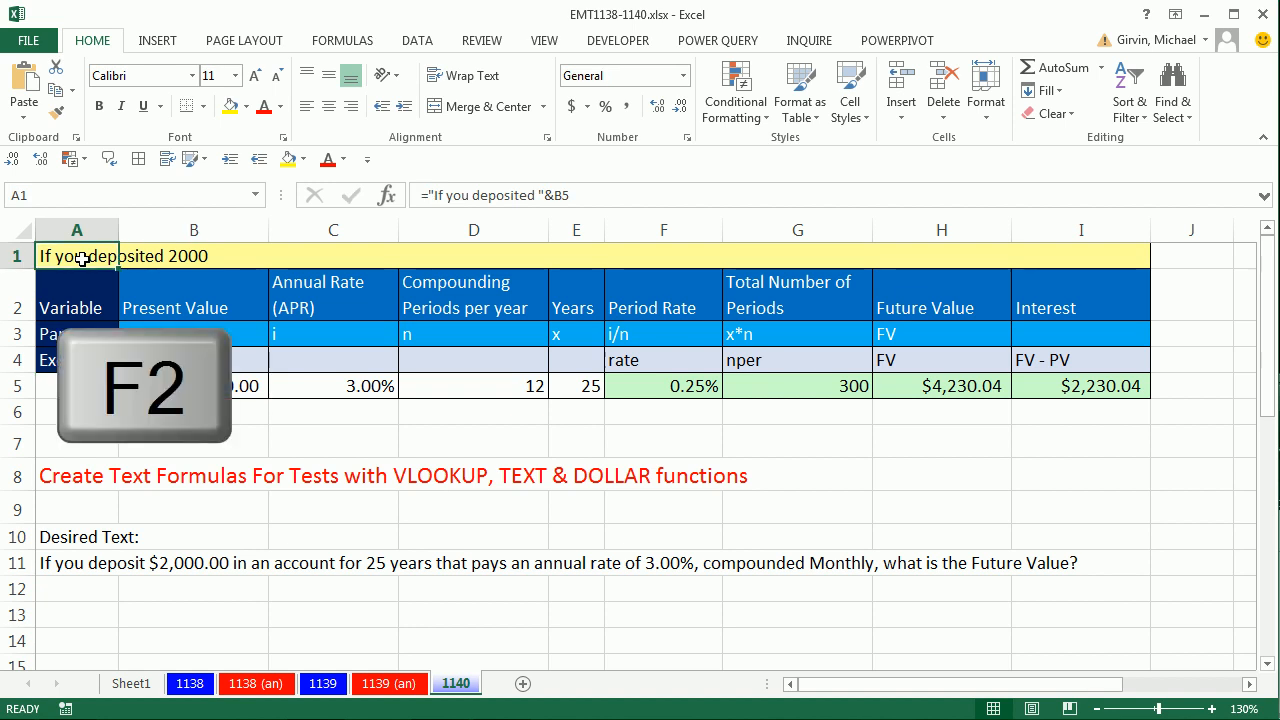
{"action": "key", "text": "F2"}
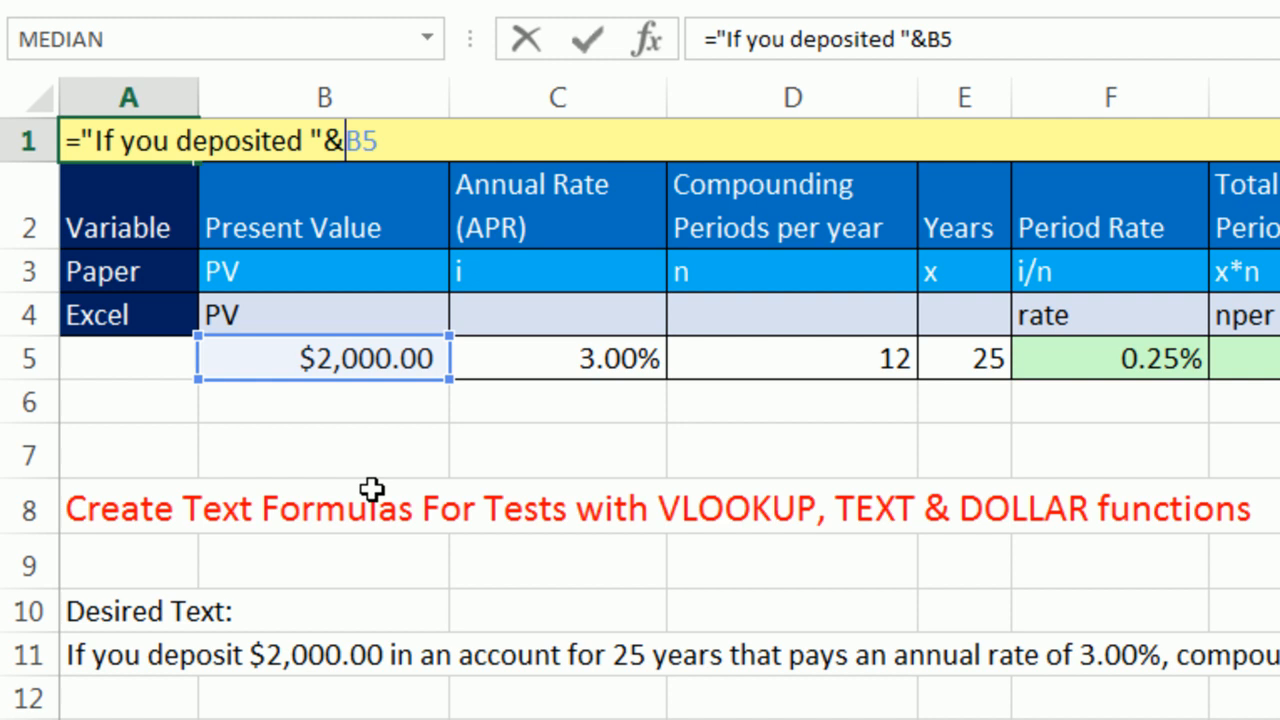
{"action": "type", "text": "d"}
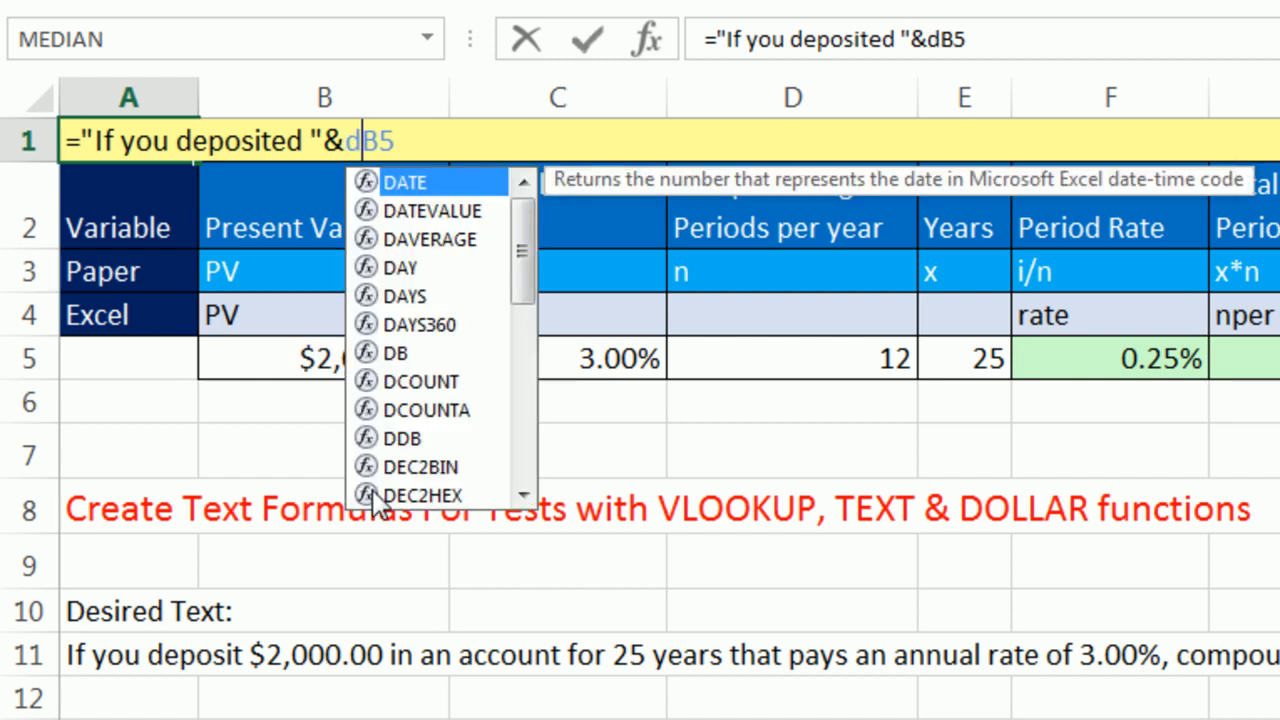
{"action": "type", "text": "DOLLAR("}
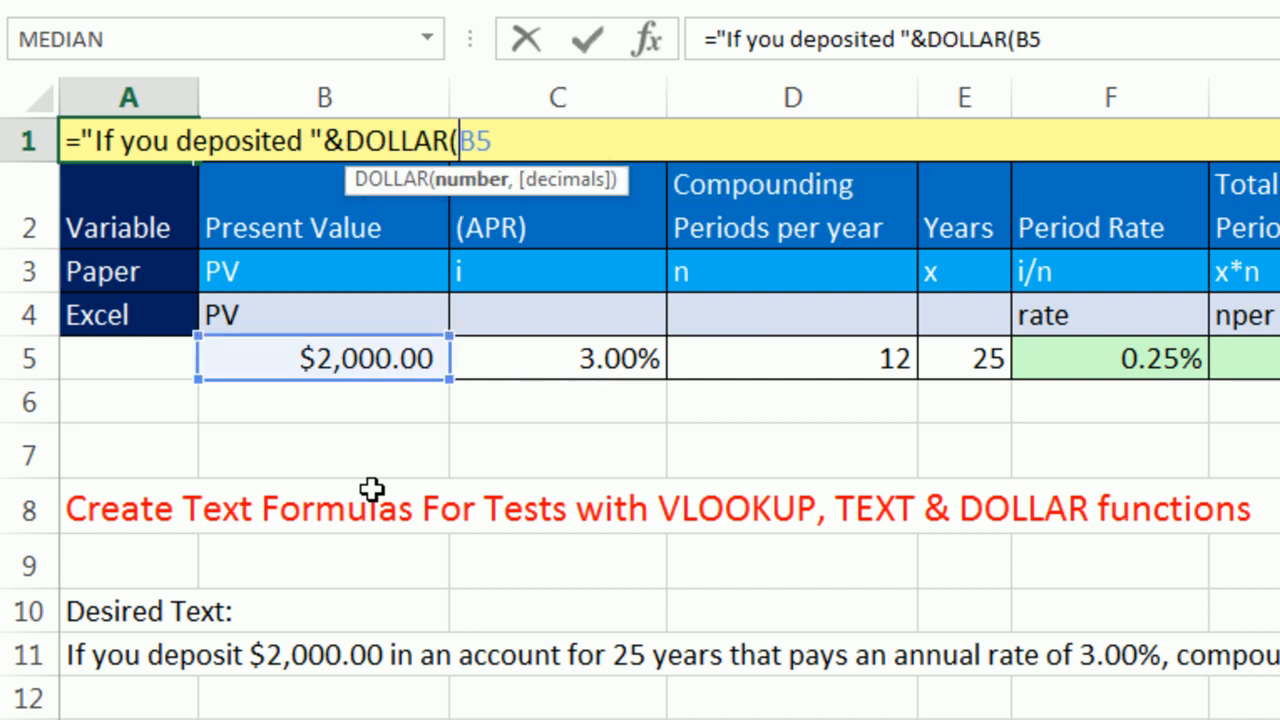
{"action": "mouse_move", "coordinate": [428, 232]}
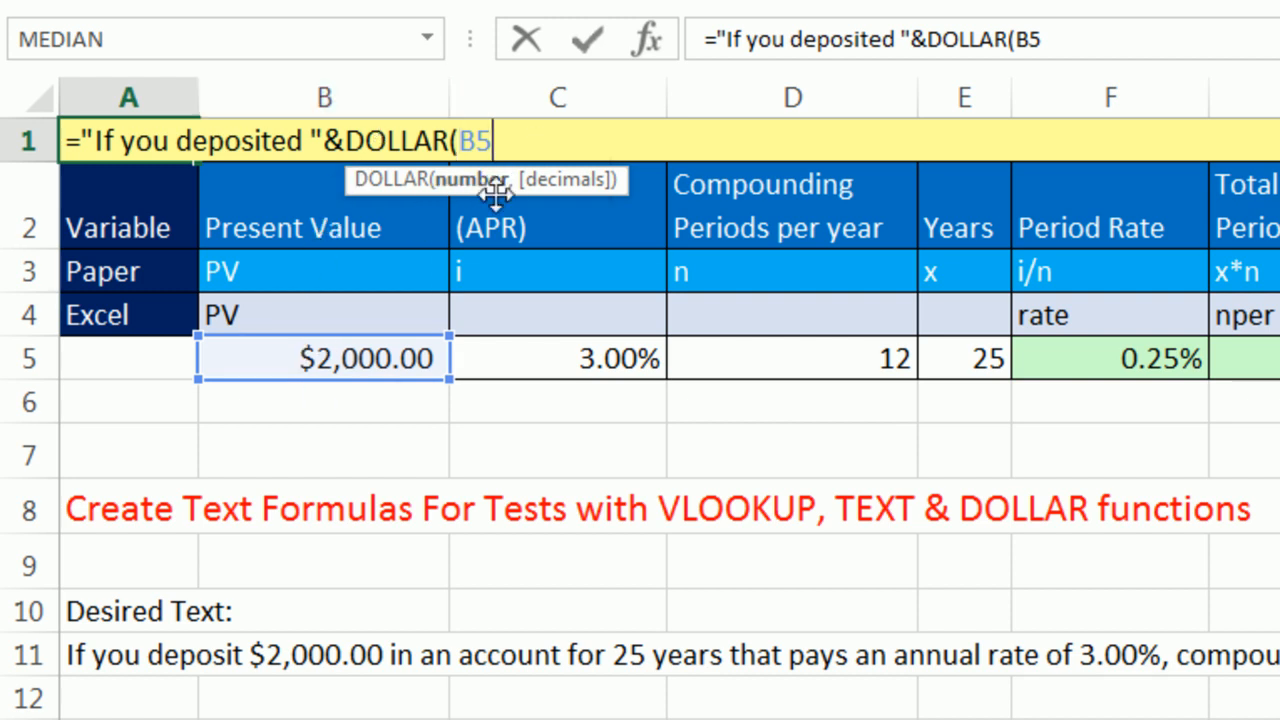
{"action": "type", "text": ","}
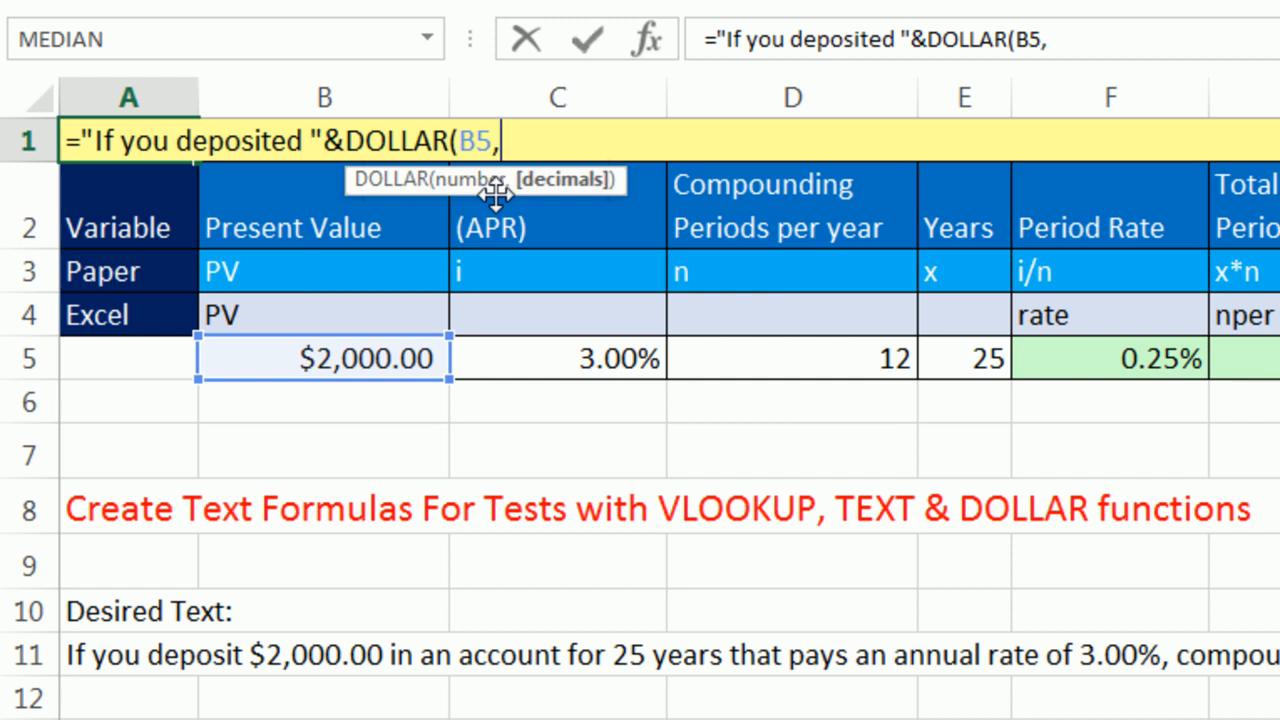
{"action": "key", "text": "Backspace"}
{"action": "type", "text": ")"}
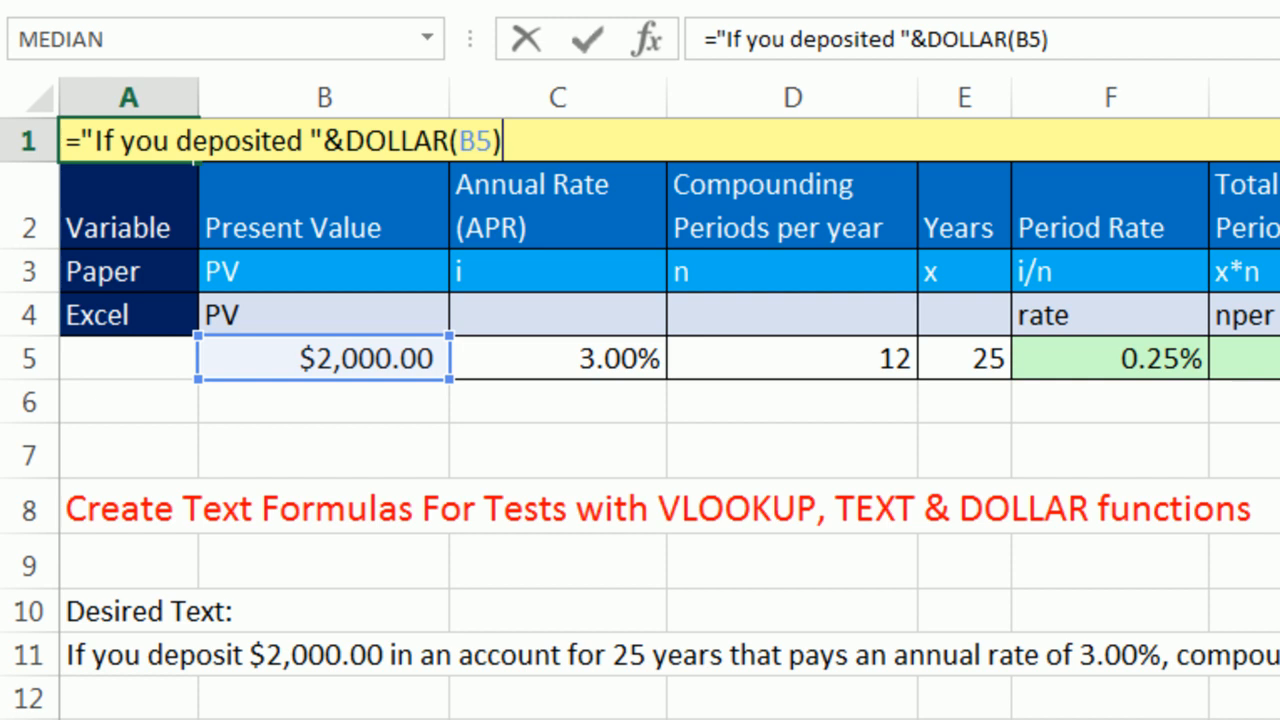
Append &" in an" to the A1 formula and check its result
{"action": "type", "text": "&"}
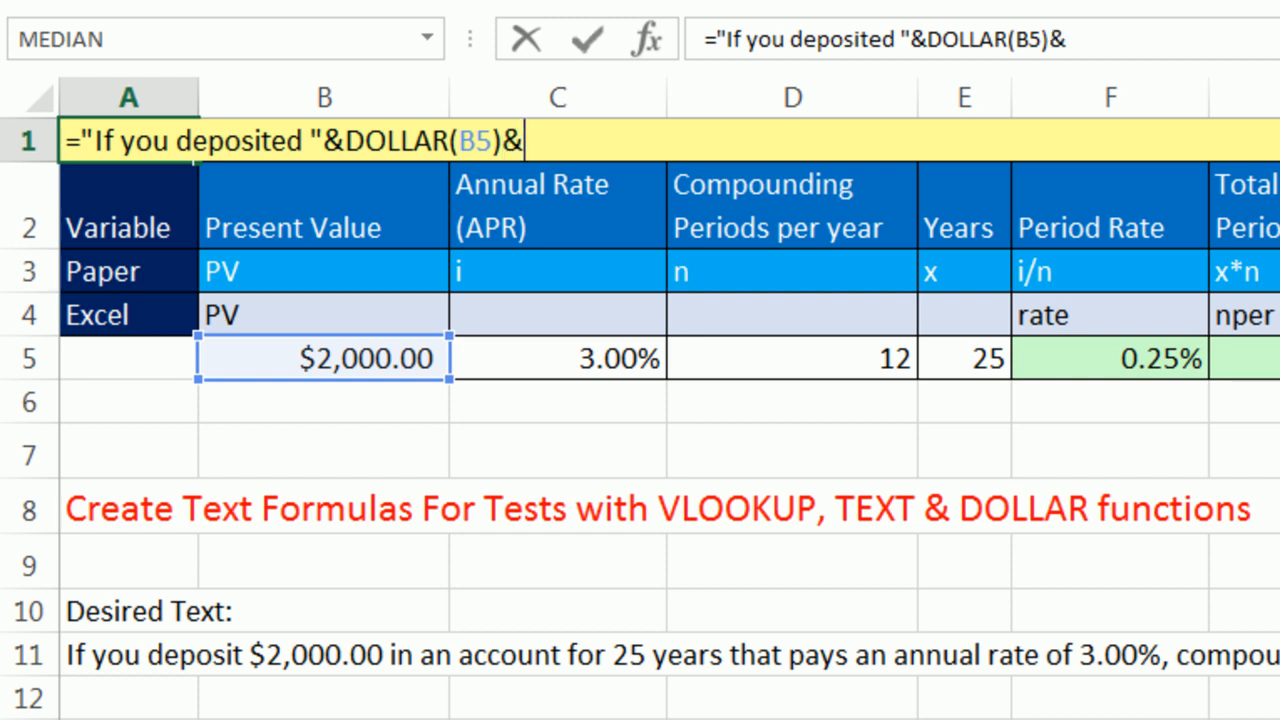
{"action": "type", "text": "\""}
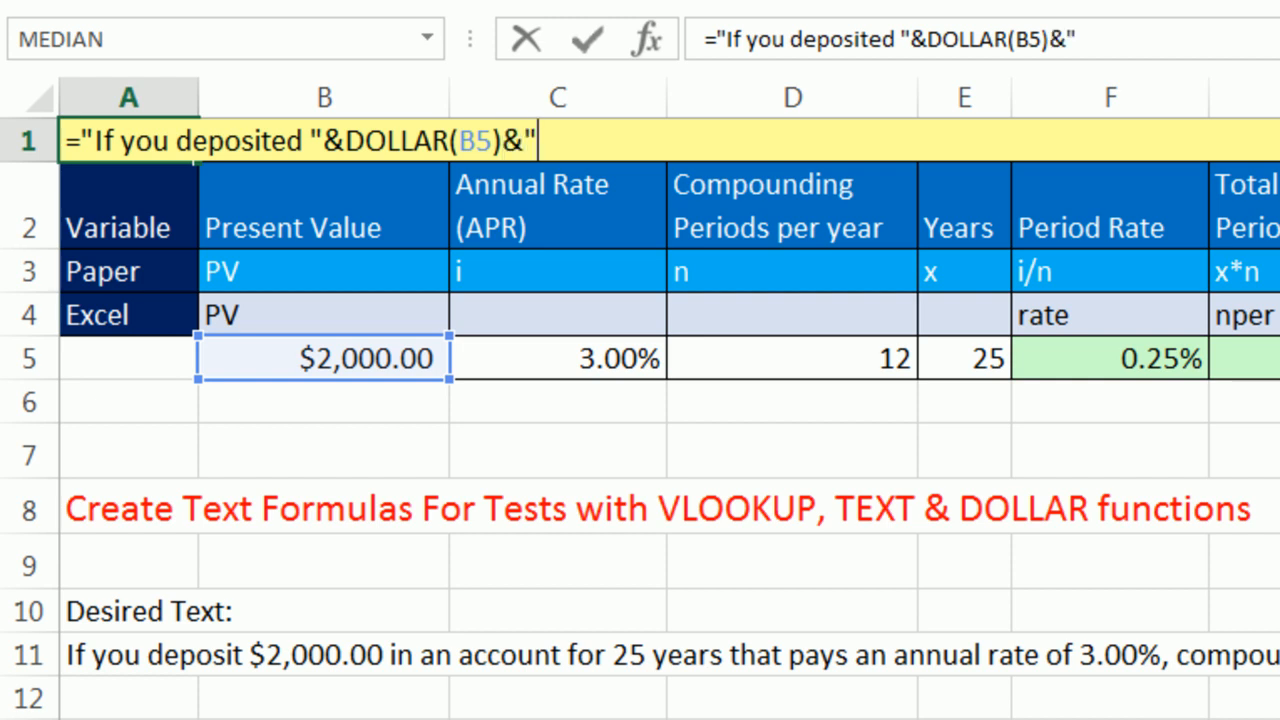
{"action": "type", "text": "i"}
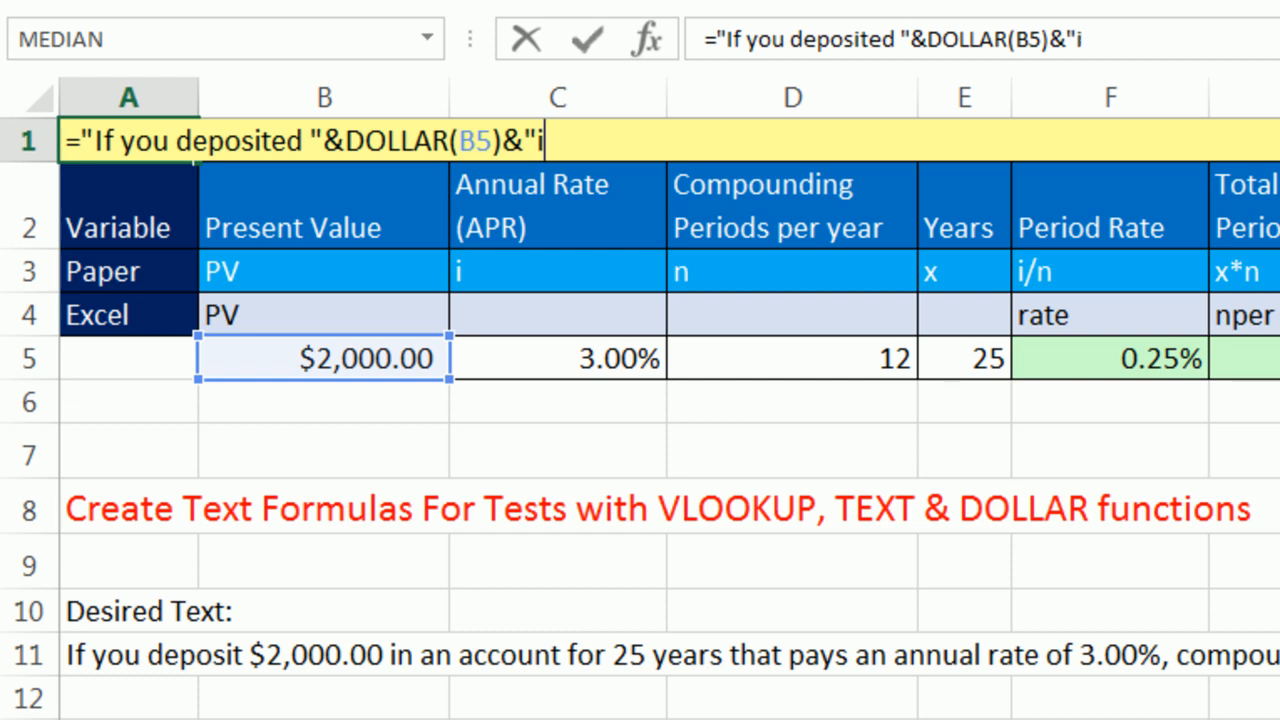
{"action": "type", "text": "n an"}
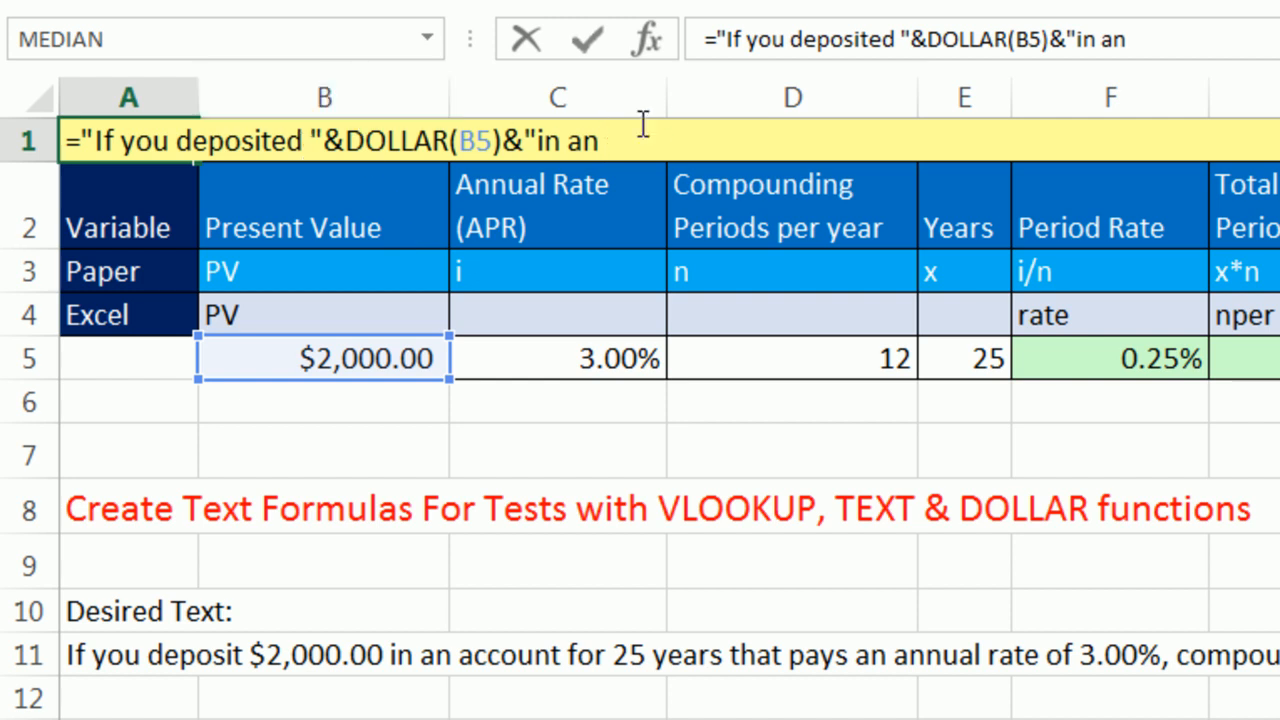
{"action": "mouse_move", "coordinate": [662, 144]}
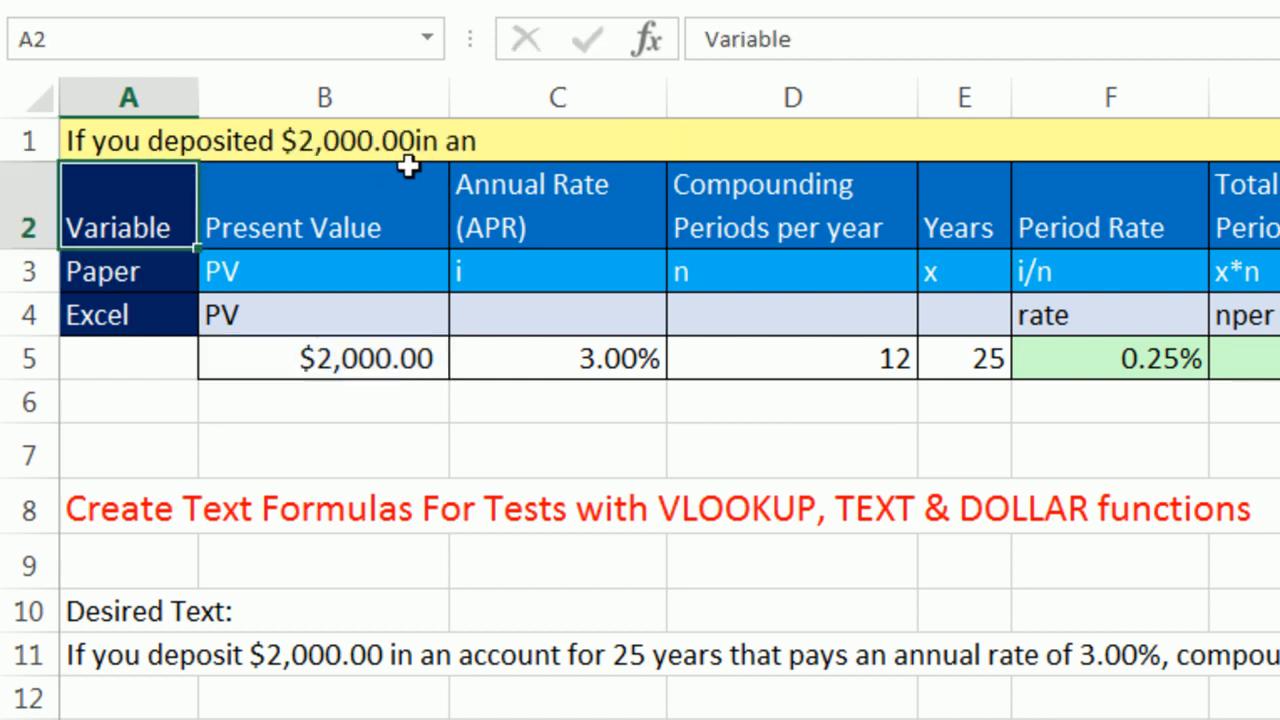
{"action": "left_click", "coordinate": [128, 140]}
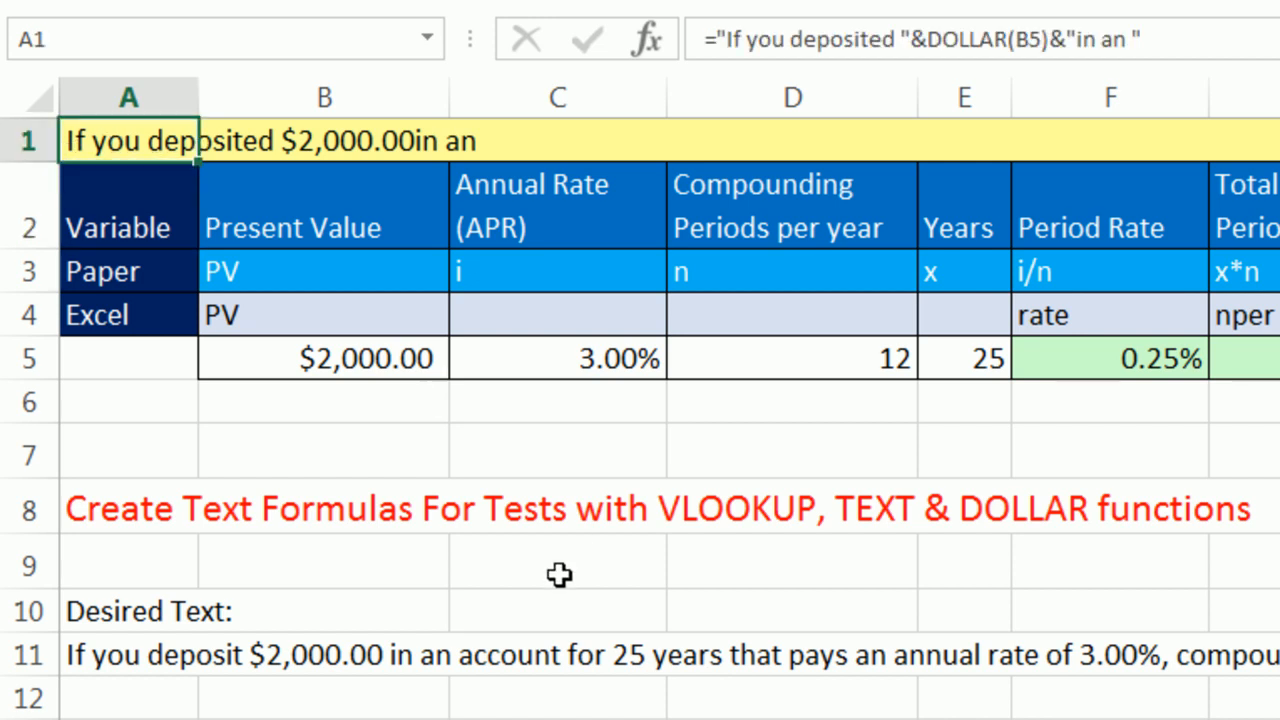
{"action": "double_click", "coordinate": [130, 140]}
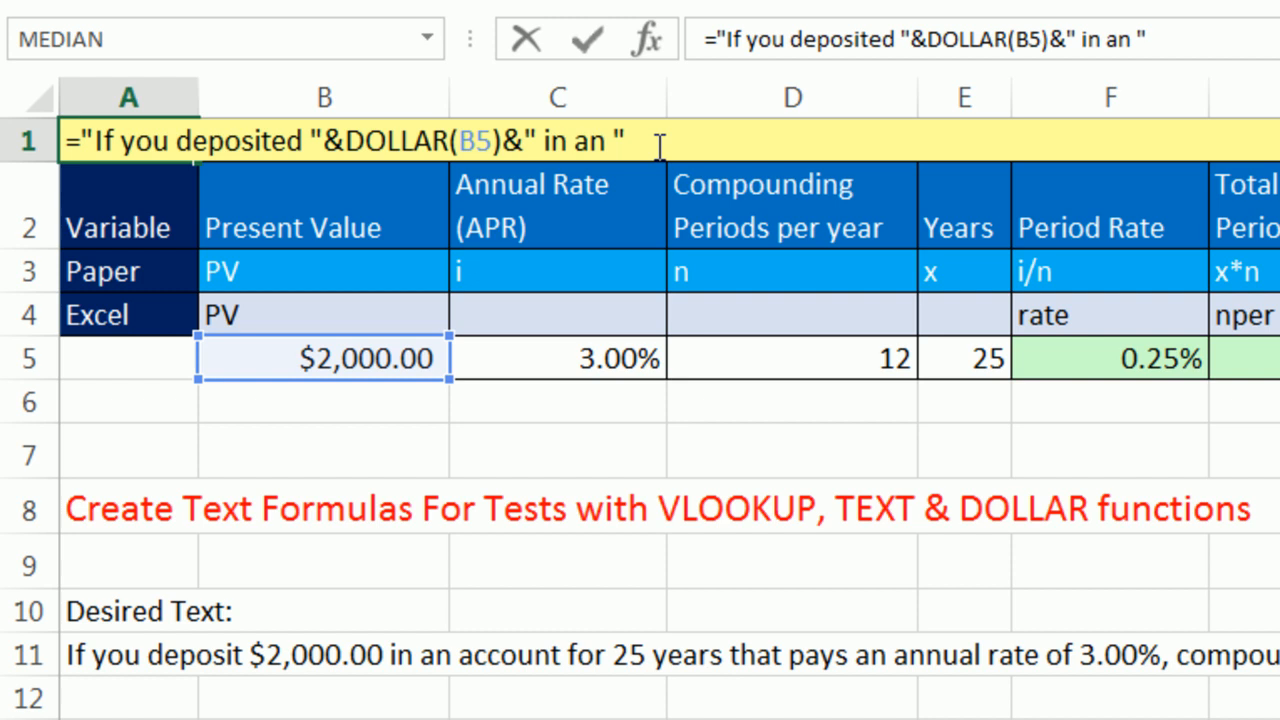
Extend the text to " in an account for " and join the years from E5
{"action": "key", "text": "Backspace"}
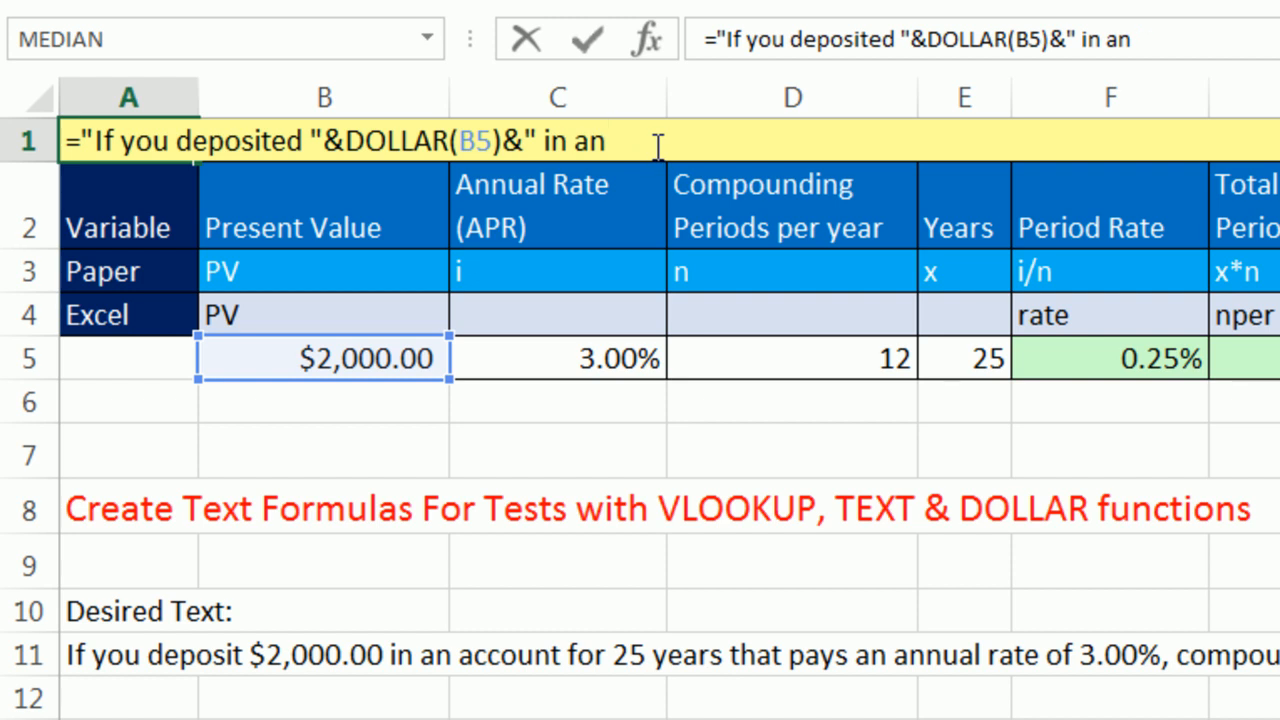
{"action": "type", "text": "account for"}
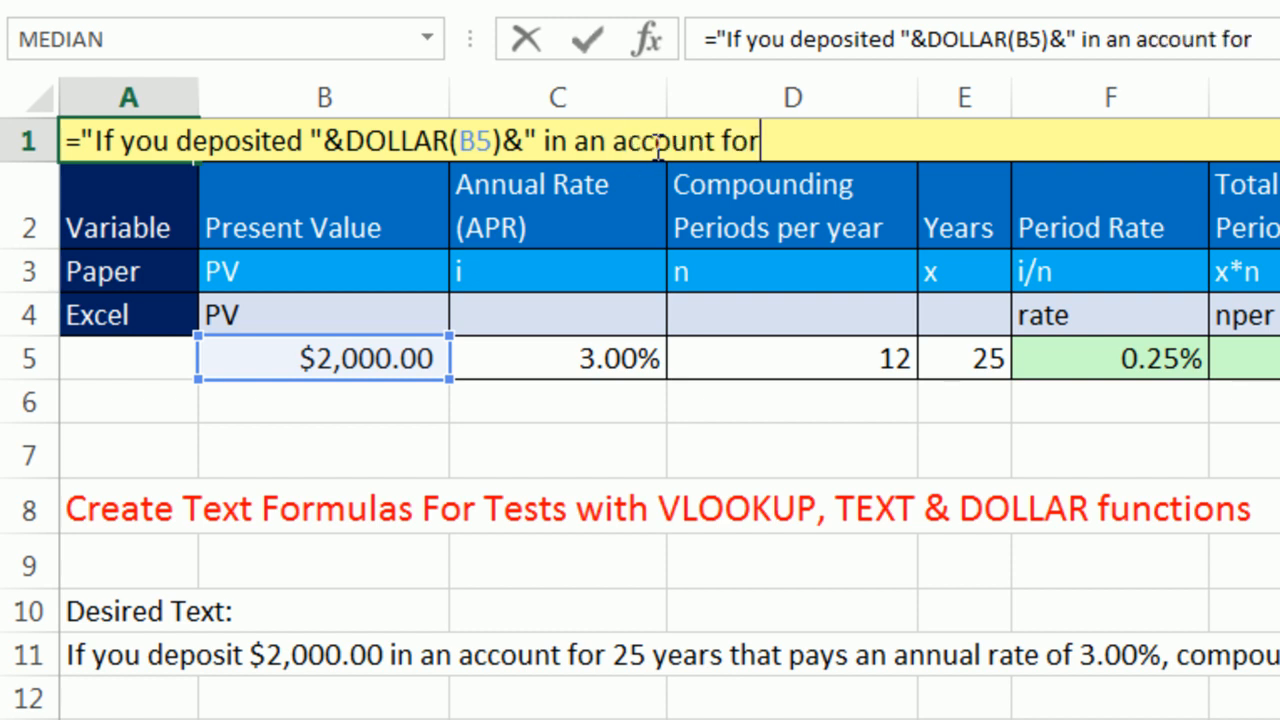
{"action": "type", "text": "\""}
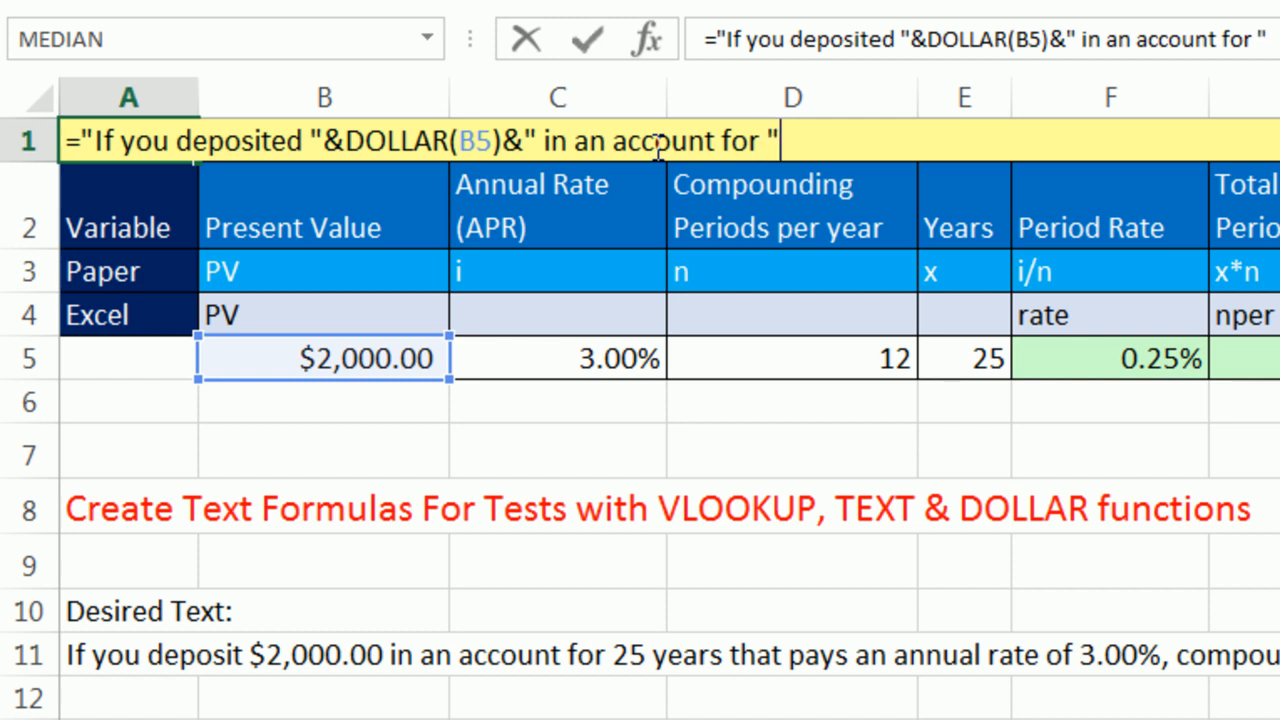
{"action": "mouse_move", "coordinate": [336, 40]}
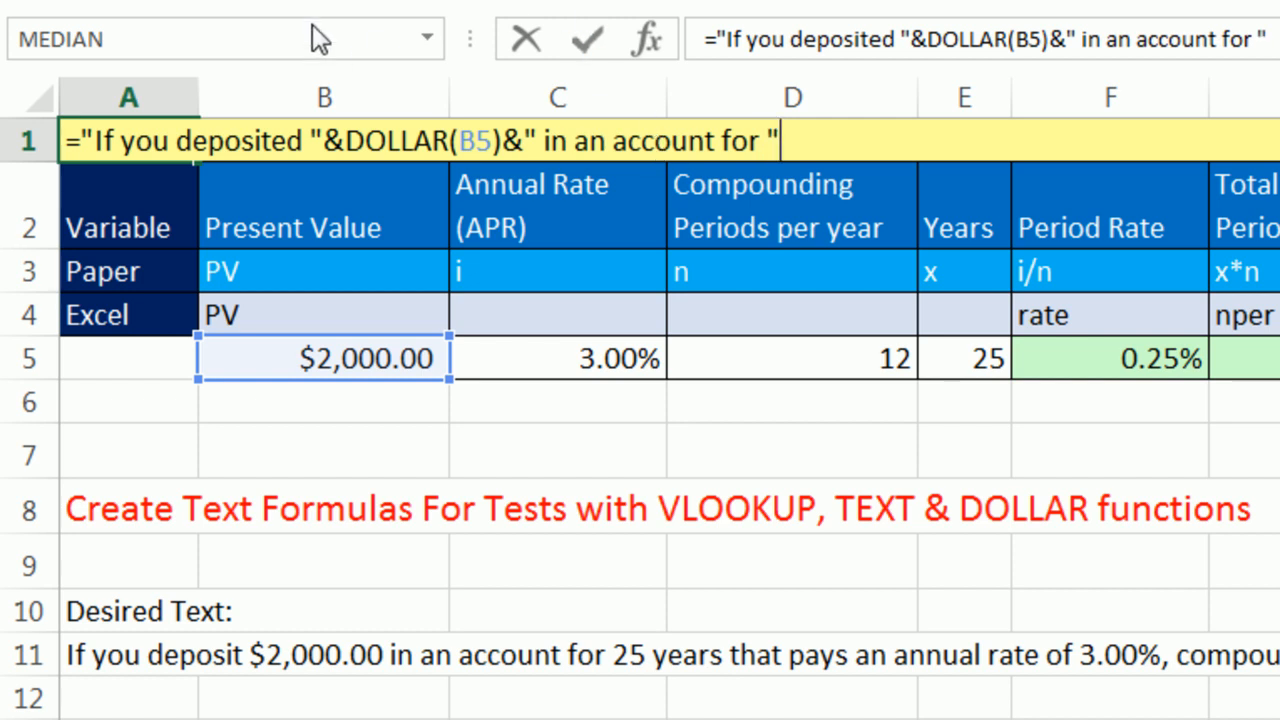
{"action": "mouse_move", "coordinate": [1020, 358]}
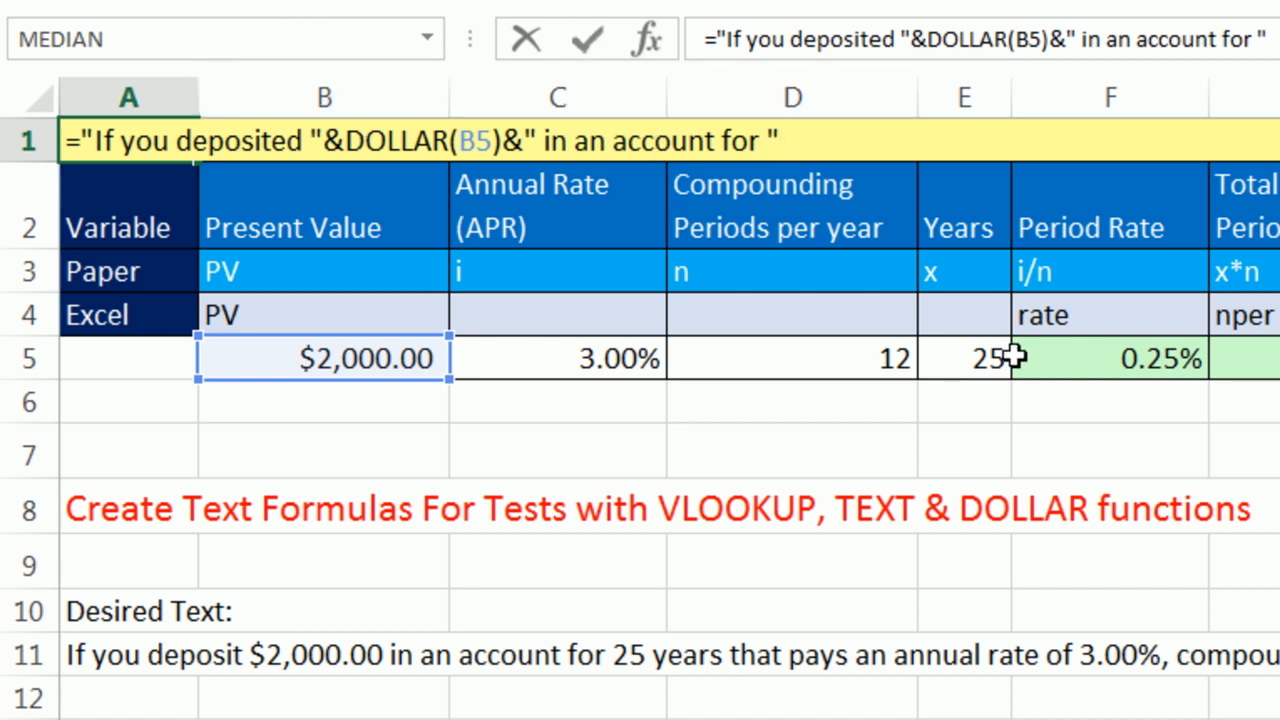
{"action": "type", "text": "&"}
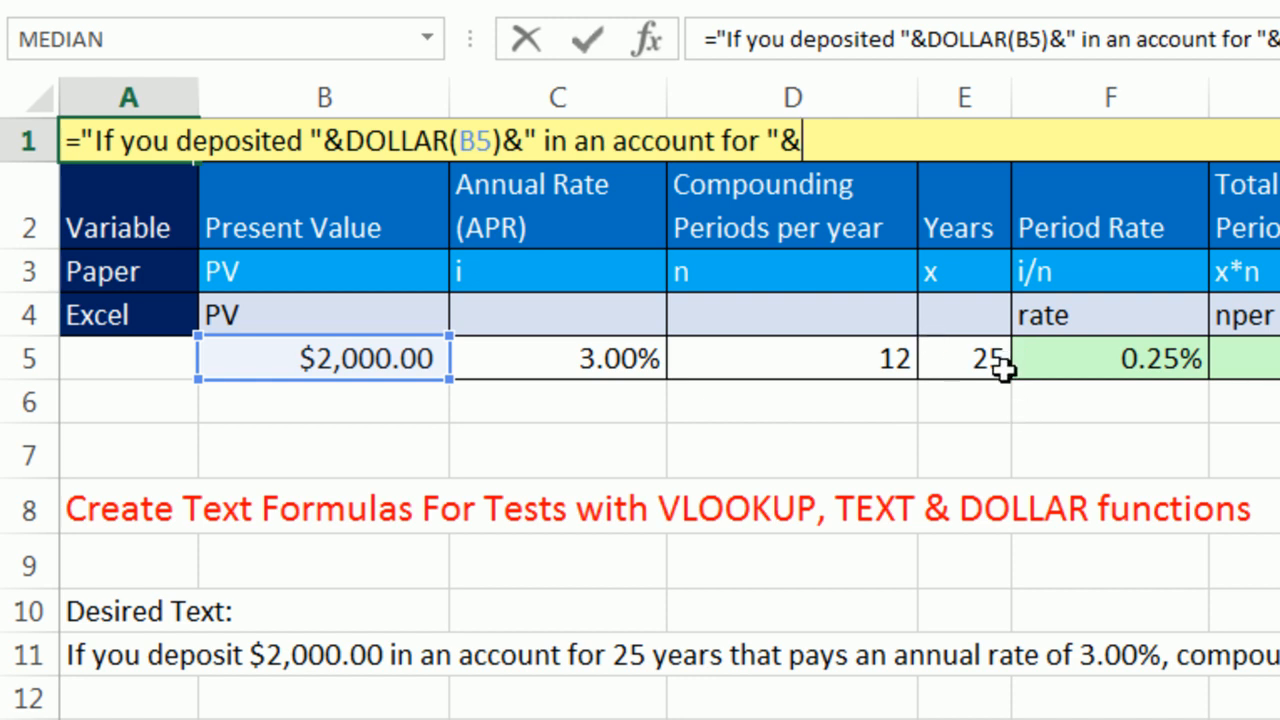
{"action": "left_click", "coordinate": [964, 358]}
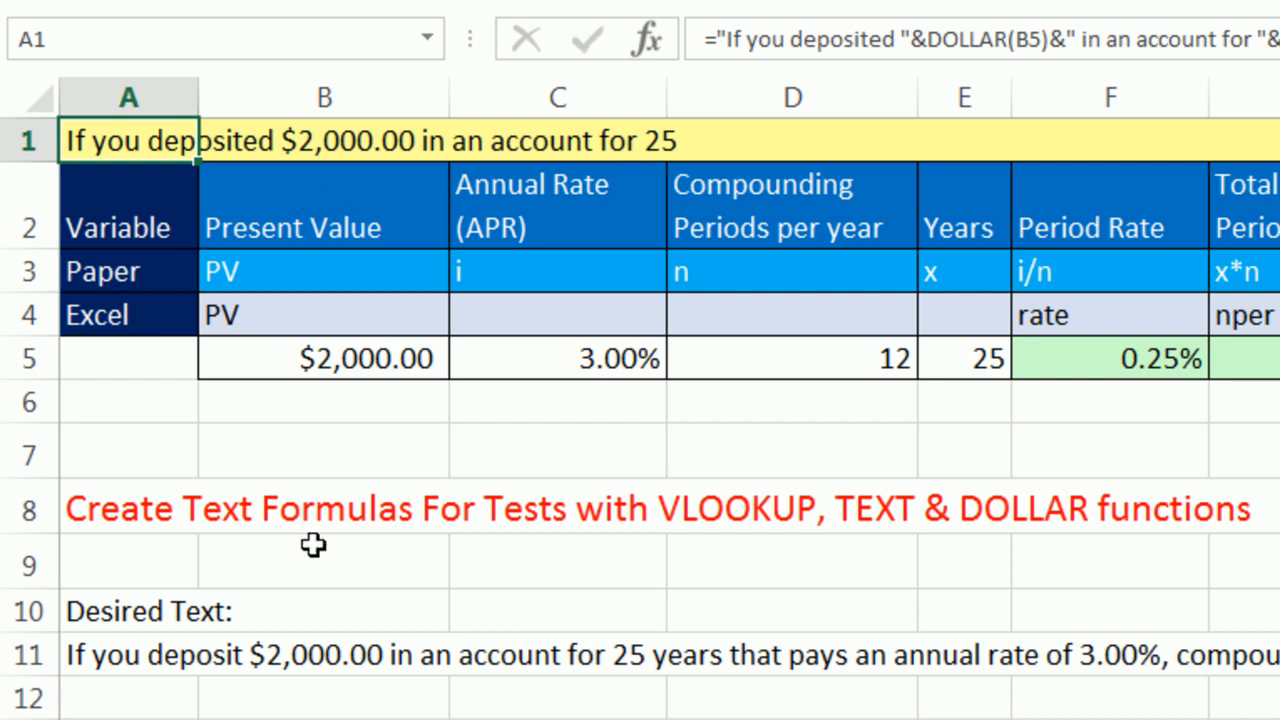
Append the annual-rate phrase and the C5 rate, starting a TEXT(C5, wrapper
{"action": "double_click", "coordinate": [130, 140]}
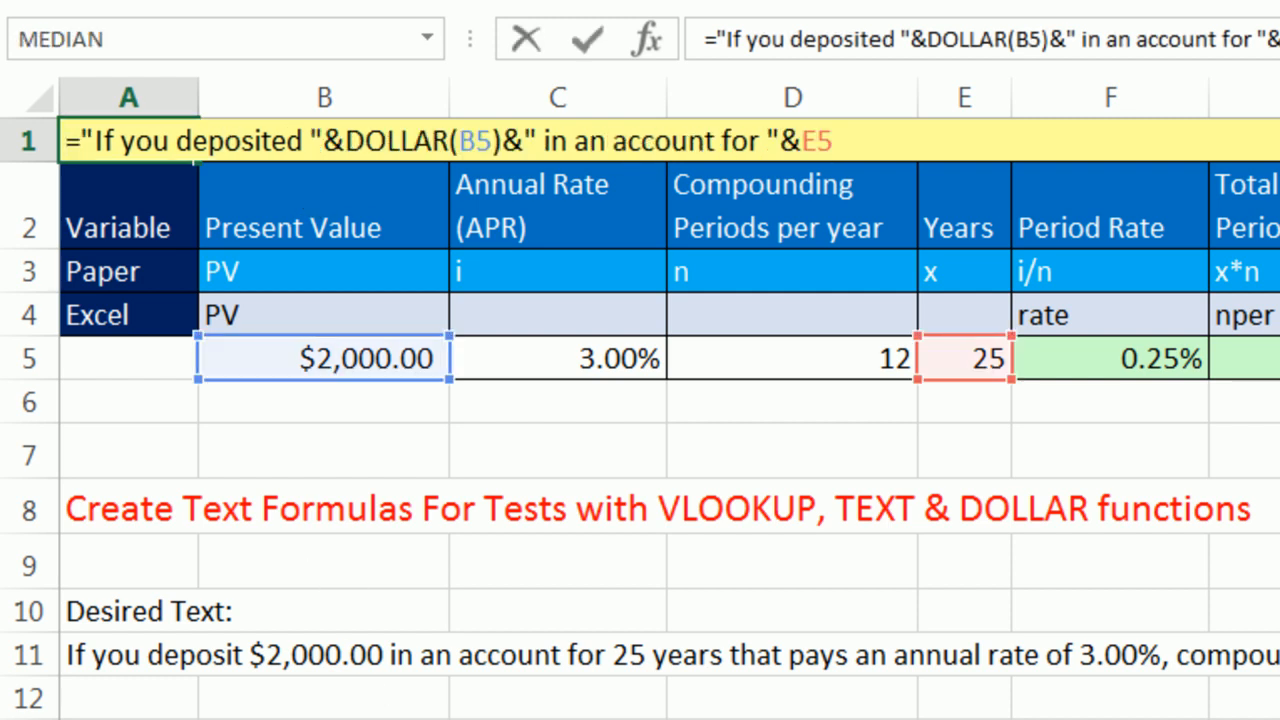
{"action": "type", "text": "&\""}
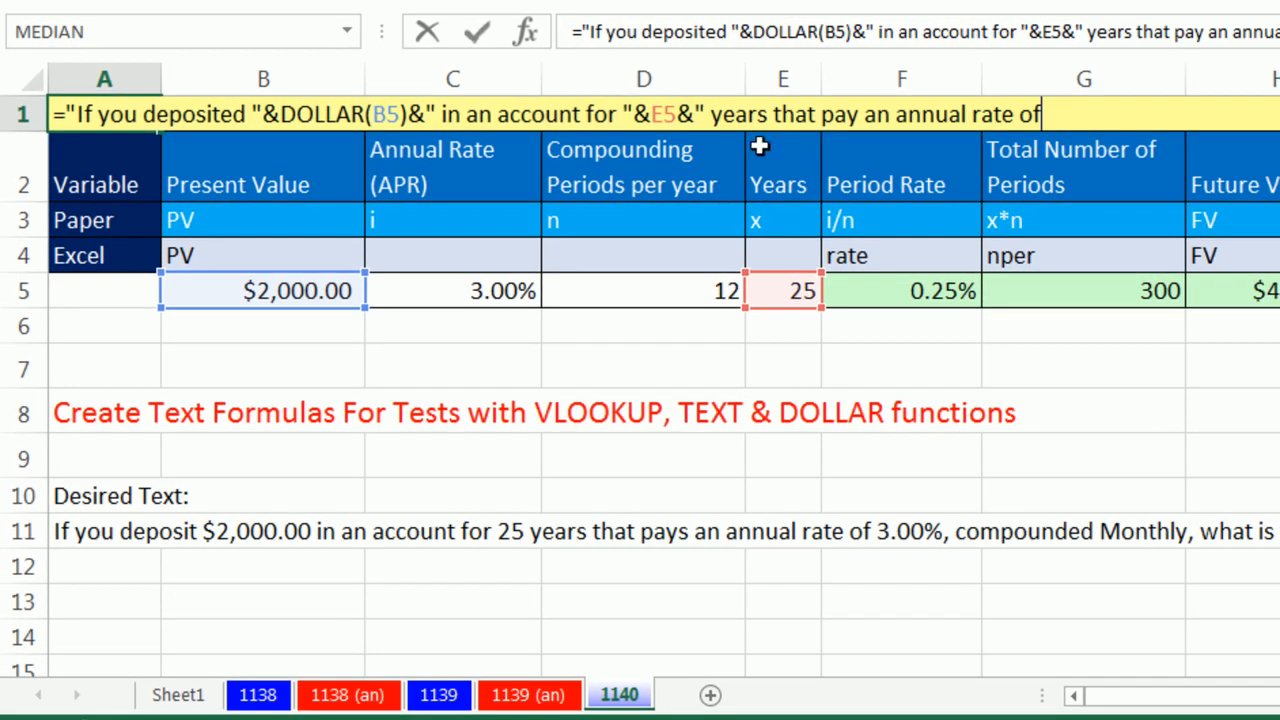
{"action": "mouse_move", "coordinate": [1112, 180]}
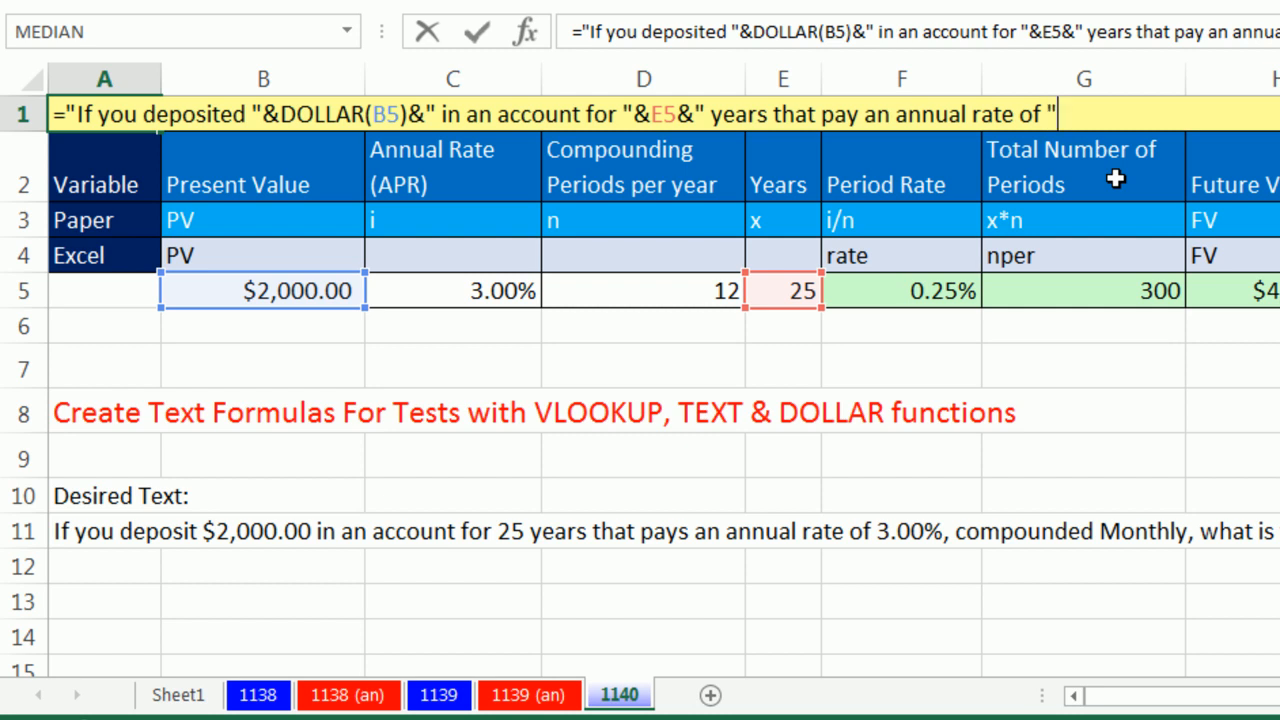
{"action": "type", "text": "&"}
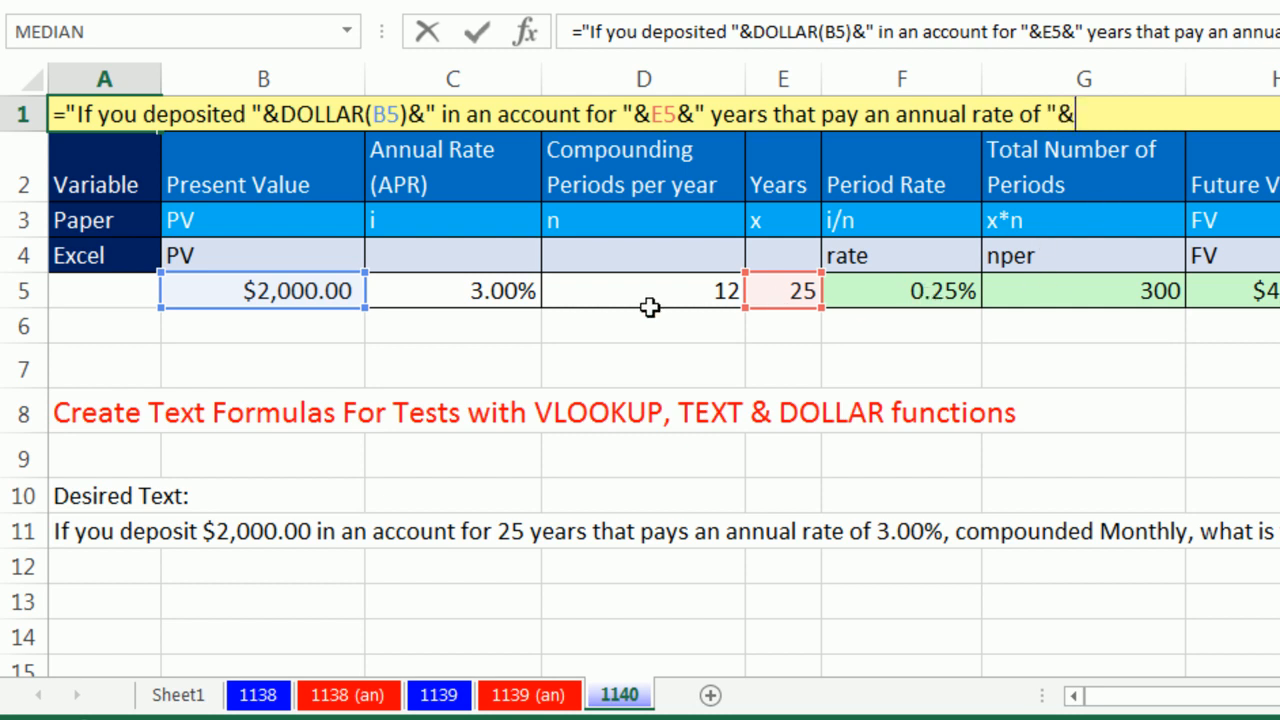
{"action": "left_click", "coordinate": [452, 292]}
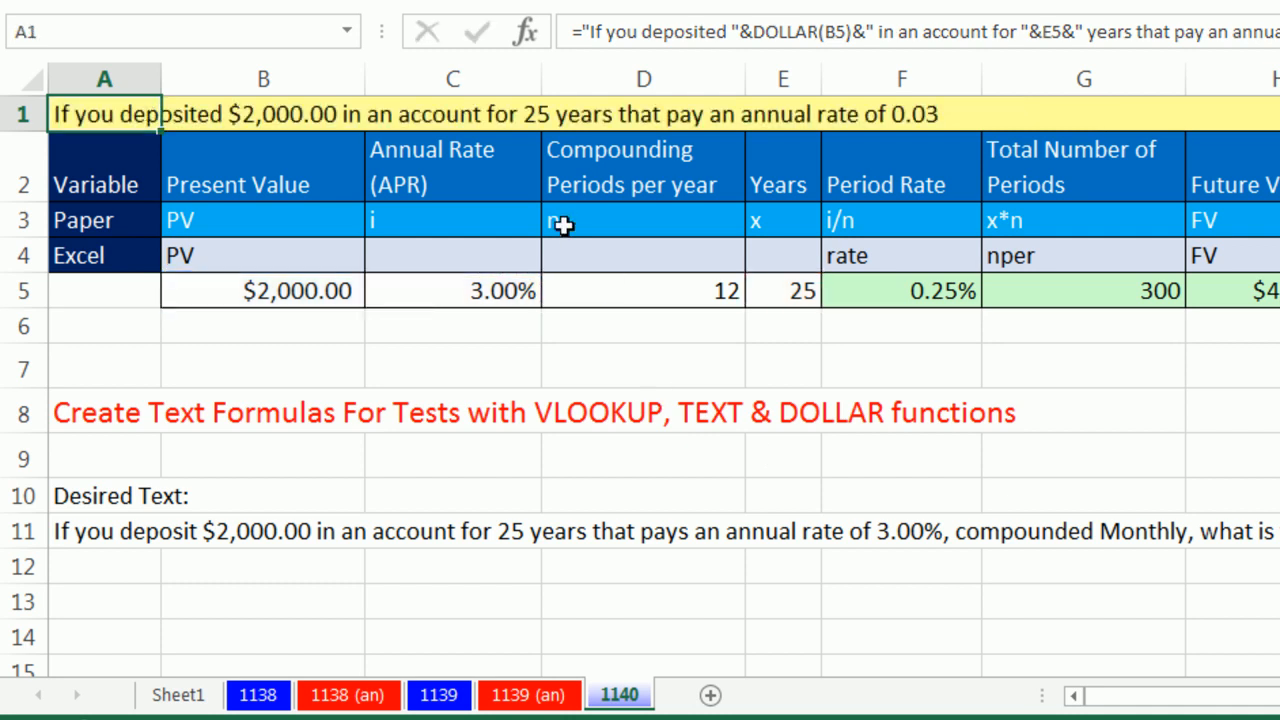
{"action": "mouse_move", "coordinate": [184, 120]}
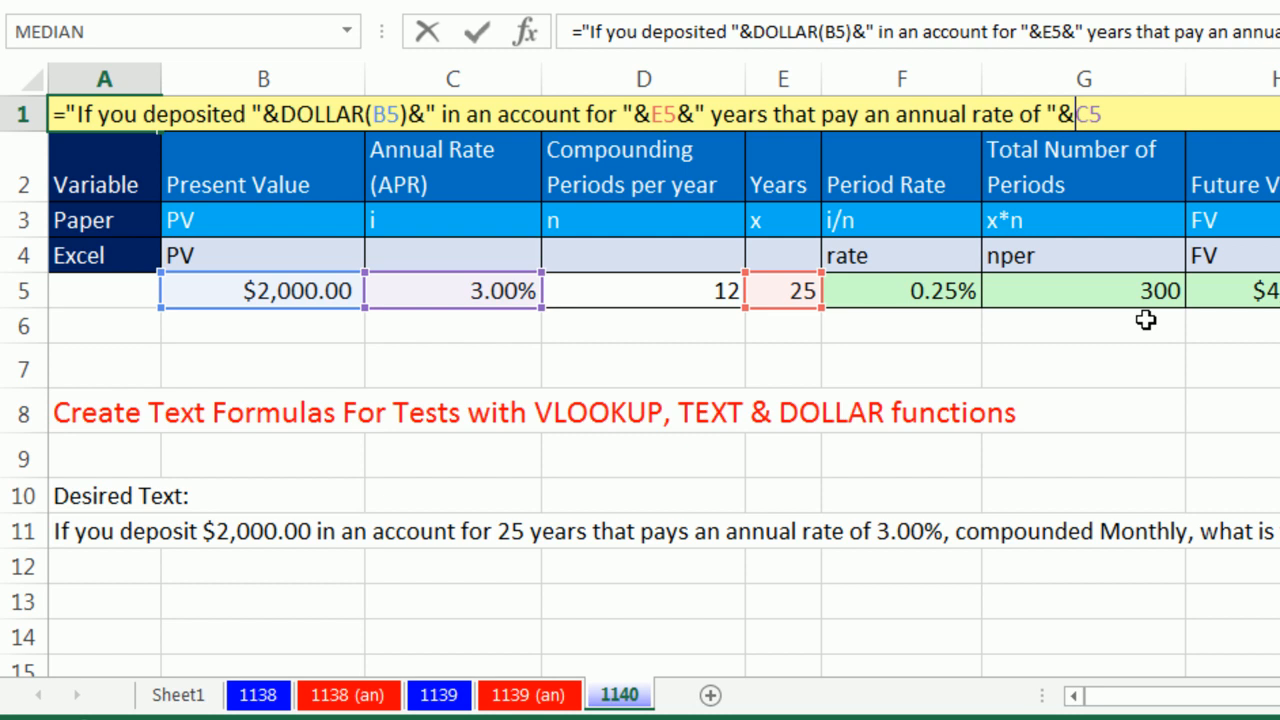
{"action": "type", "text": "TEXT("}
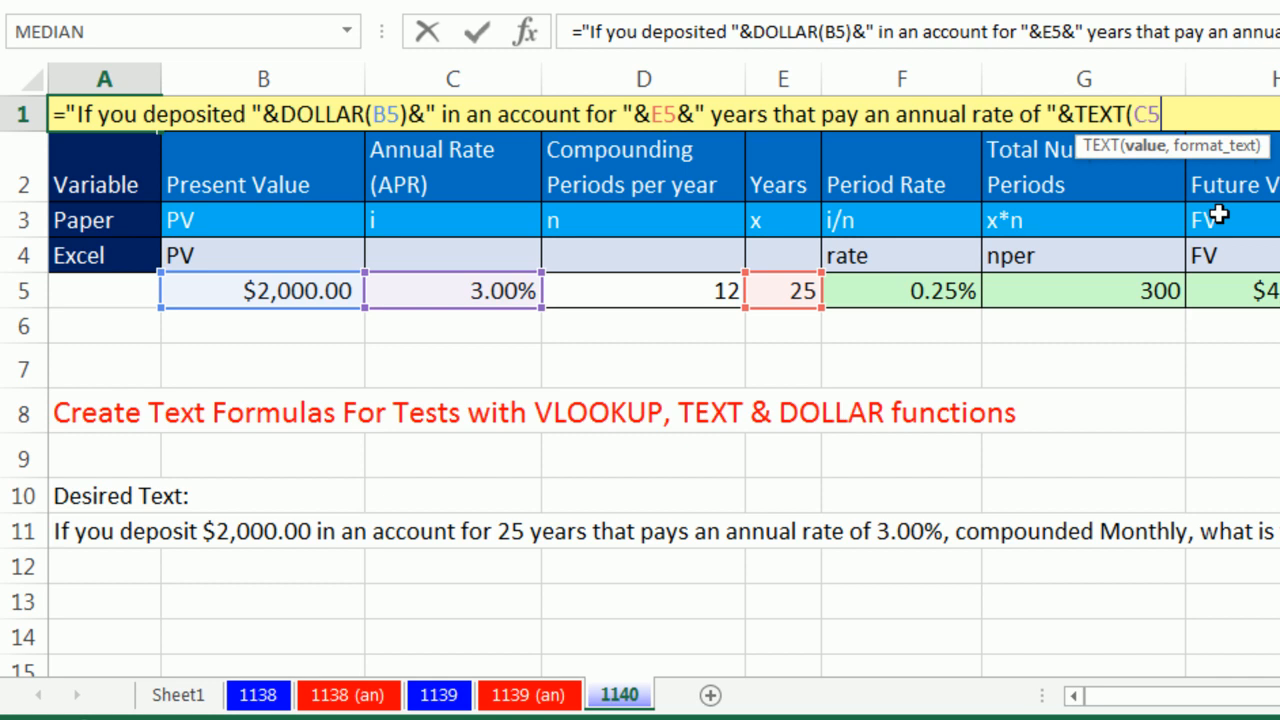
{"action": "type", "text": ","}
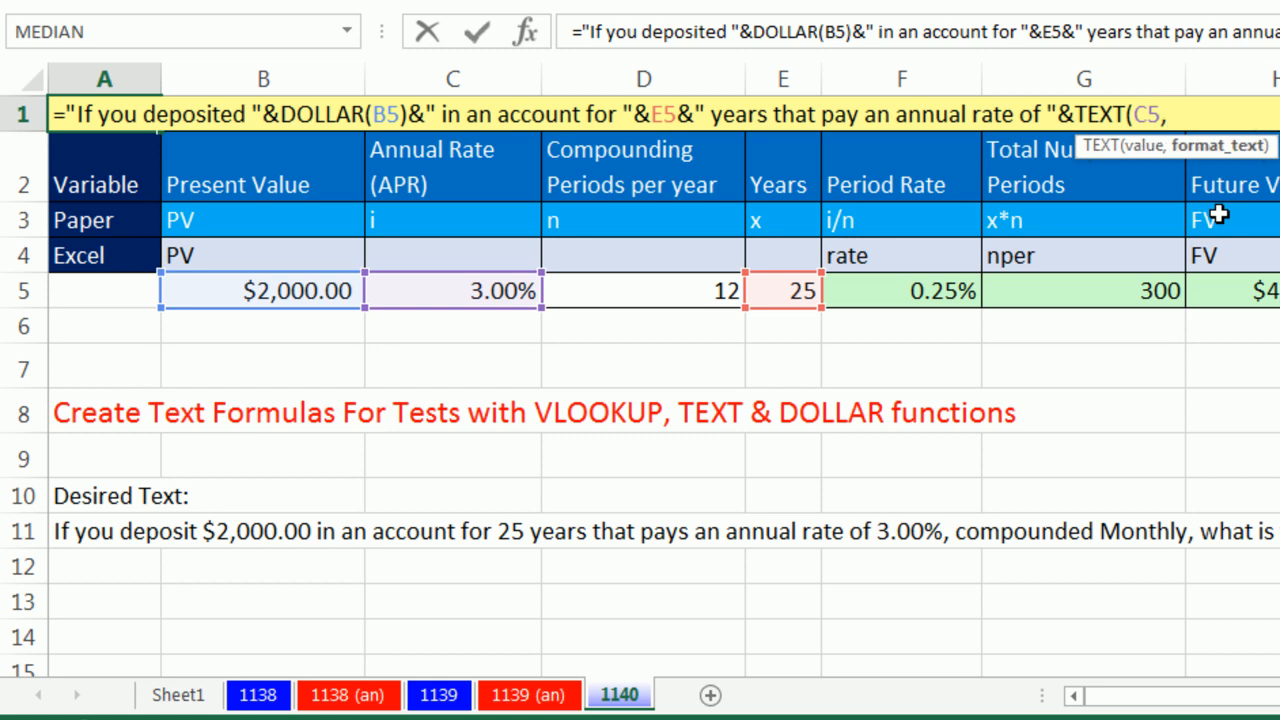
{"action": "mouse_move", "coordinate": [1188, 164]}
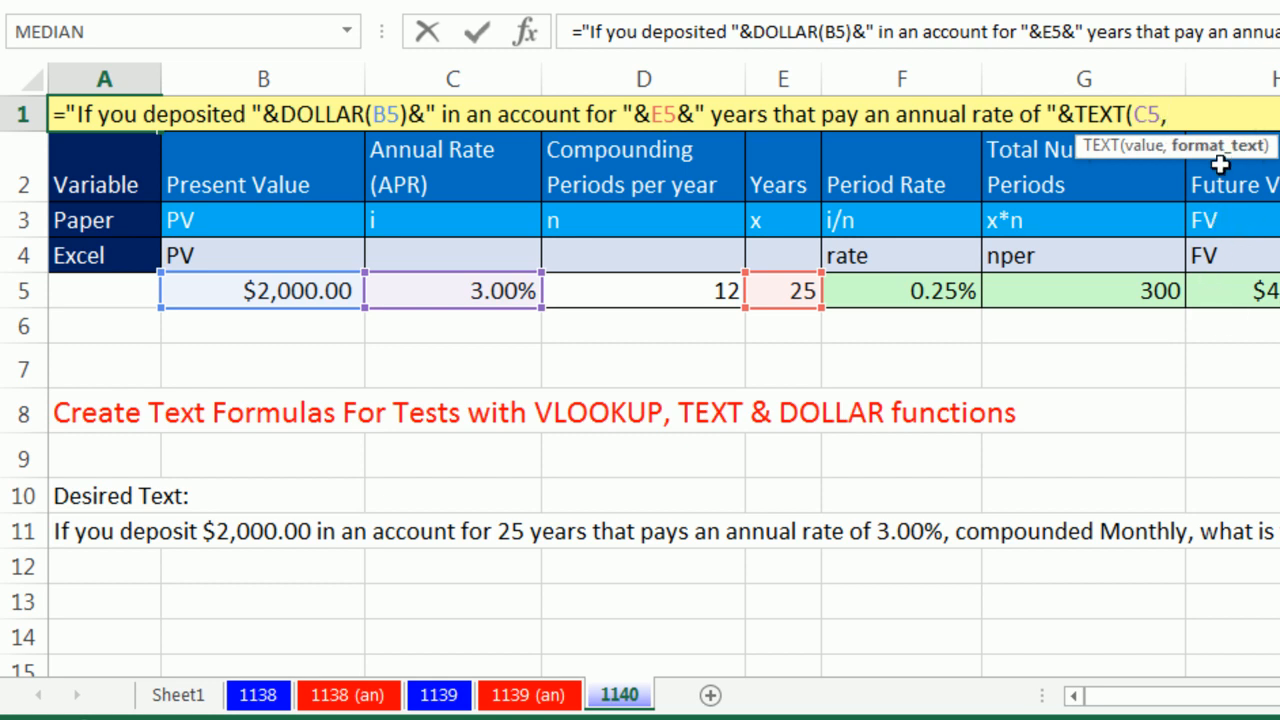
{"action": "mouse_move", "coordinate": [1200, 184]}
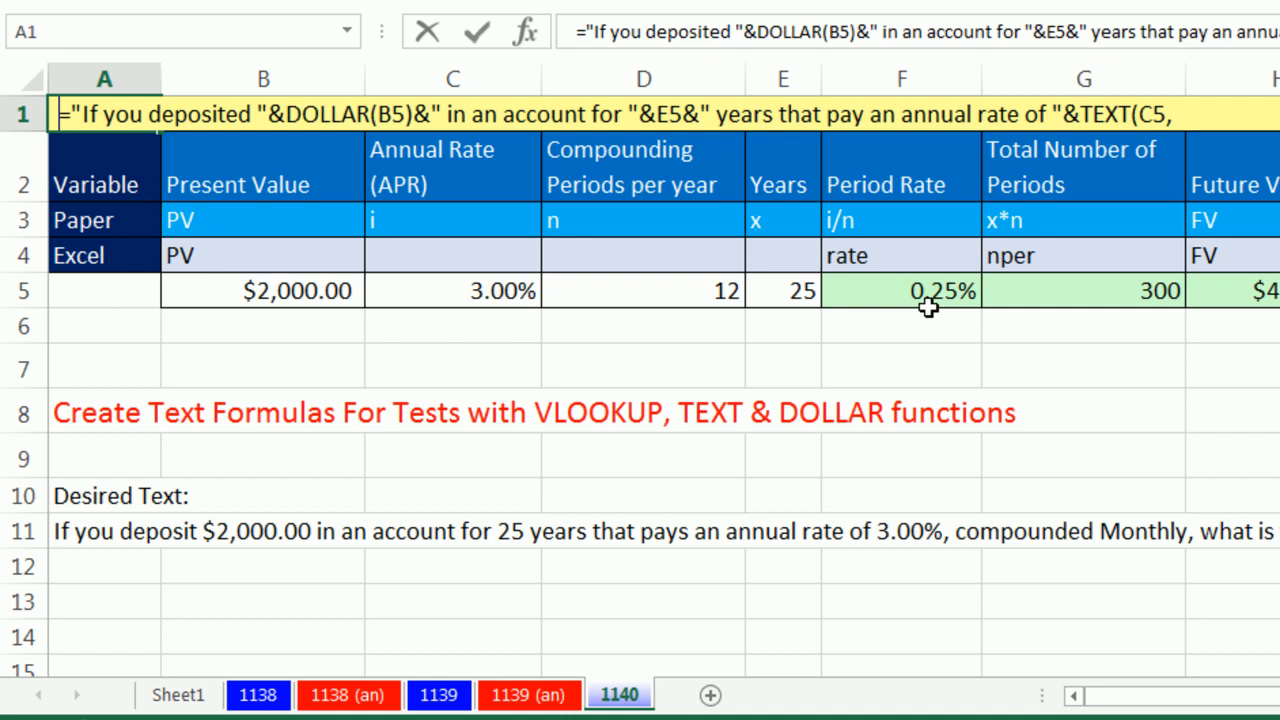
{"action": "left_click", "coordinate": [1082, 362]}
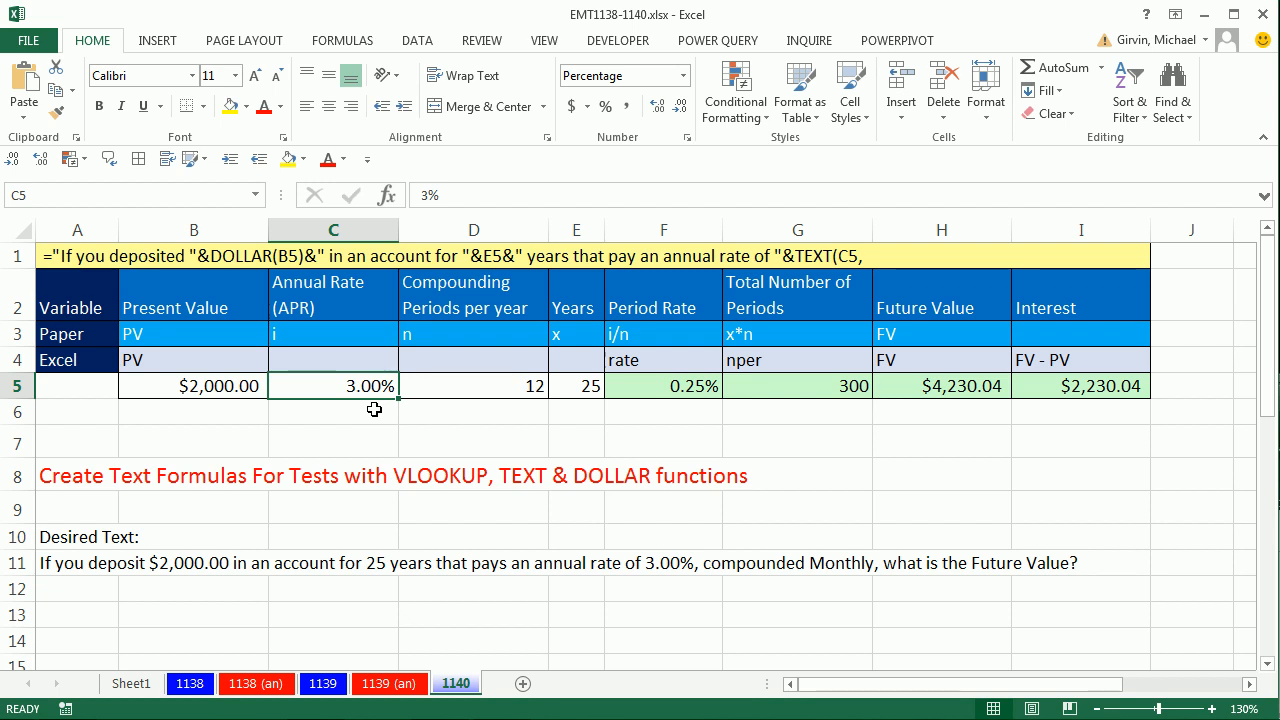
{"action": "mouse_move", "coordinate": [356, 448]}
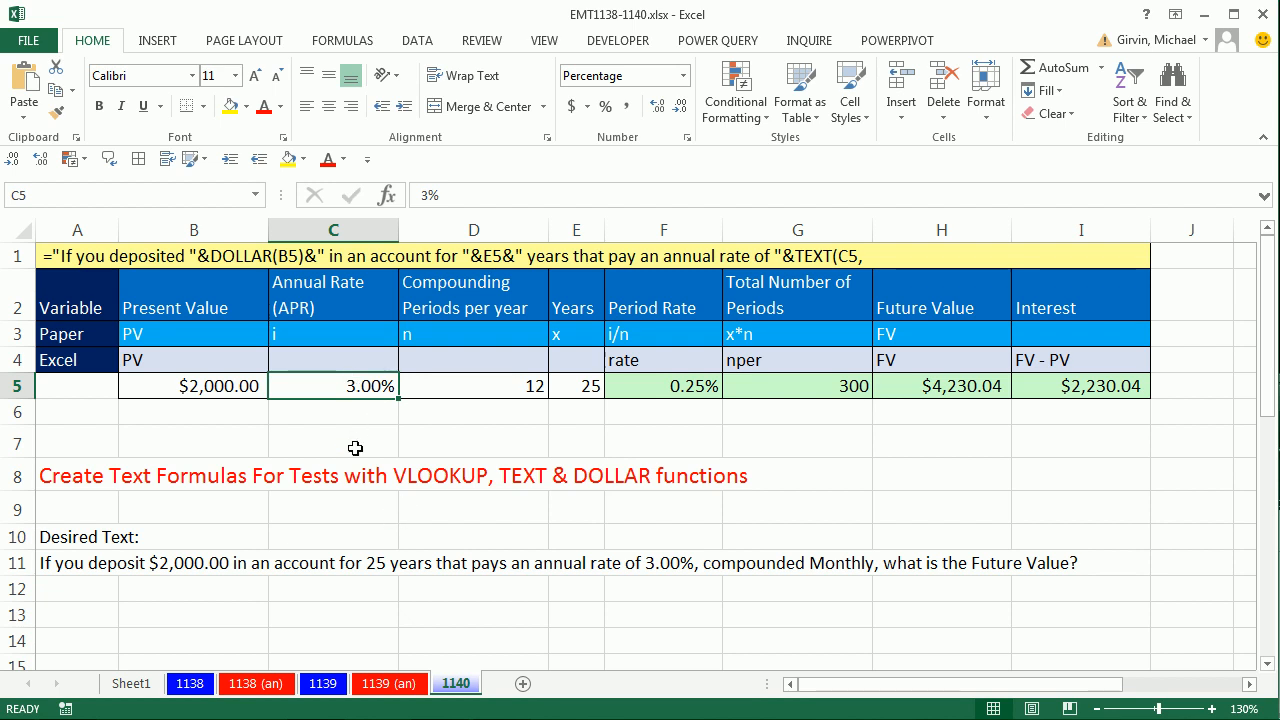
{"action": "key", "text": "Ctrl+1"}
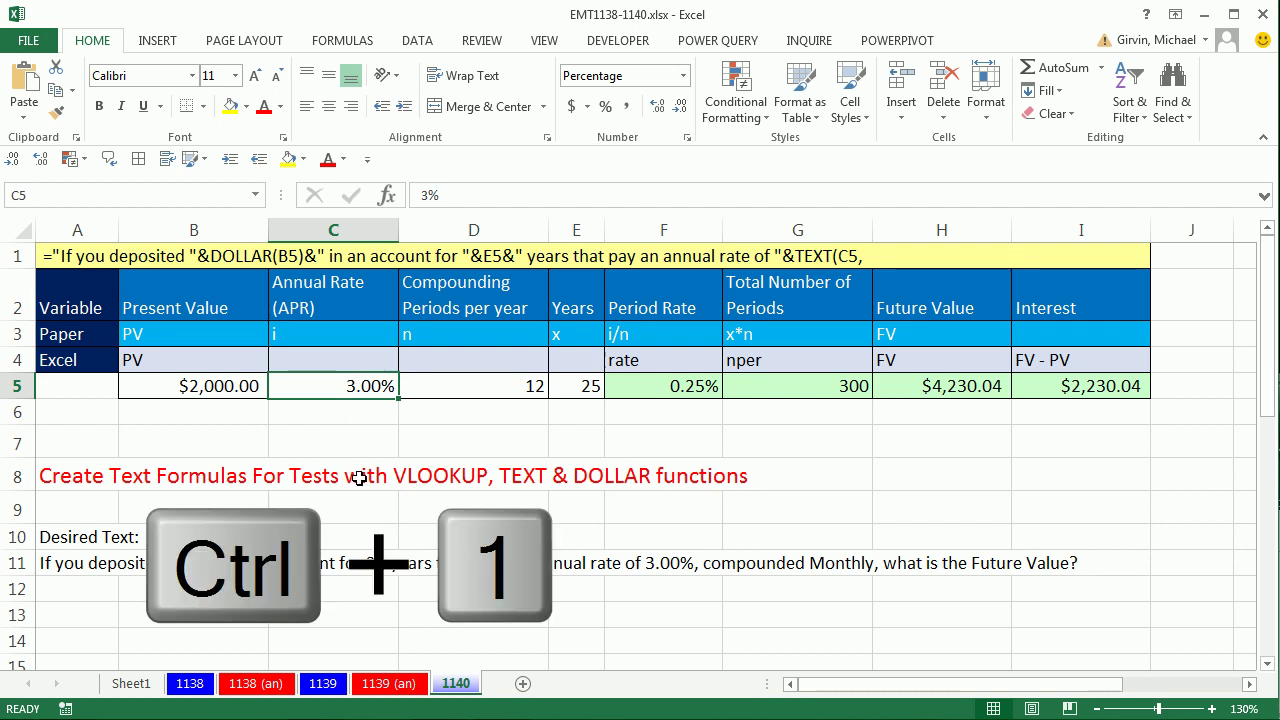
{"action": "key", "text": "Ctrl+1"}
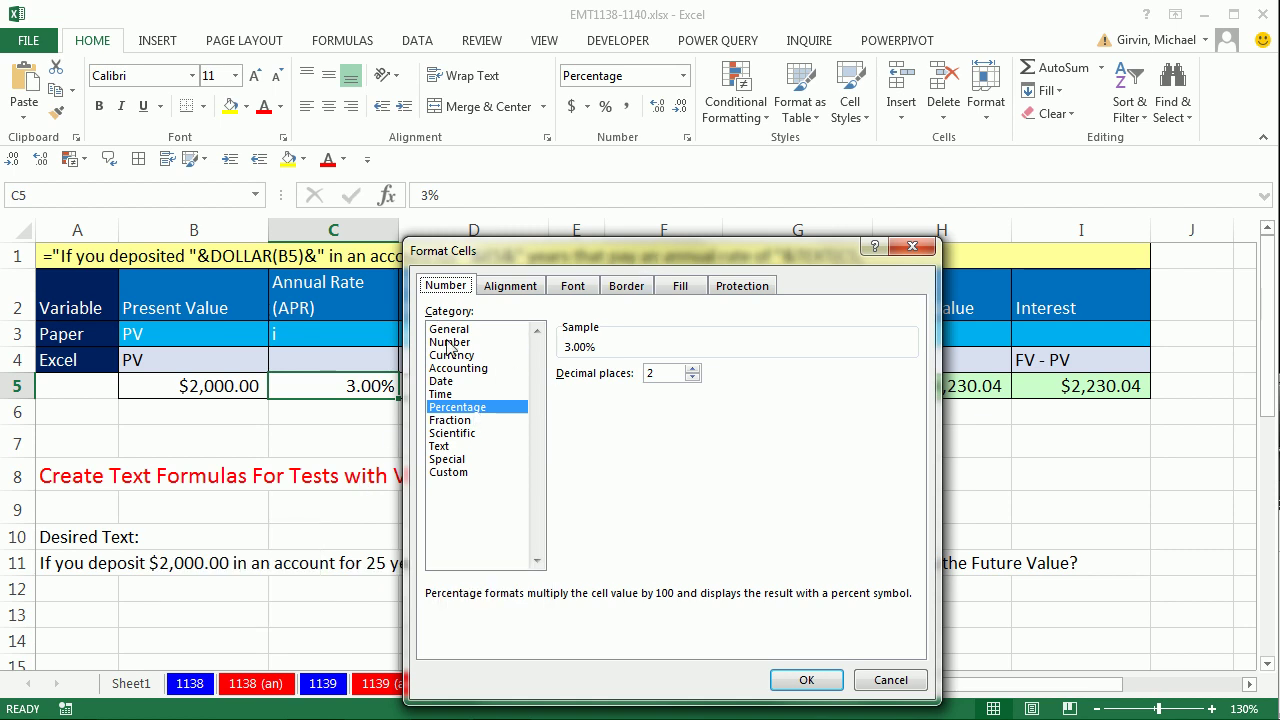
{"action": "mouse_move", "coordinate": [482, 384]}
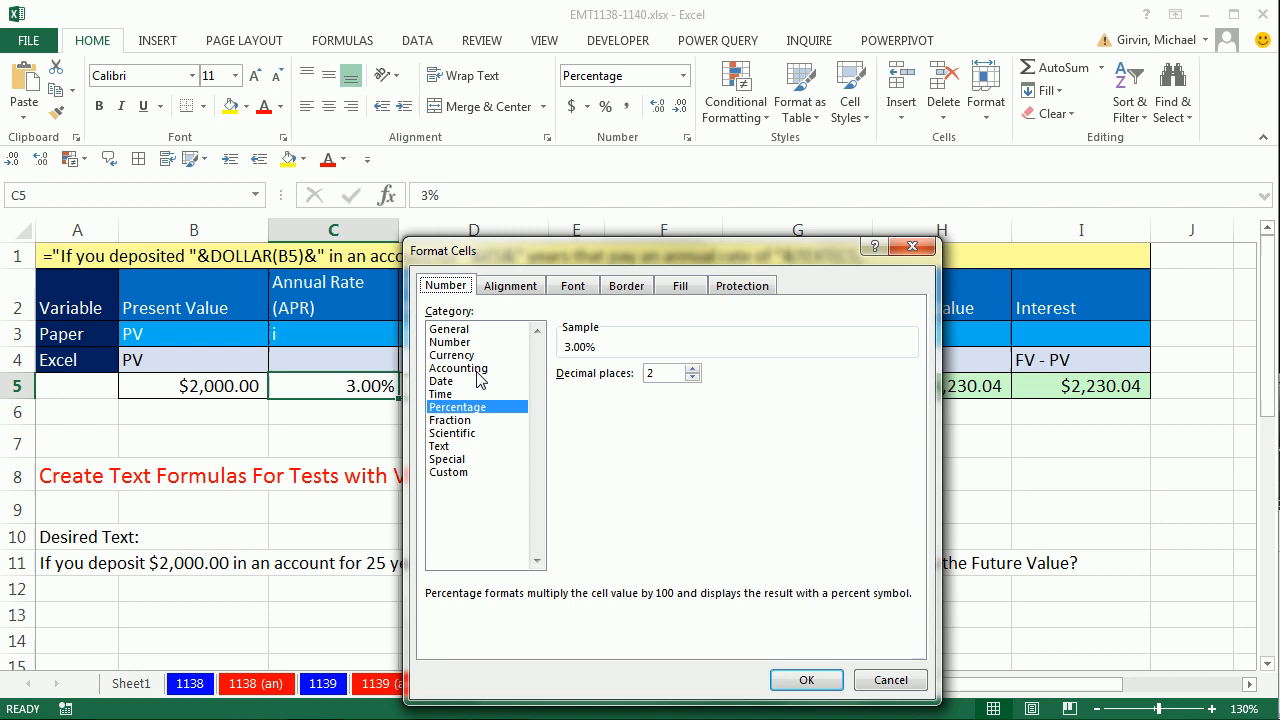
{"action": "mouse_move", "coordinate": [452, 412]}
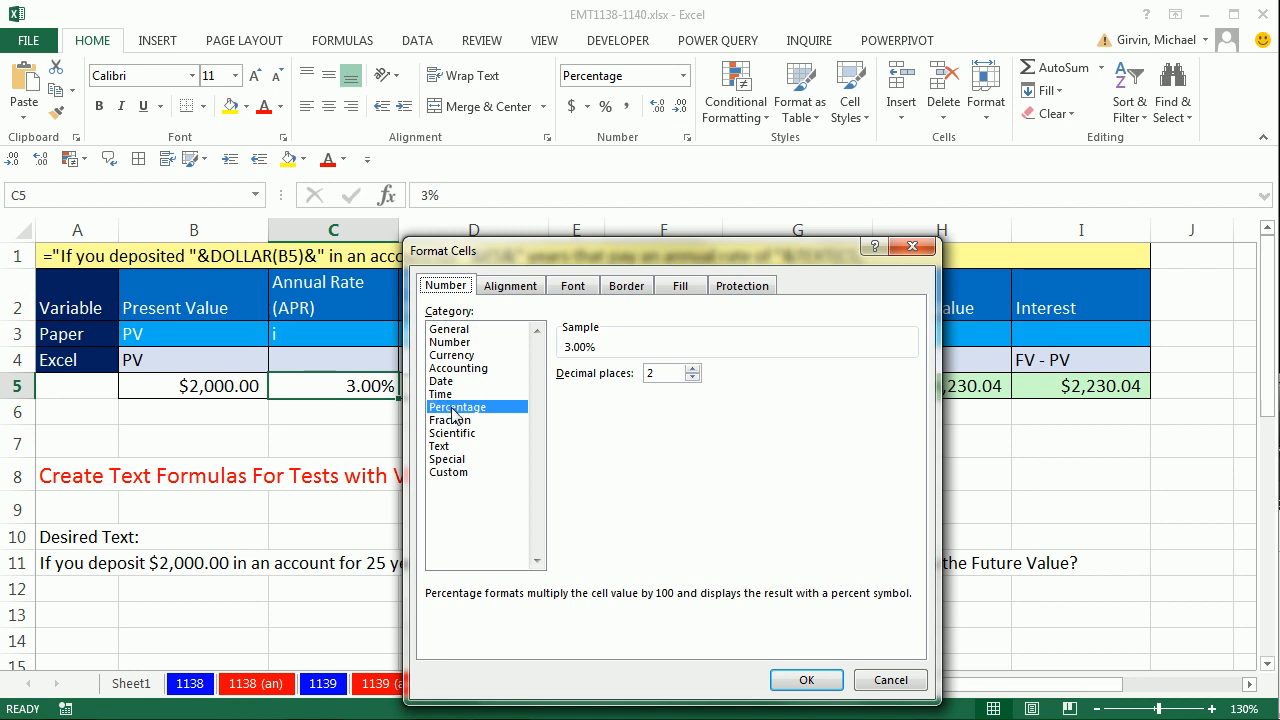
{"action": "mouse_move", "coordinate": [444, 486]}
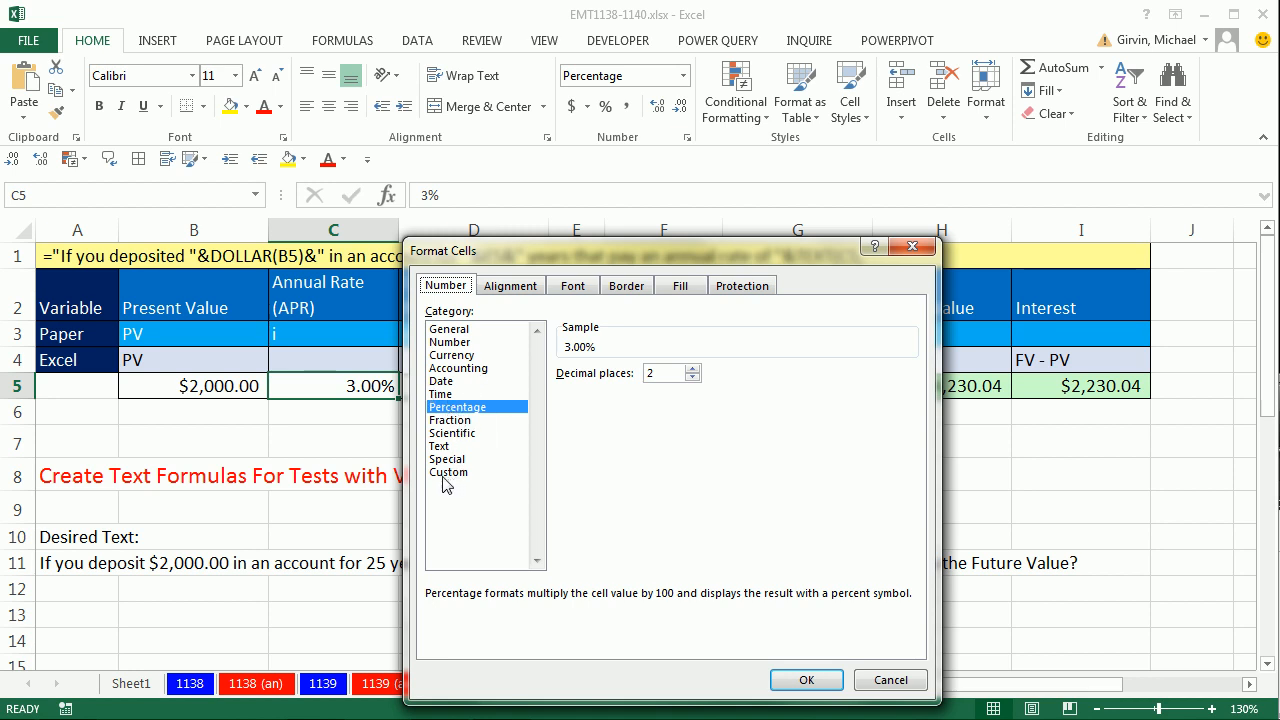
{"action": "left_click", "coordinate": [448, 472]}
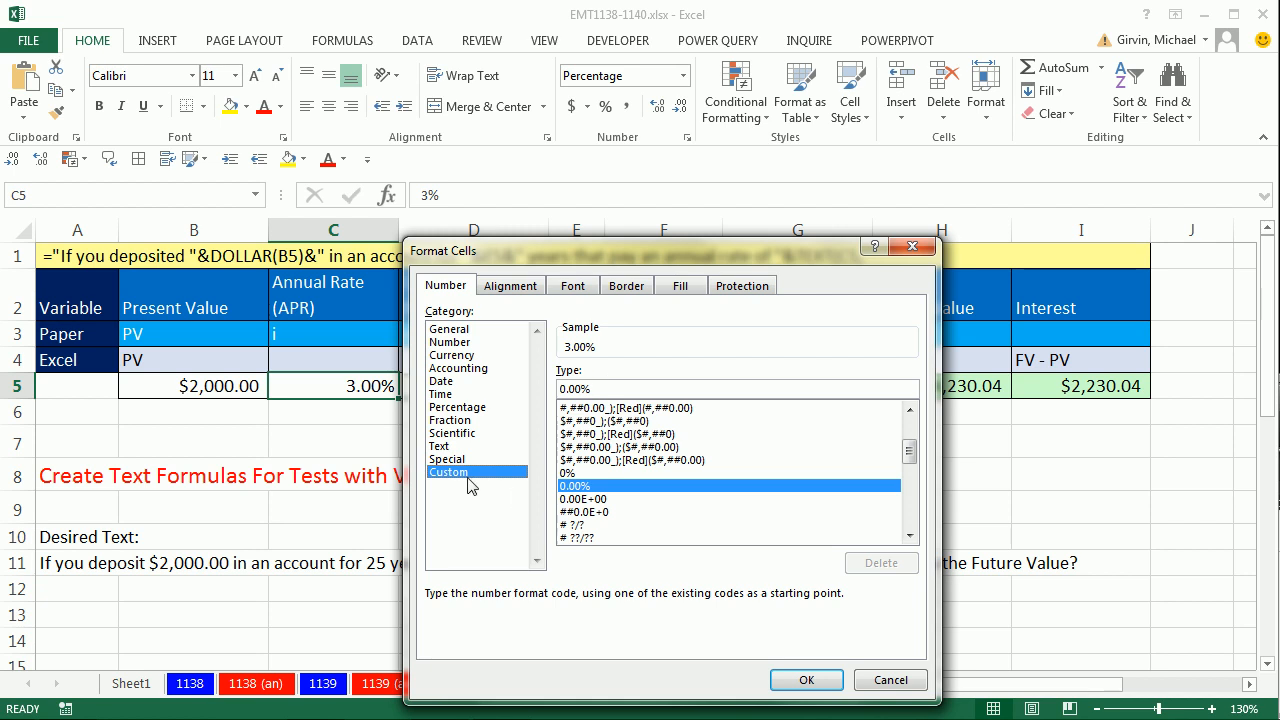
{"action": "mouse_move", "coordinate": [552, 422]}
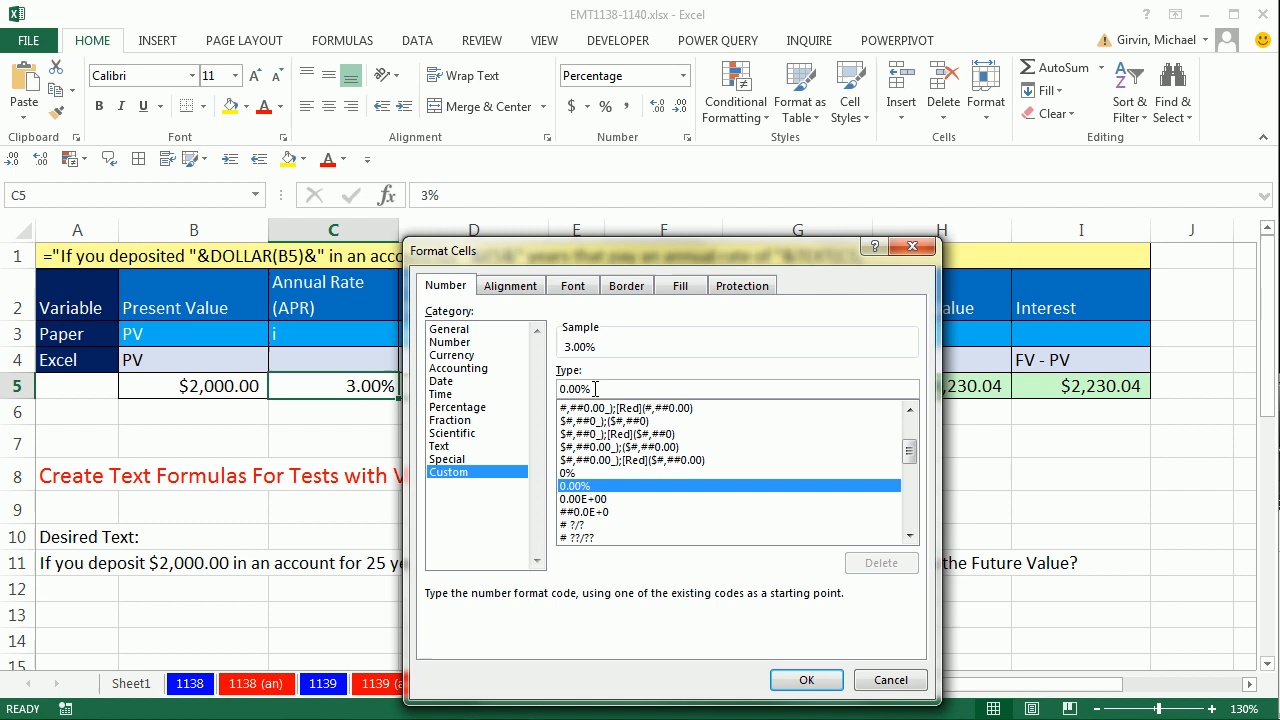
{"action": "key", "text": "Ctrl+c"}
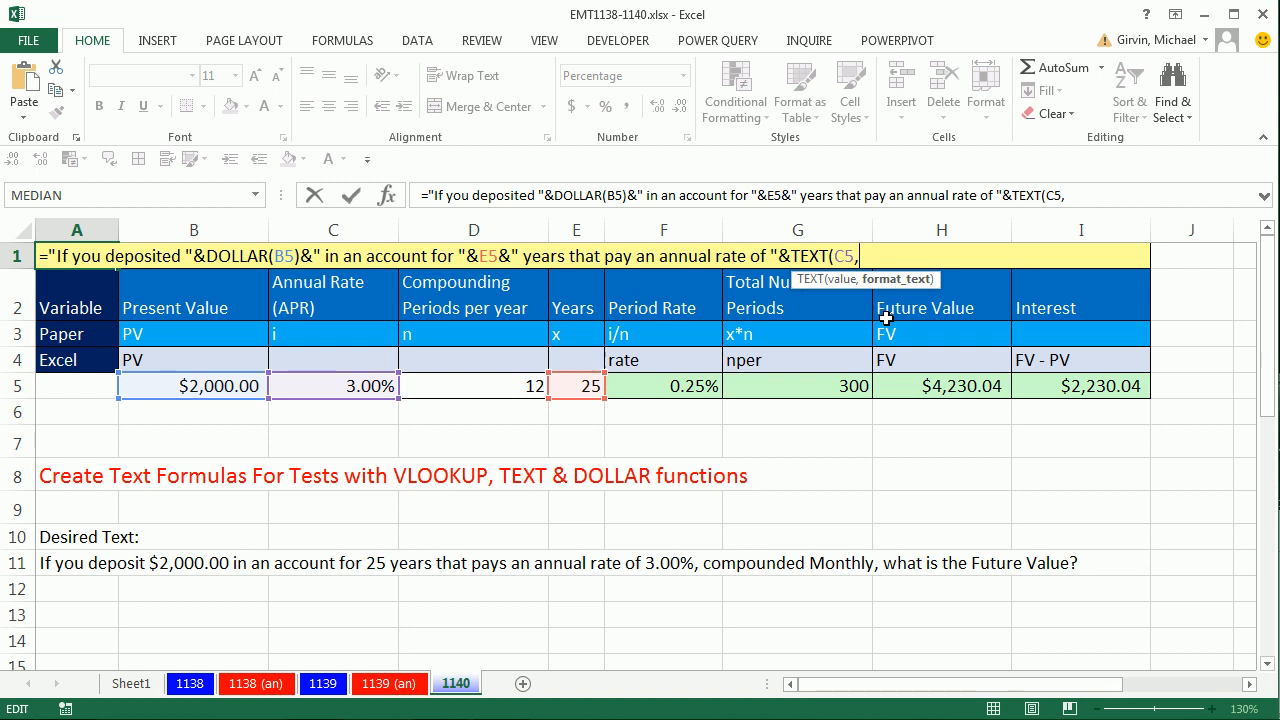
Complete TEXT(C5,"0.00%") to show 3.00%, then append &", compounded"
{"action": "type", "text": "\"0.00%\")"}
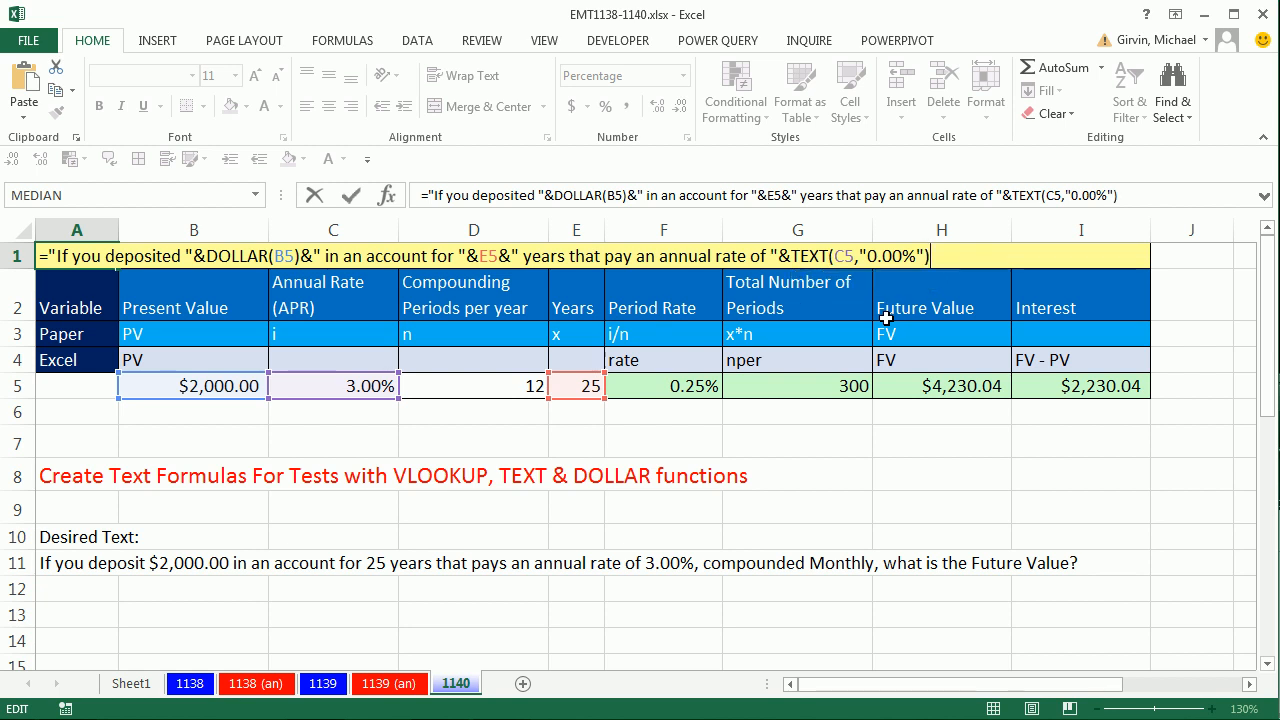
{"action": "left_click", "coordinate": [72, 308]}
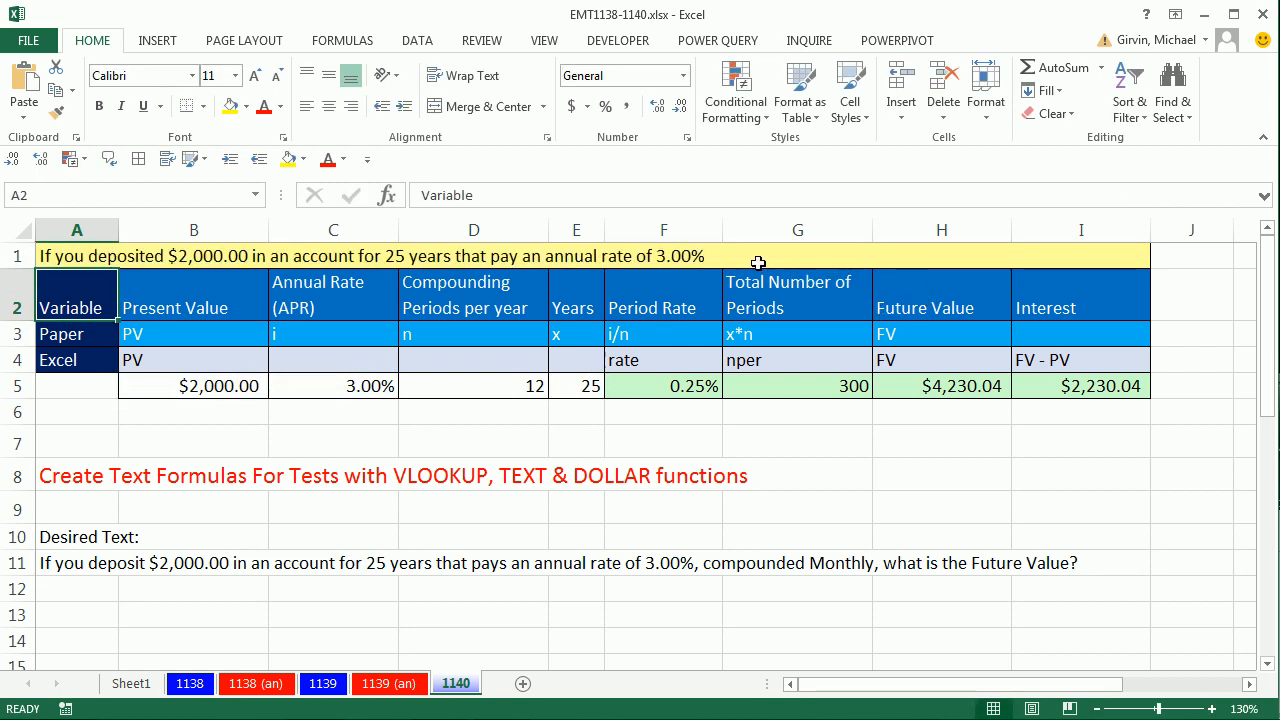
{"action": "mouse_move", "coordinate": [696, 244]}
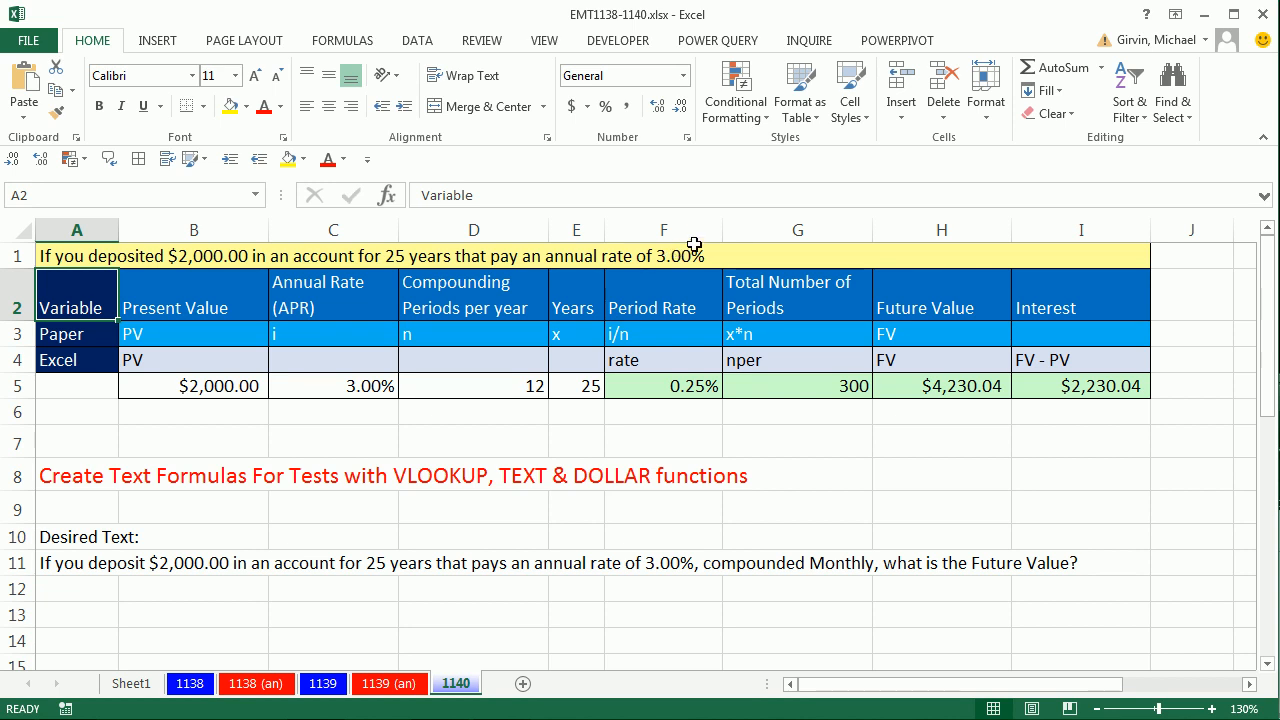
{"action": "left_click", "coordinate": [76, 256]}
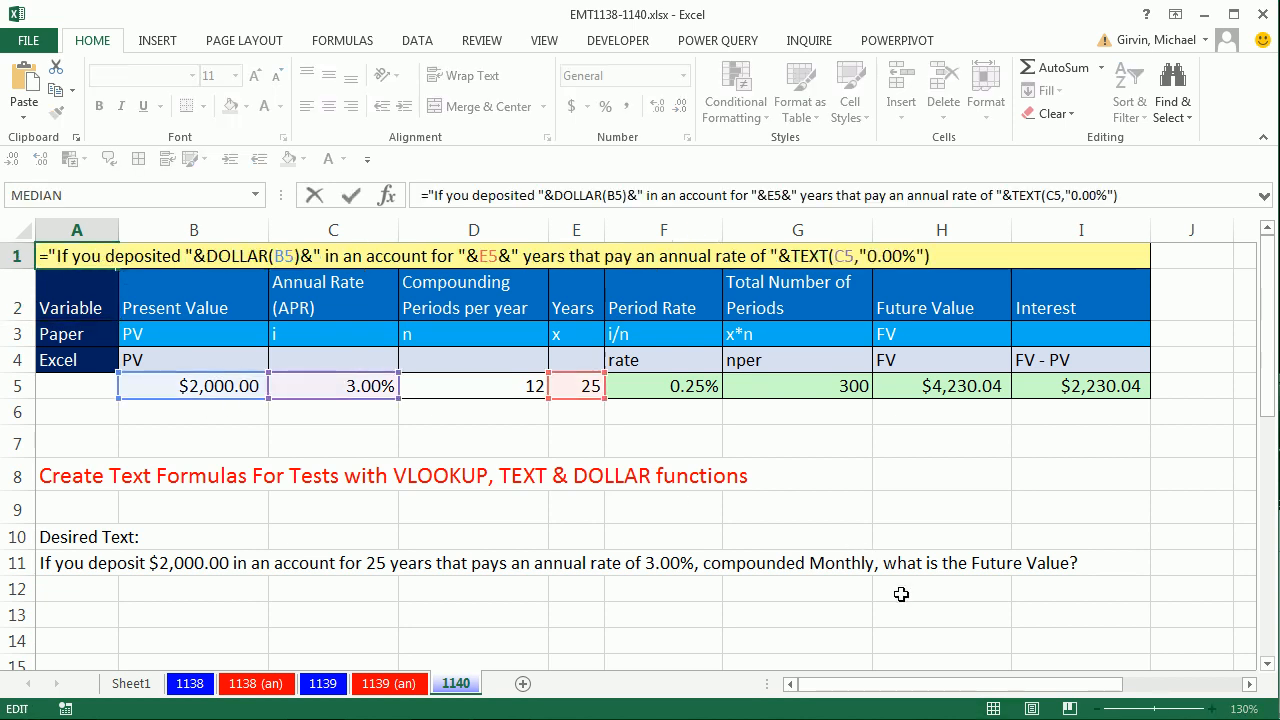
{"action": "type", "text": "&"}
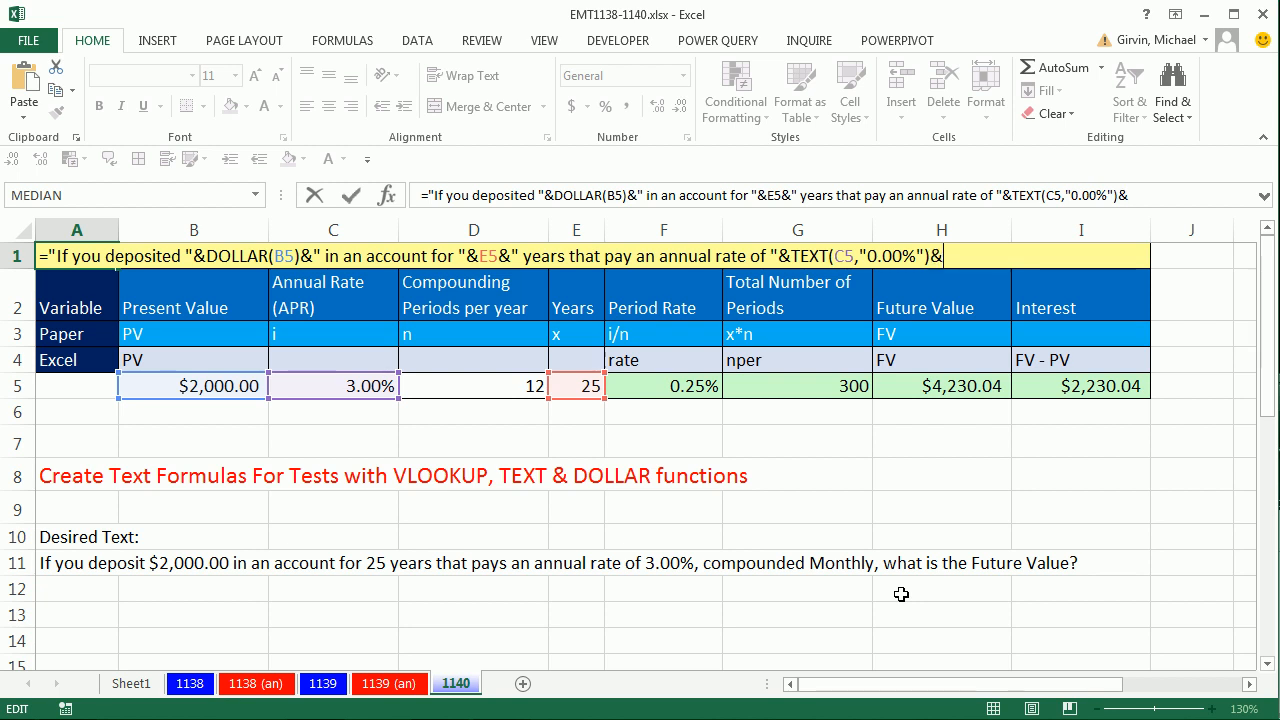
{"action": "type", "text": "\""}
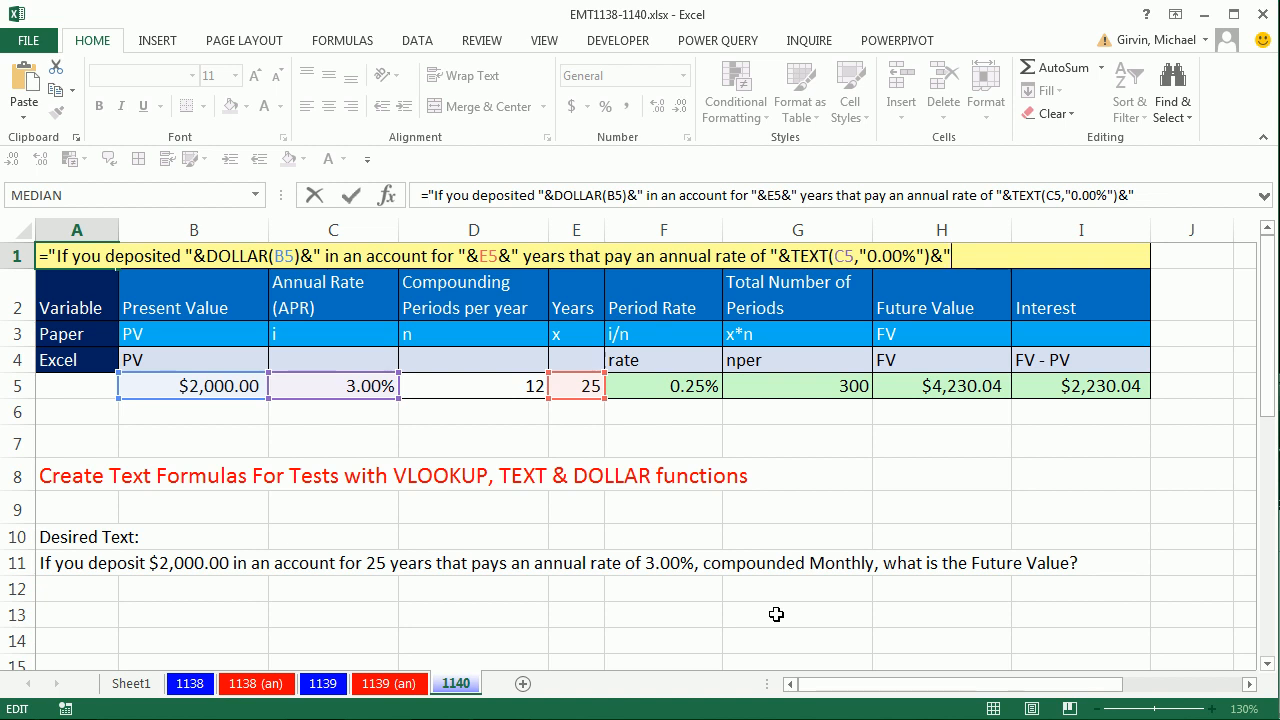
{"action": "type", "text": ", compounded"}
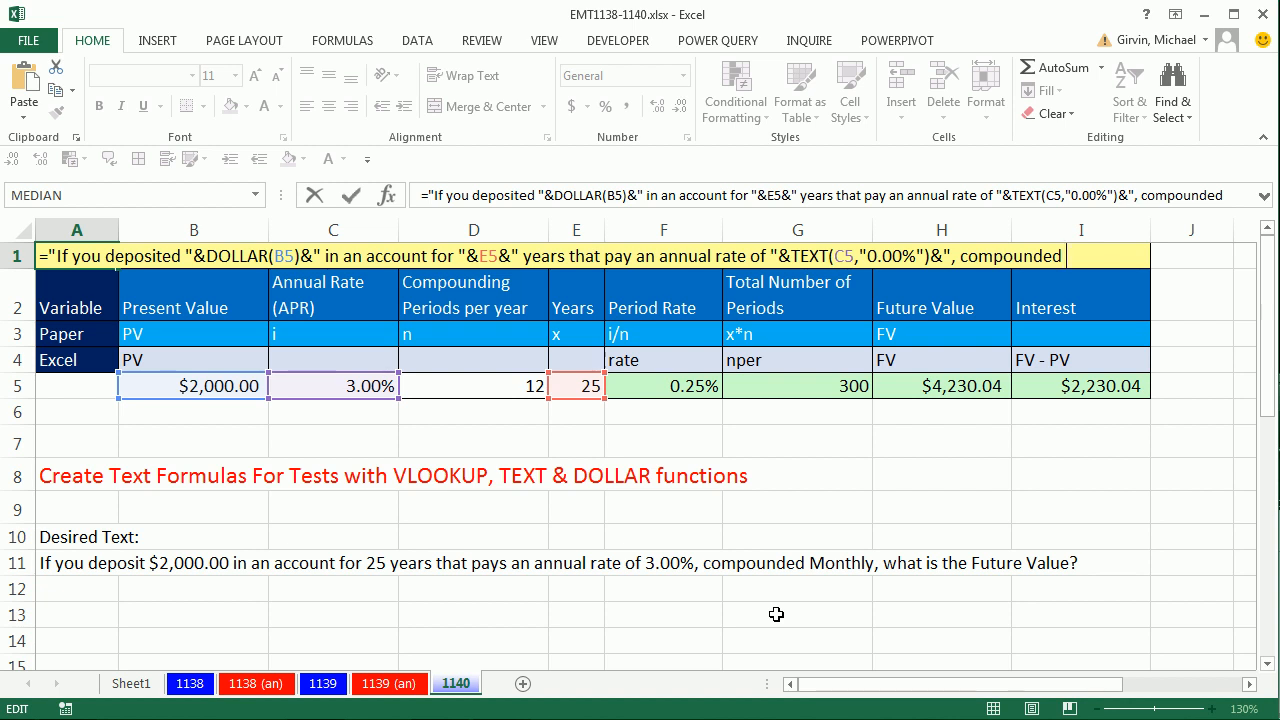
{"action": "mouse_move", "coordinate": [680, 460]}
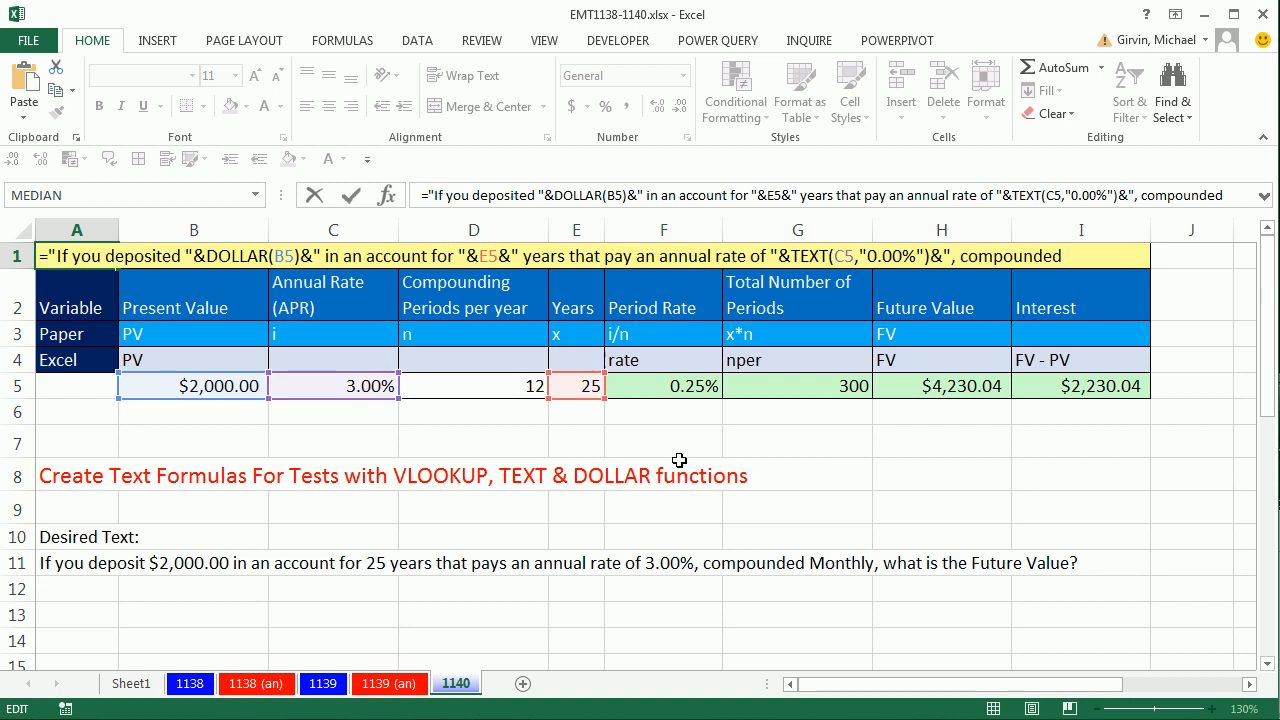
{"action": "mouse_move", "coordinate": [976, 324]}
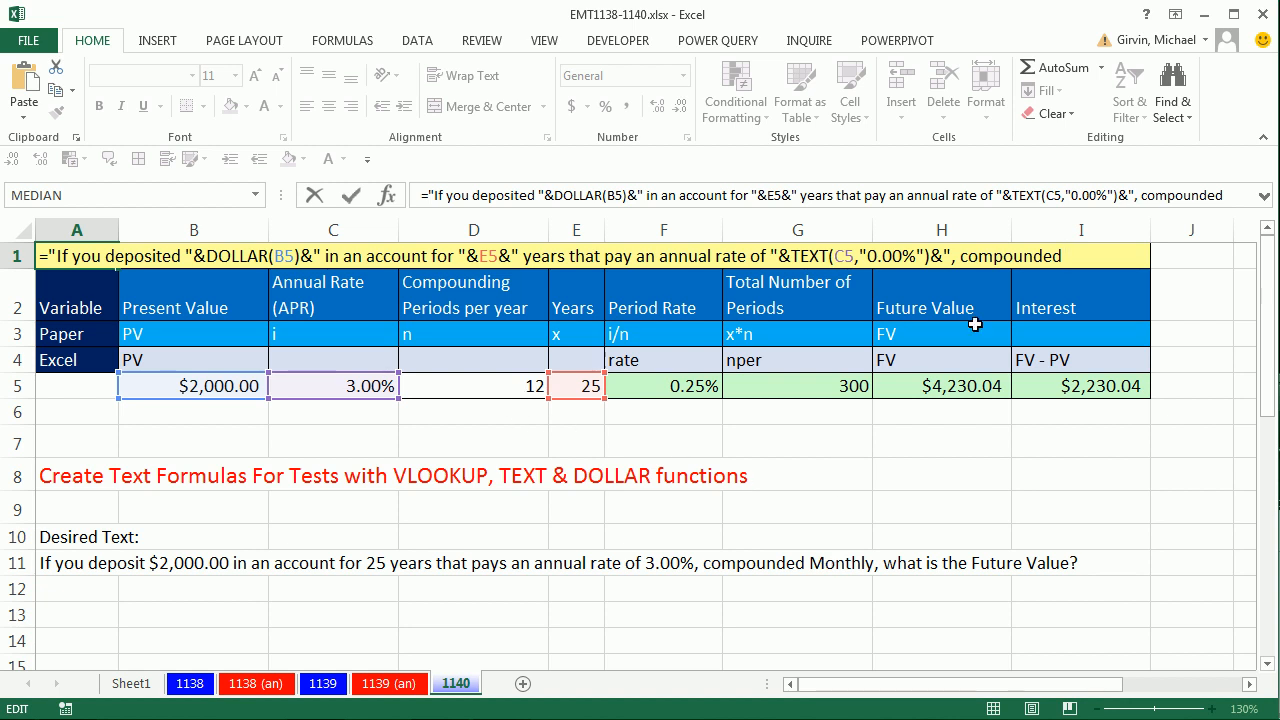
{"action": "mouse_move", "coordinate": [664, 292]}
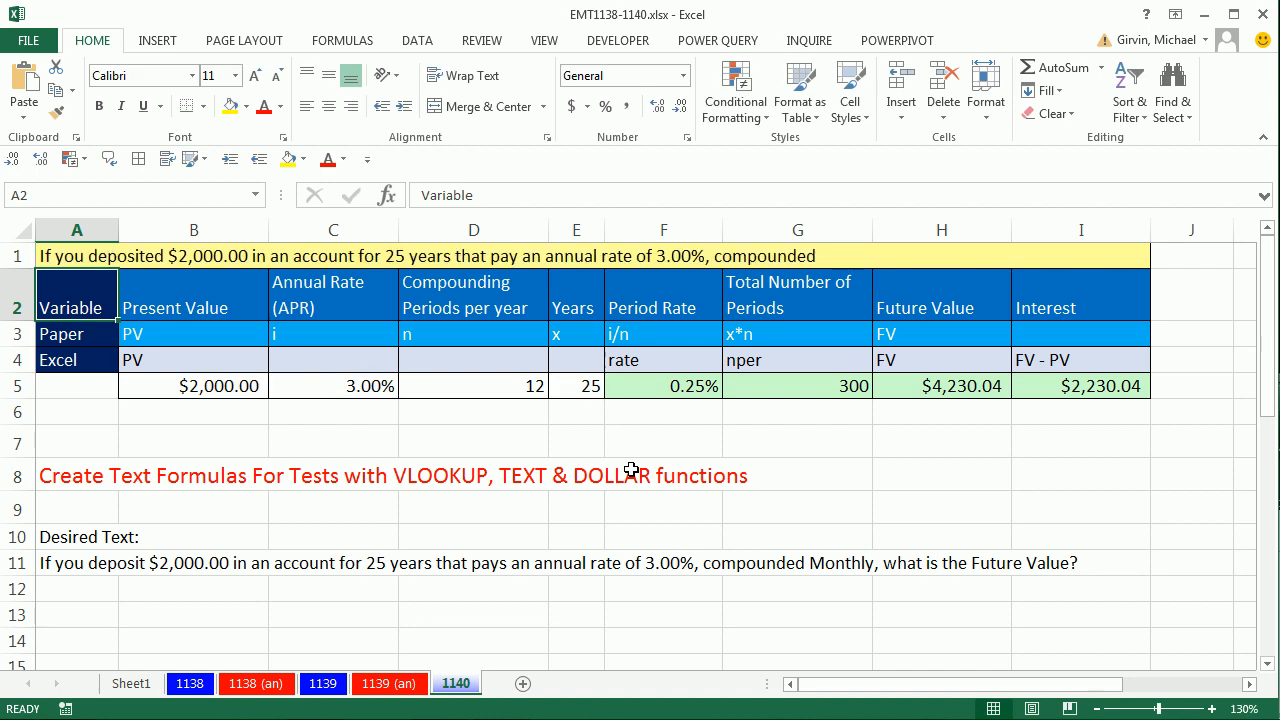
Scroll to the N1:O5 compounding table and select the column of period names
{"action": "scroll", "scroll_direction": "right", "scroll_amount": 3}
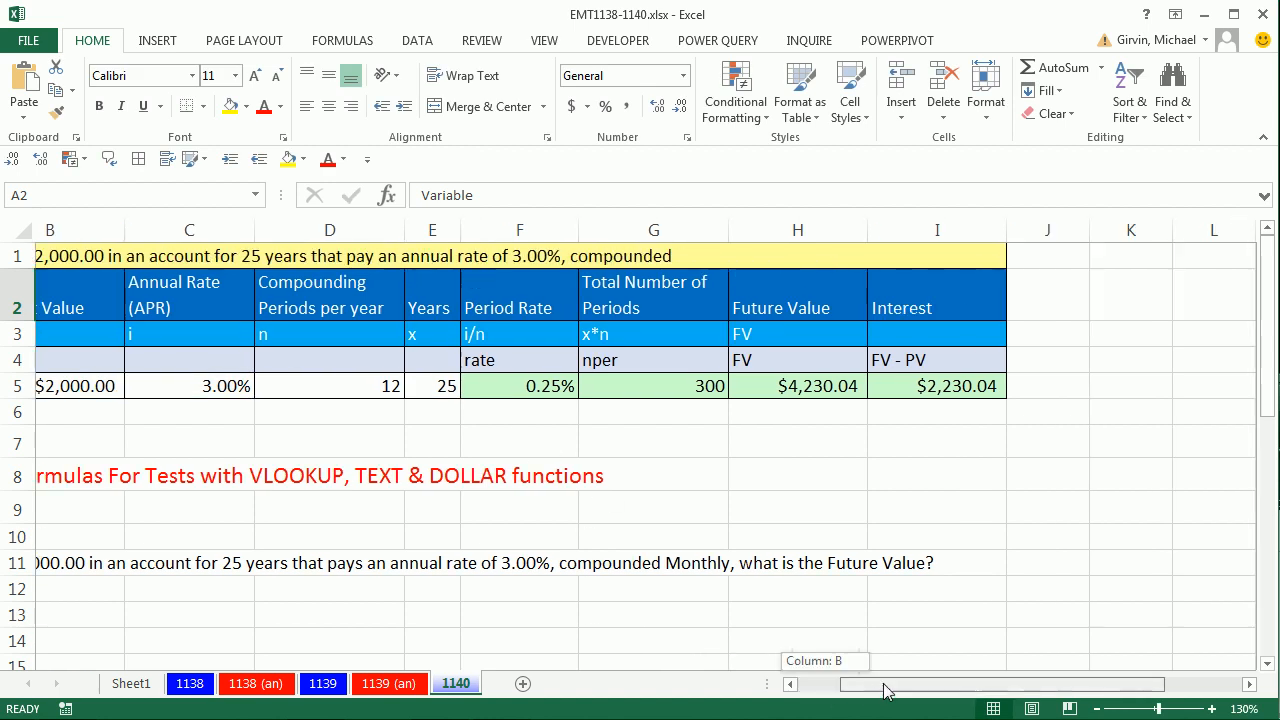
{"action": "scroll", "scroll_direction": "right", "scroll_amount": 3}
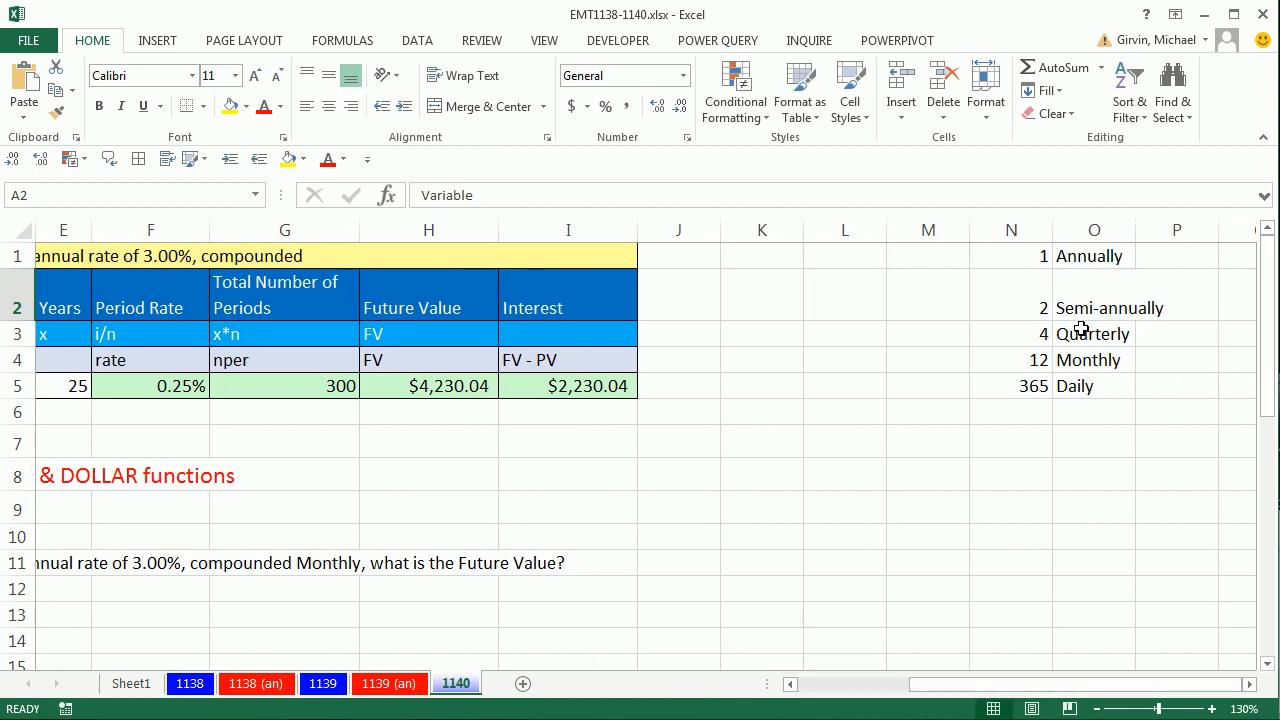
{"action": "mouse_move", "coordinate": [1144, 296]}
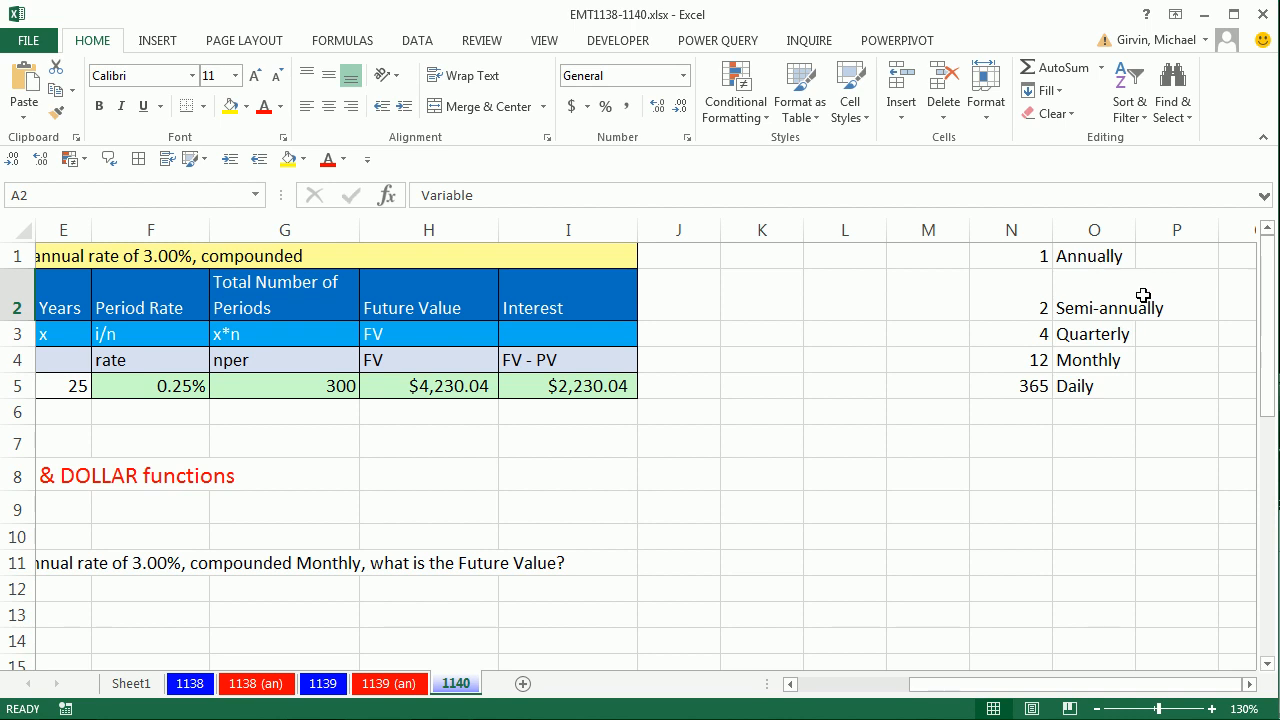
{"action": "mouse_move", "coordinate": [1124, 364]}
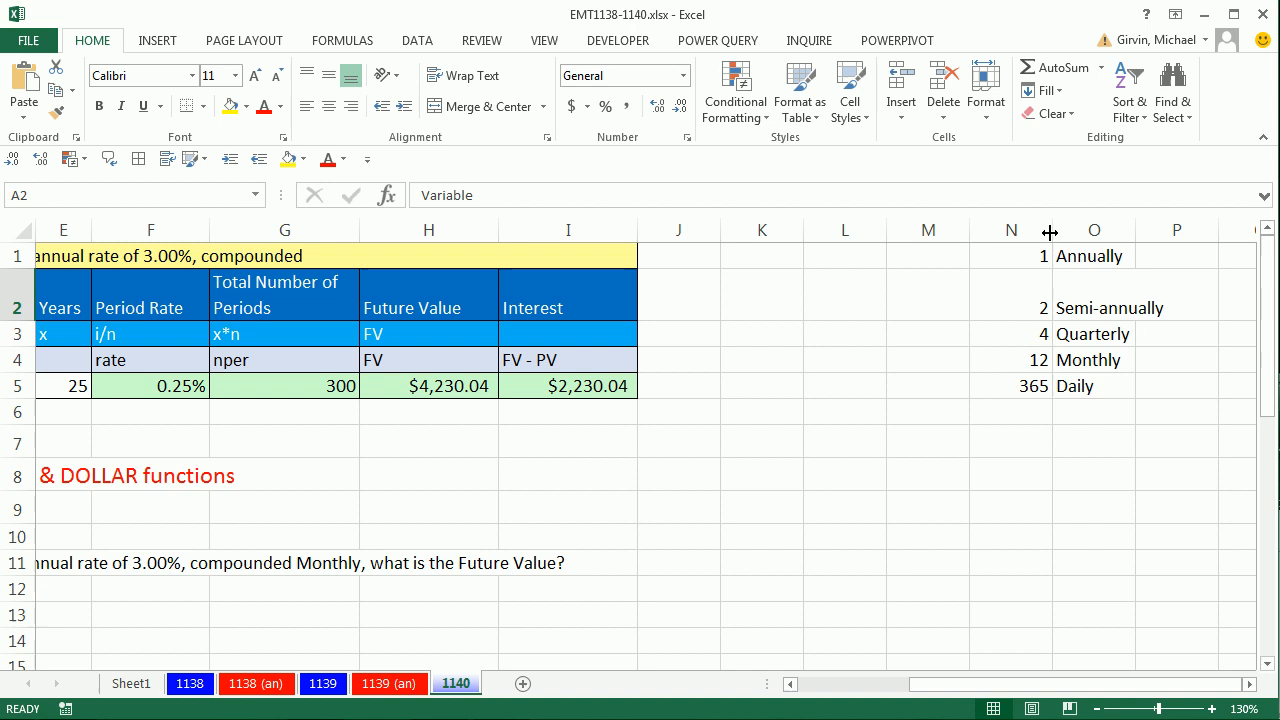
{"action": "left_click", "coordinate": [1010, 228]}
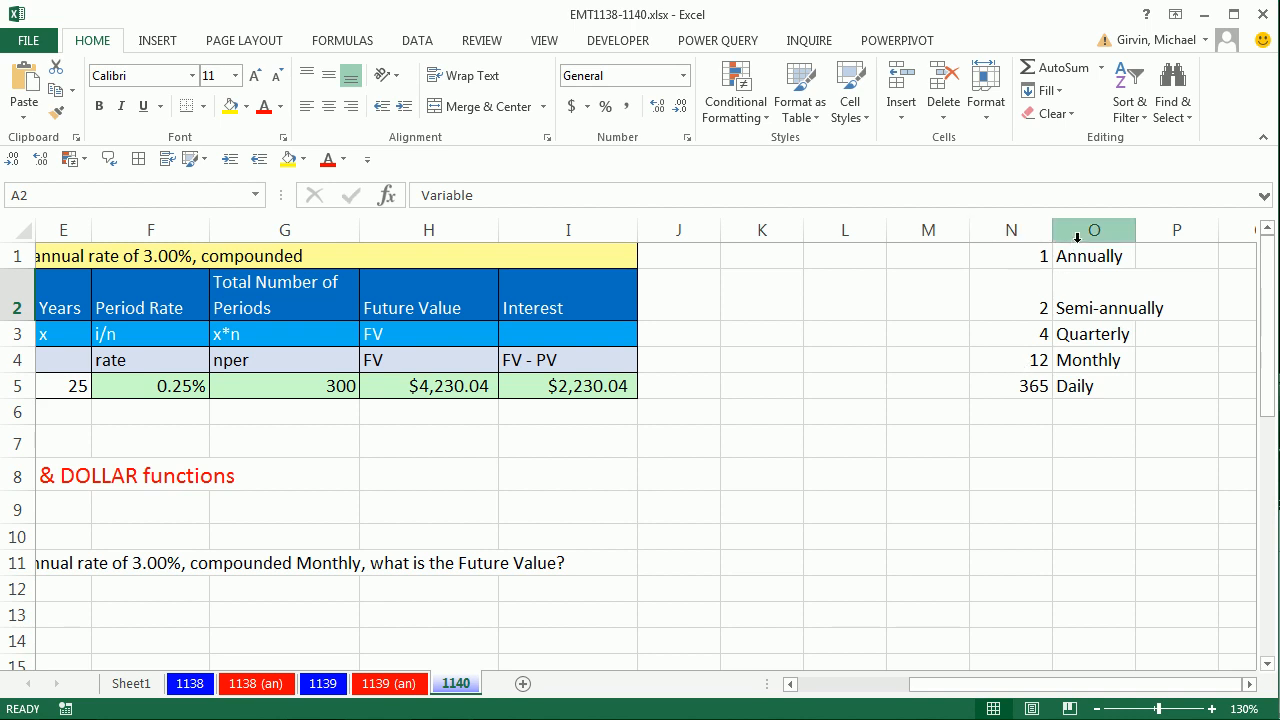
{"action": "mouse_move", "coordinate": [1088, 330]}
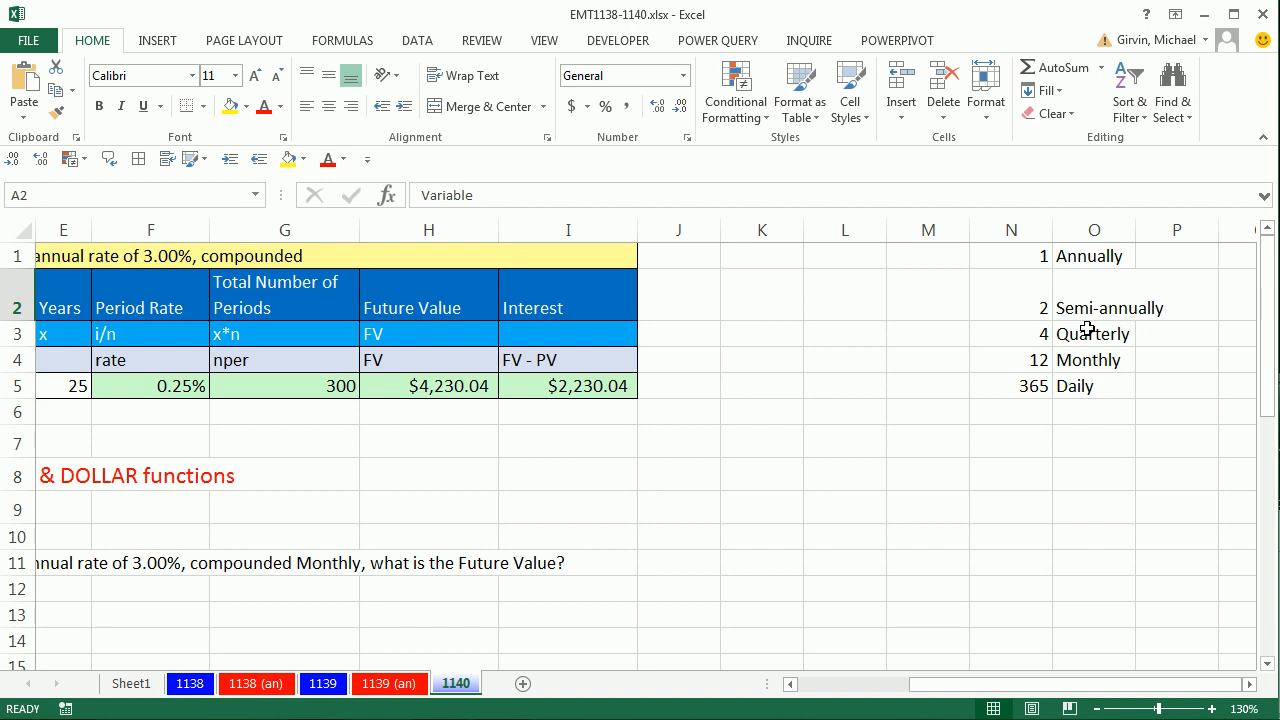
{"action": "scroll", "scroll_direction": "left", "scroll_amount": 3}
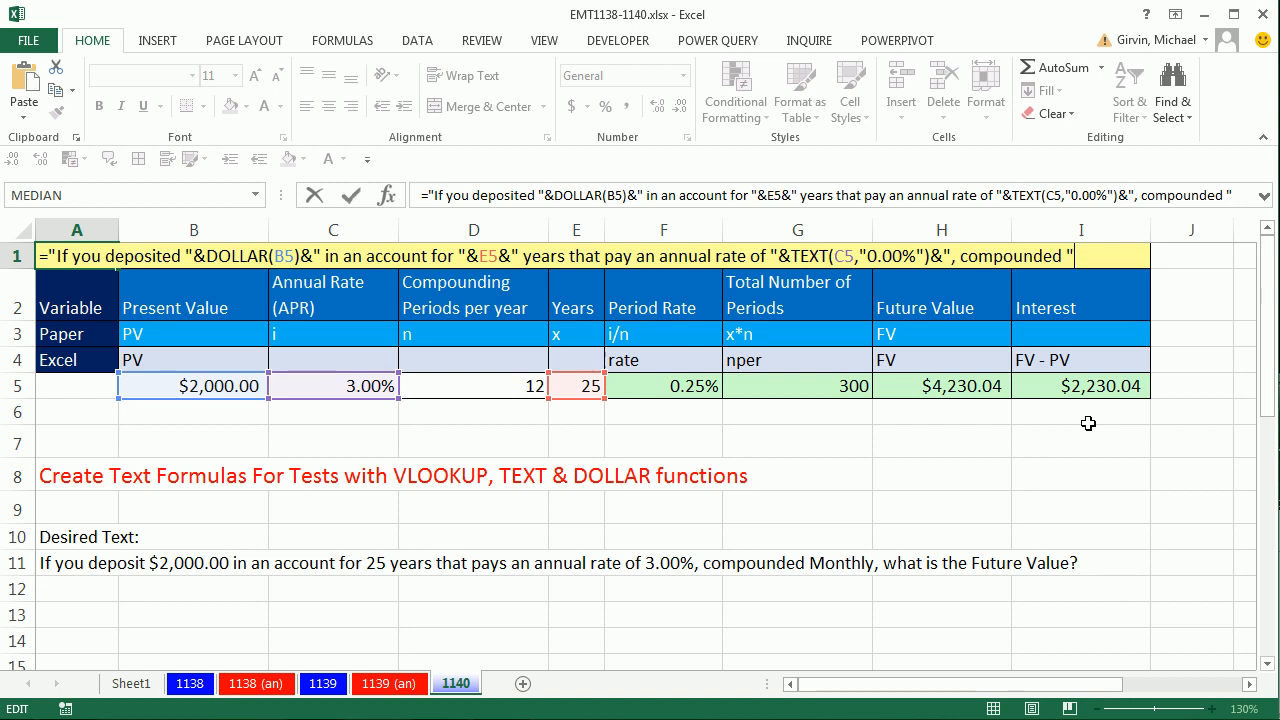
Append &VLOOKUP(D5,$N$1:$O$5,2 to look up the compounding word from D5
{"action": "type", "text": "&"}
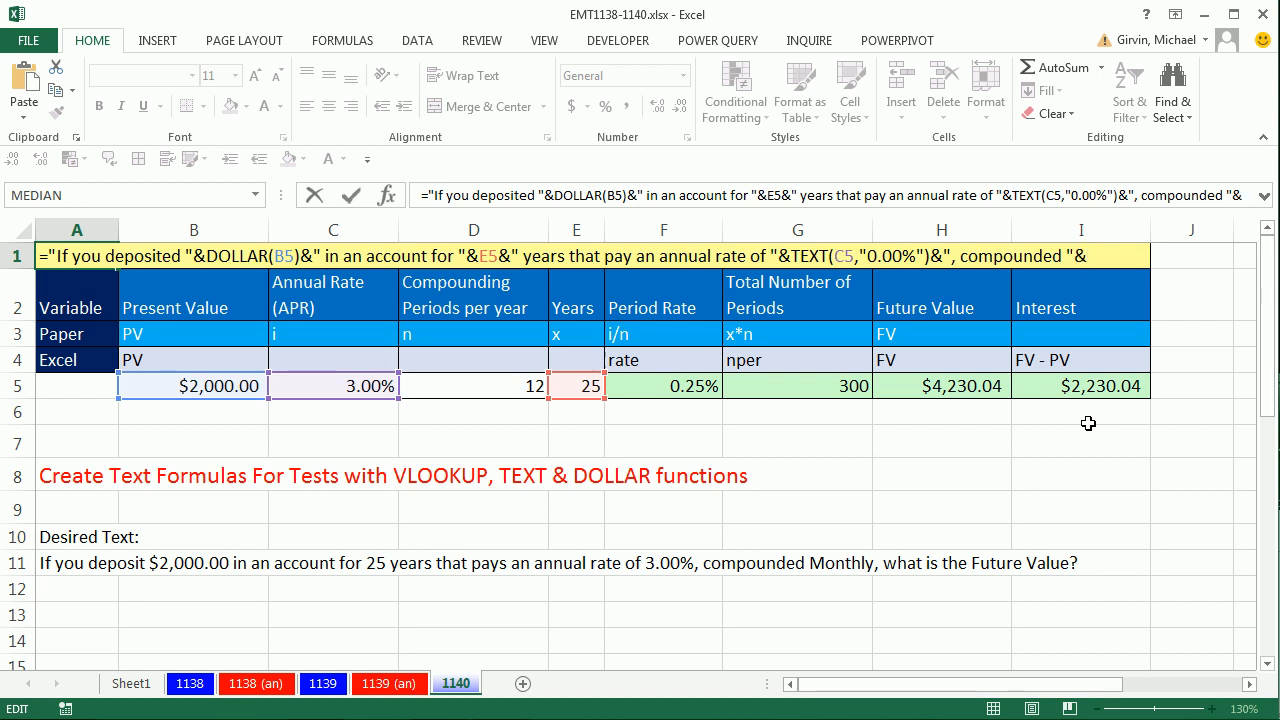
{"action": "type", "text": "VLOOKUP("}
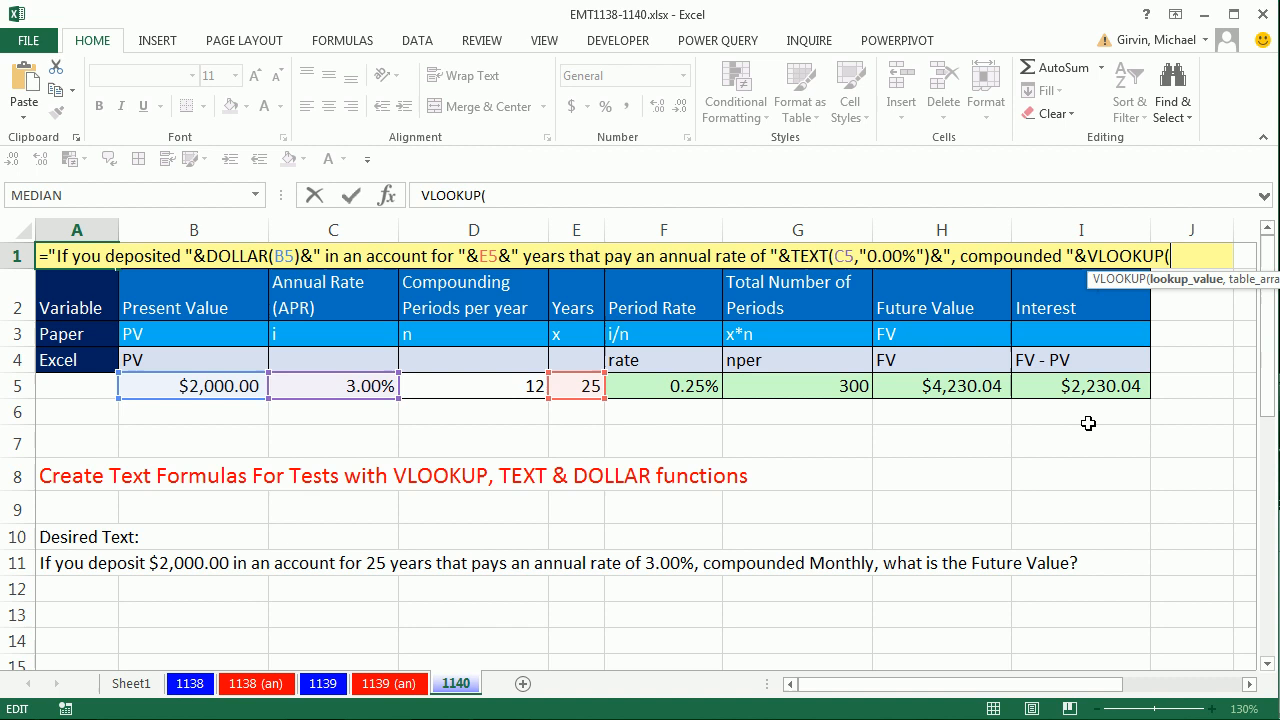
{"action": "mouse_move", "coordinate": [474, 390]}
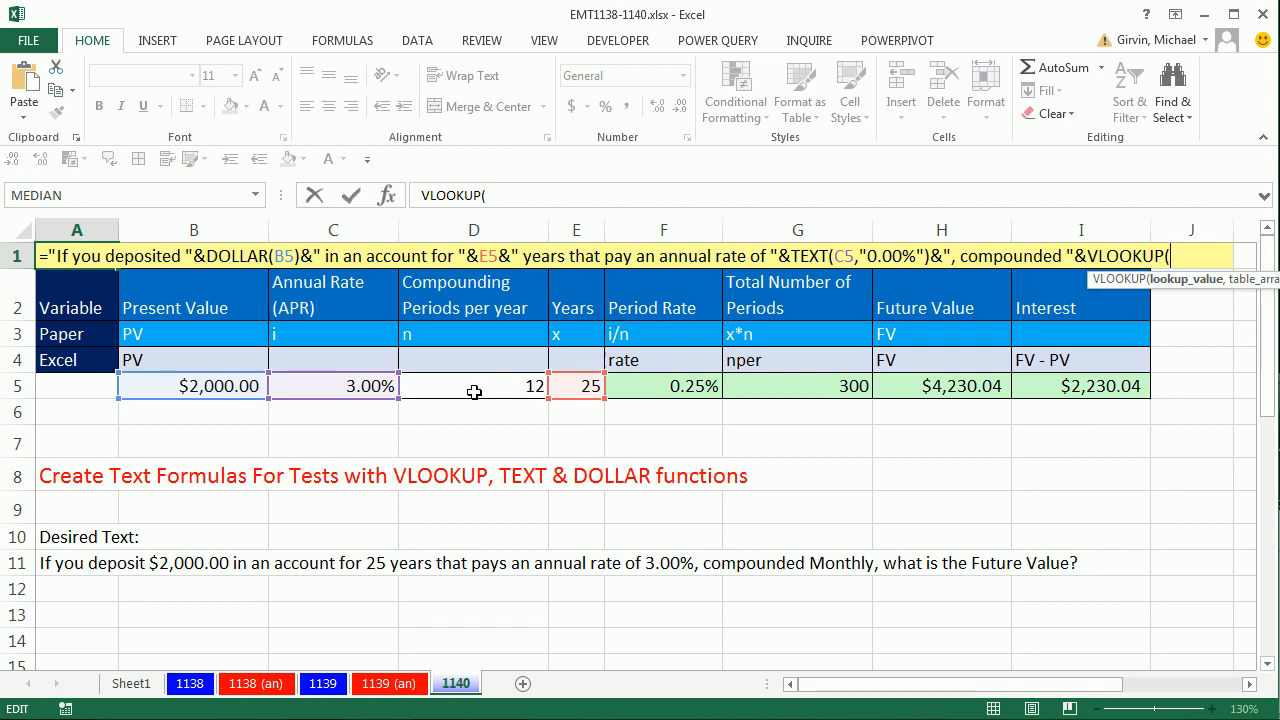
{"action": "left_click", "coordinate": [472, 386]}
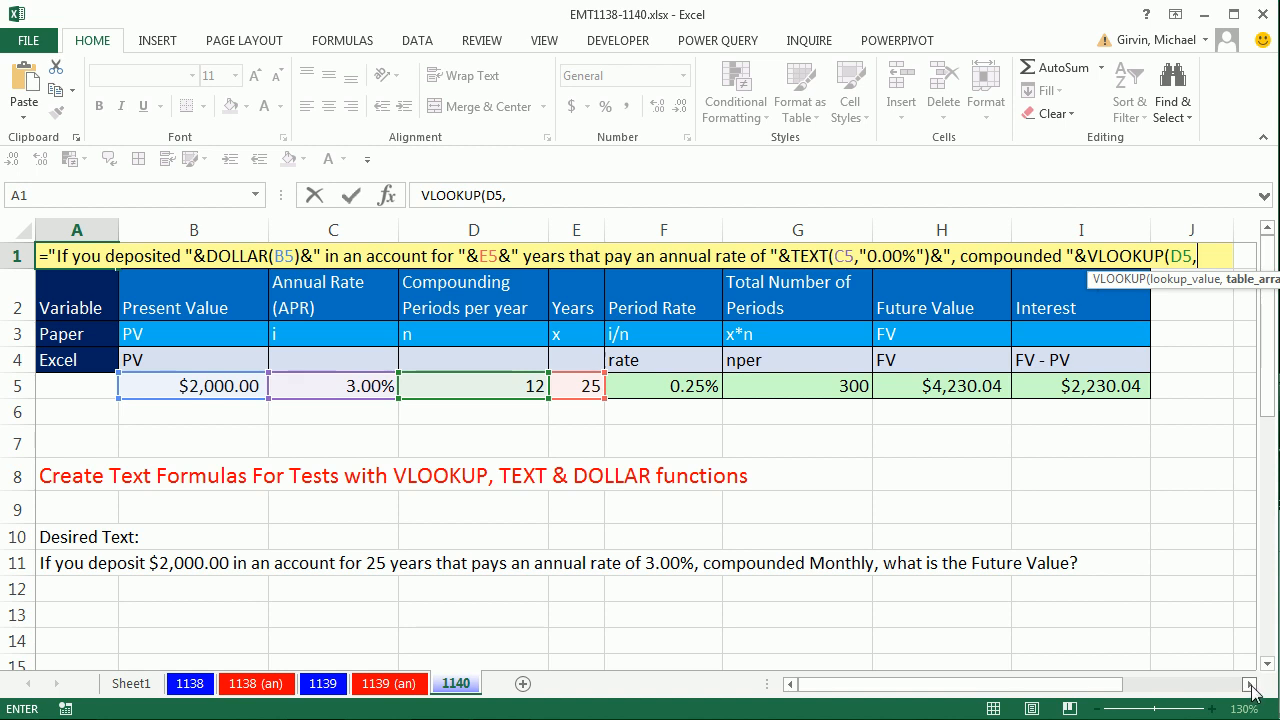
{"action": "scroll", "scroll_direction": "right", "scroll_amount": 3}
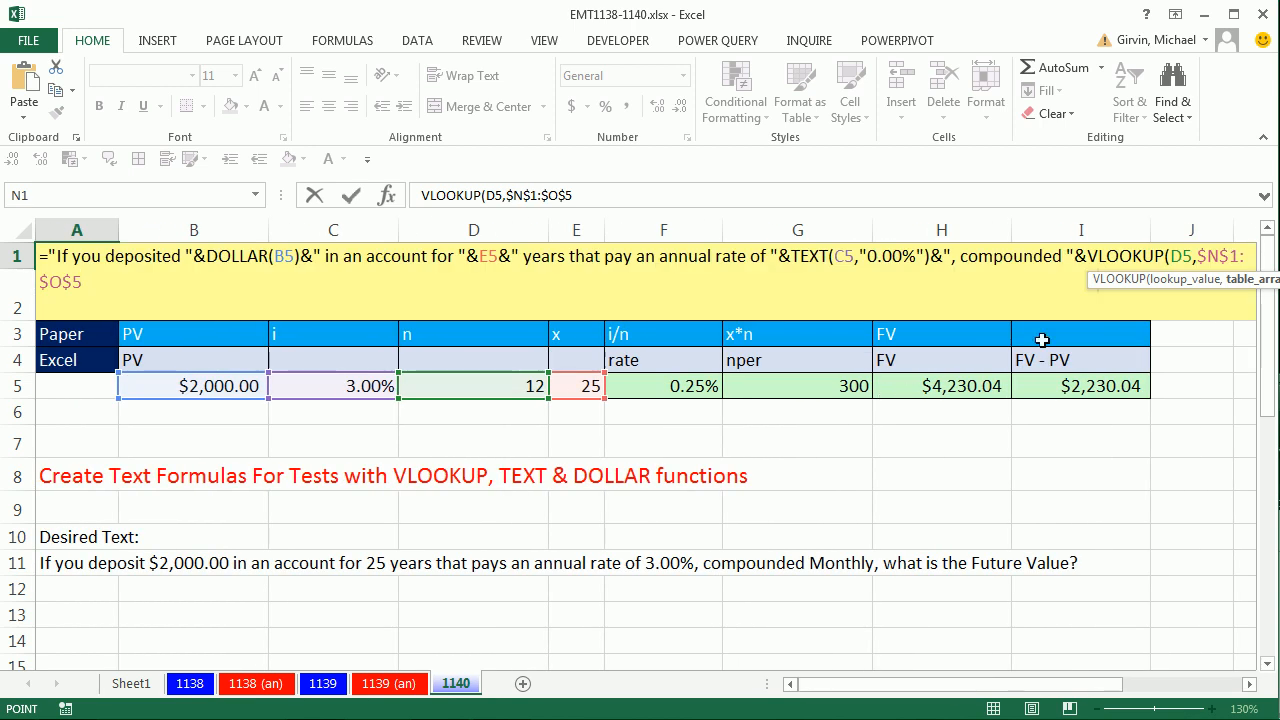
{"action": "mouse_move", "coordinate": [372, 332]}
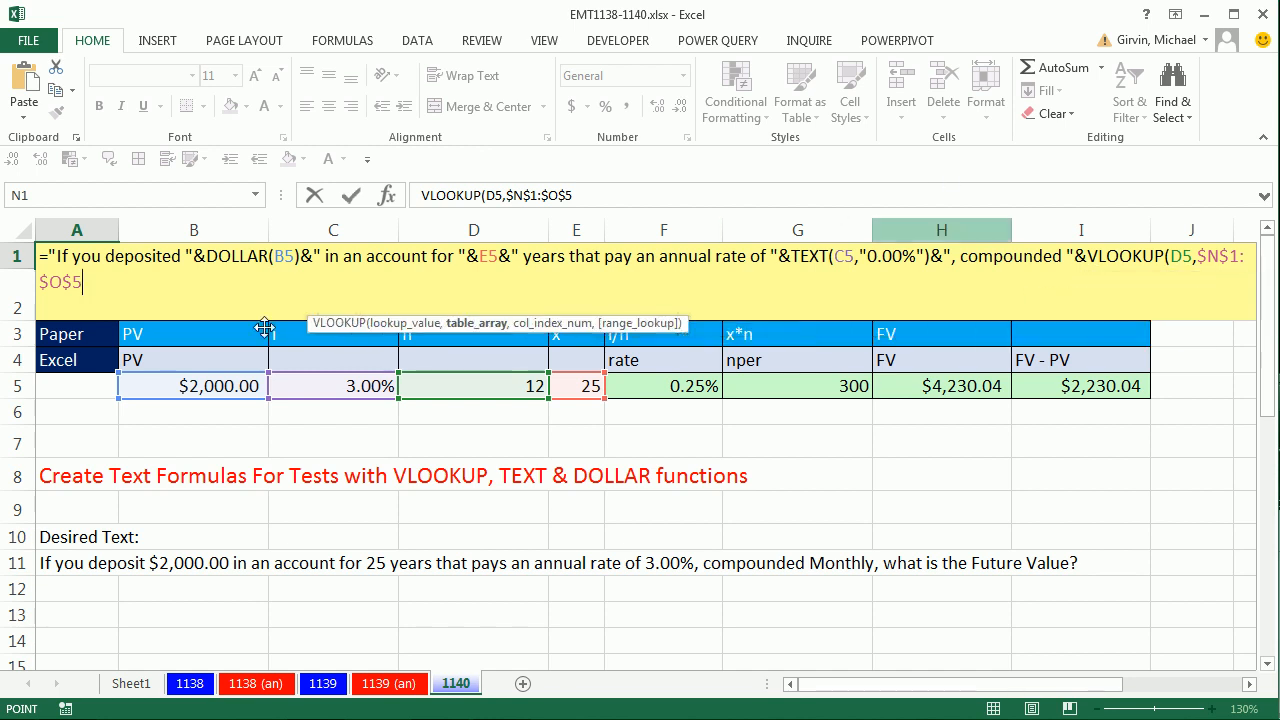
{"action": "mouse_move", "coordinate": [244, 330]}
{"action": "type", "text": ","}
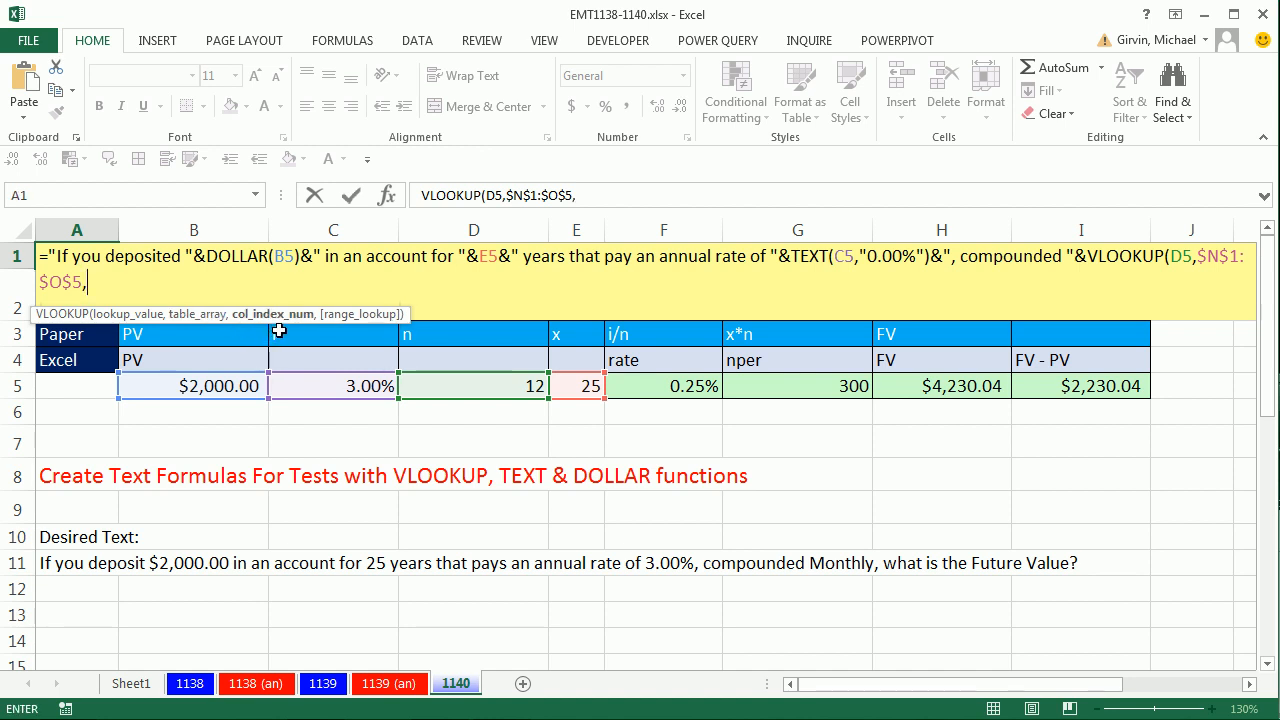
{"action": "type", "text": "2"}
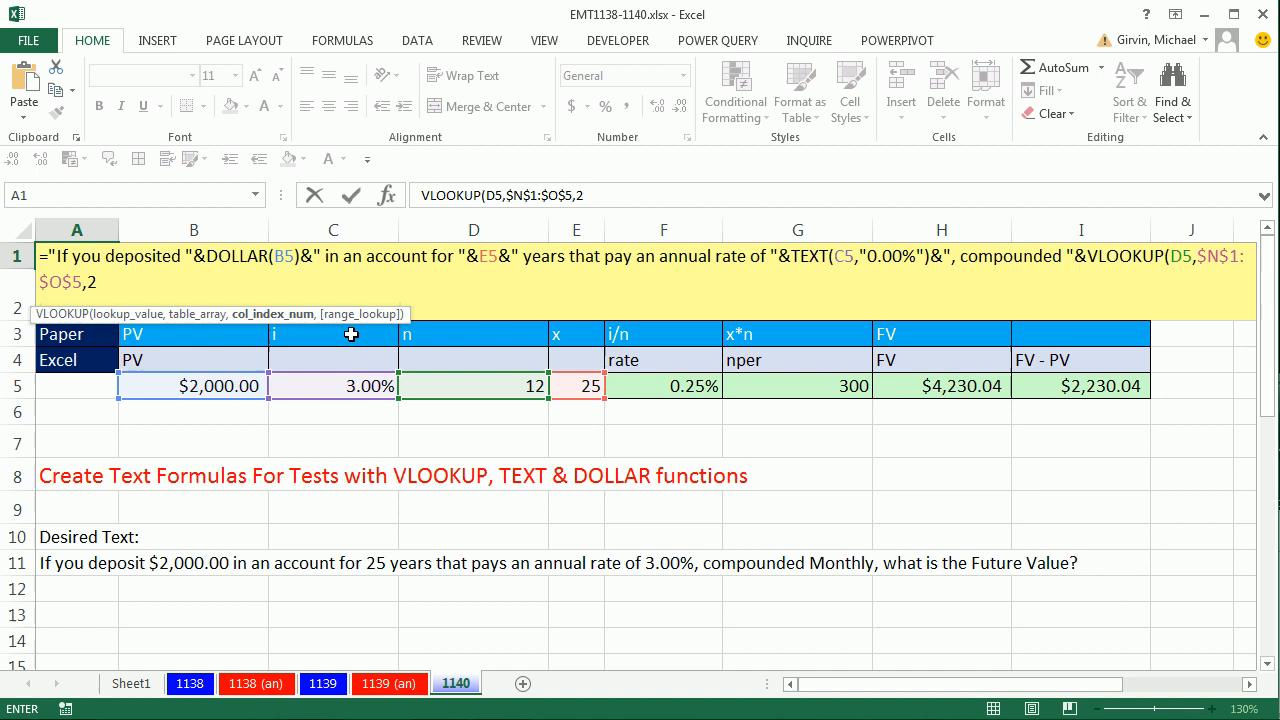
{"action": "scroll", "scroll_direction": "right", "scroll_amount": 3}
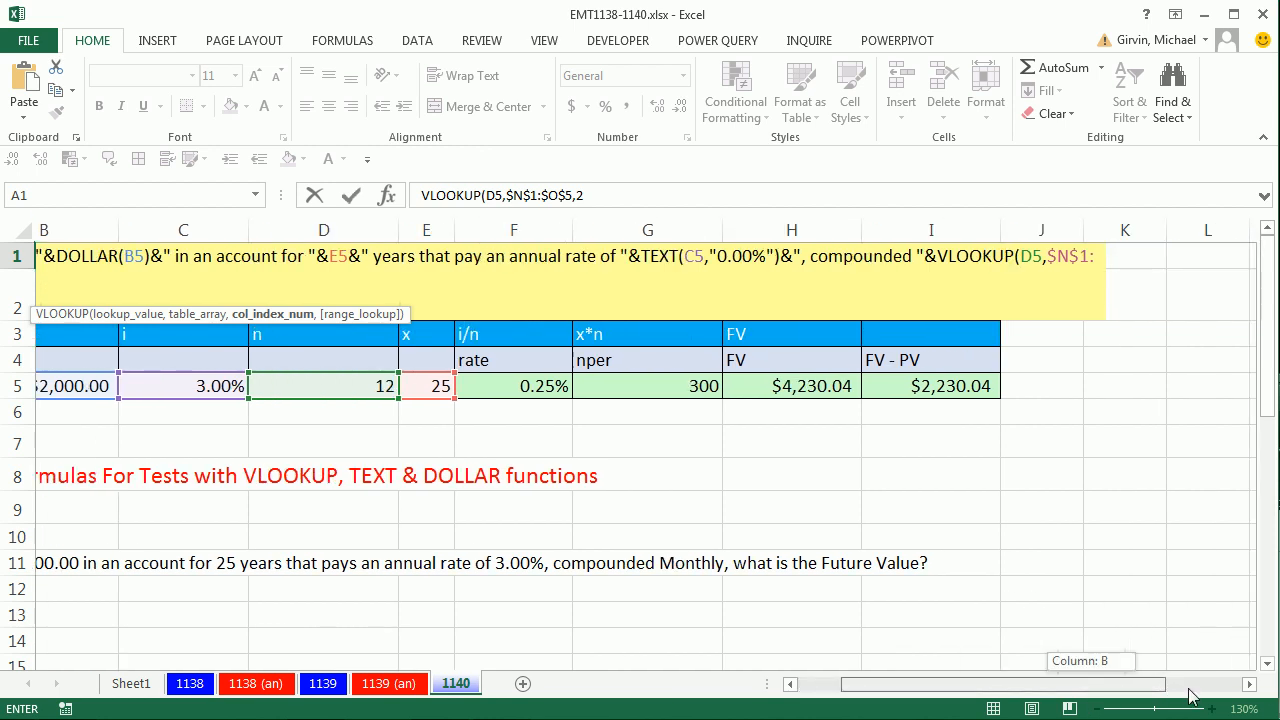
{"action": "scroll", "scroll_direction": "right", "scroll_amount": 3}
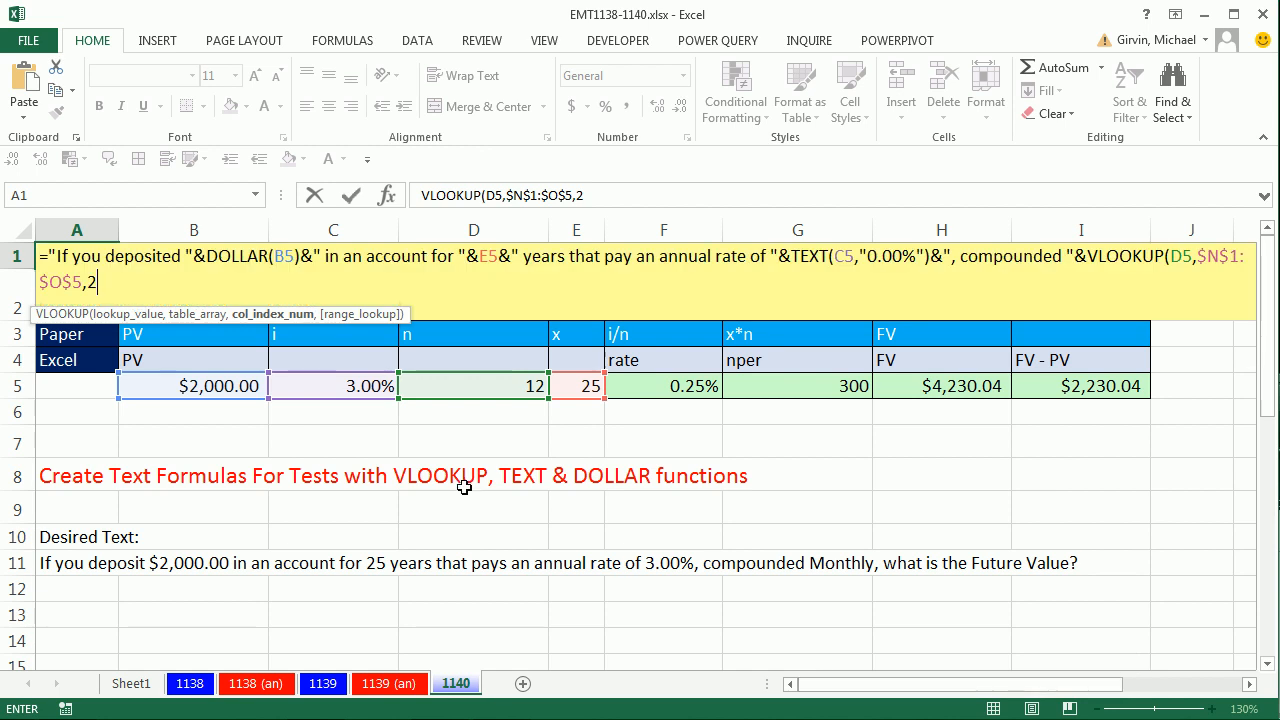
{"action": "mouse_move", "coordinate": [380, 352]}
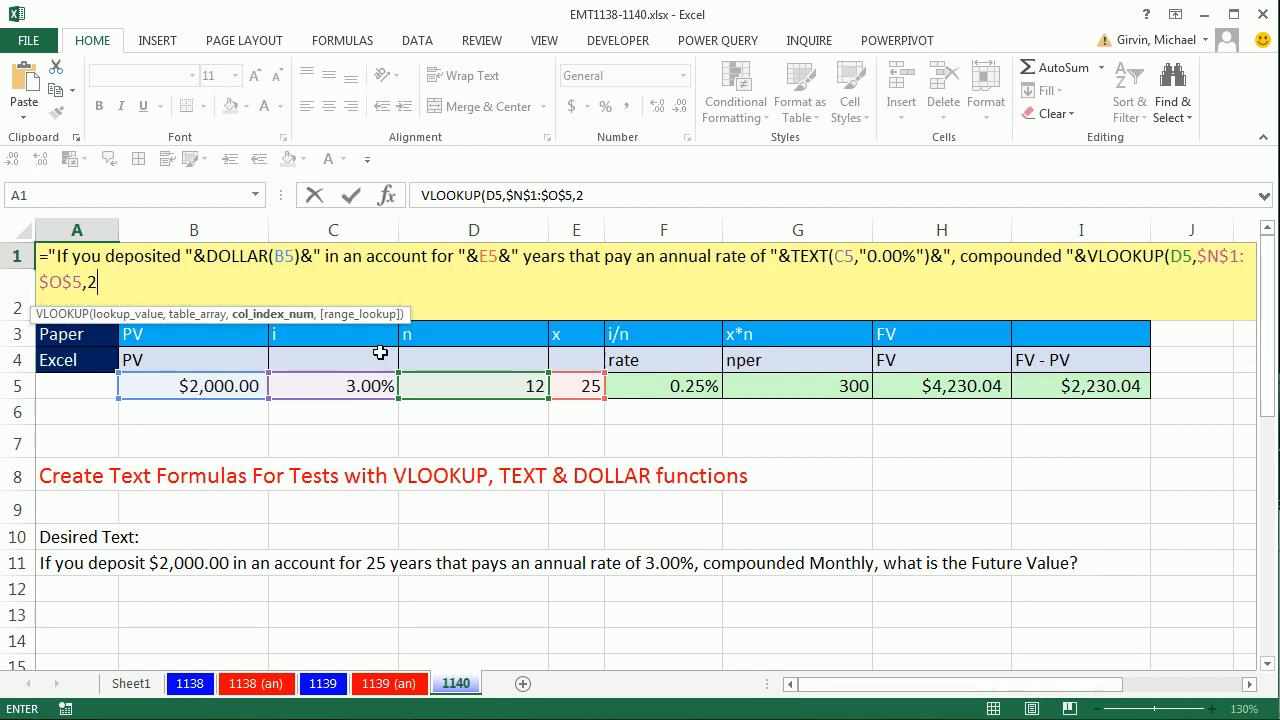
{"action": "mouse_move", "coordinate": [384, 348]}
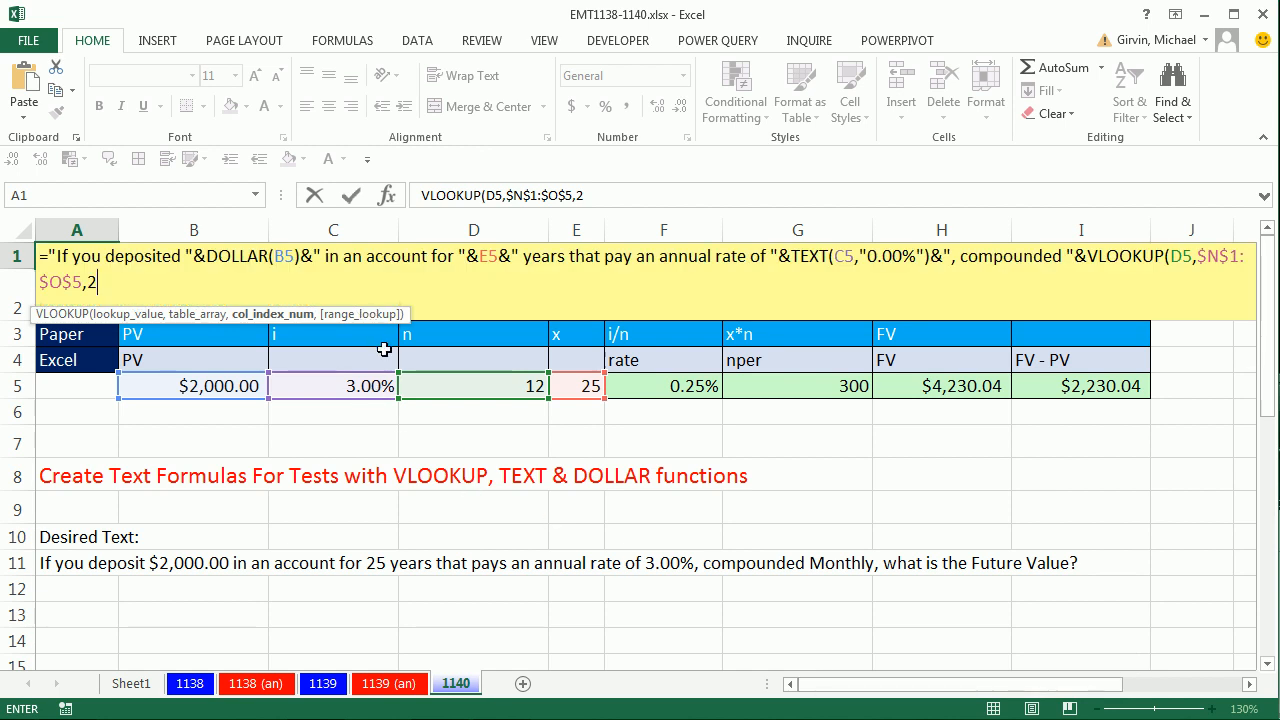
{"action": "mouse_move", "coordinate": [340, 380]}
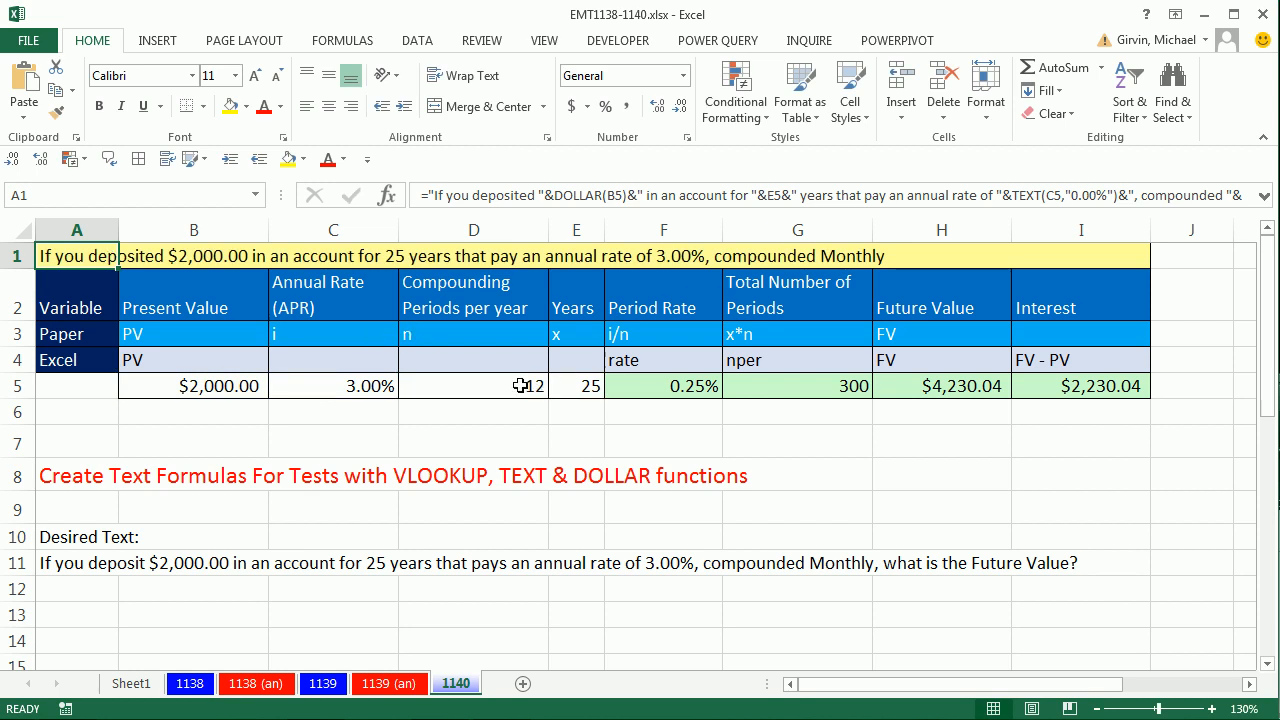
{"action": "type", "text": "2"}
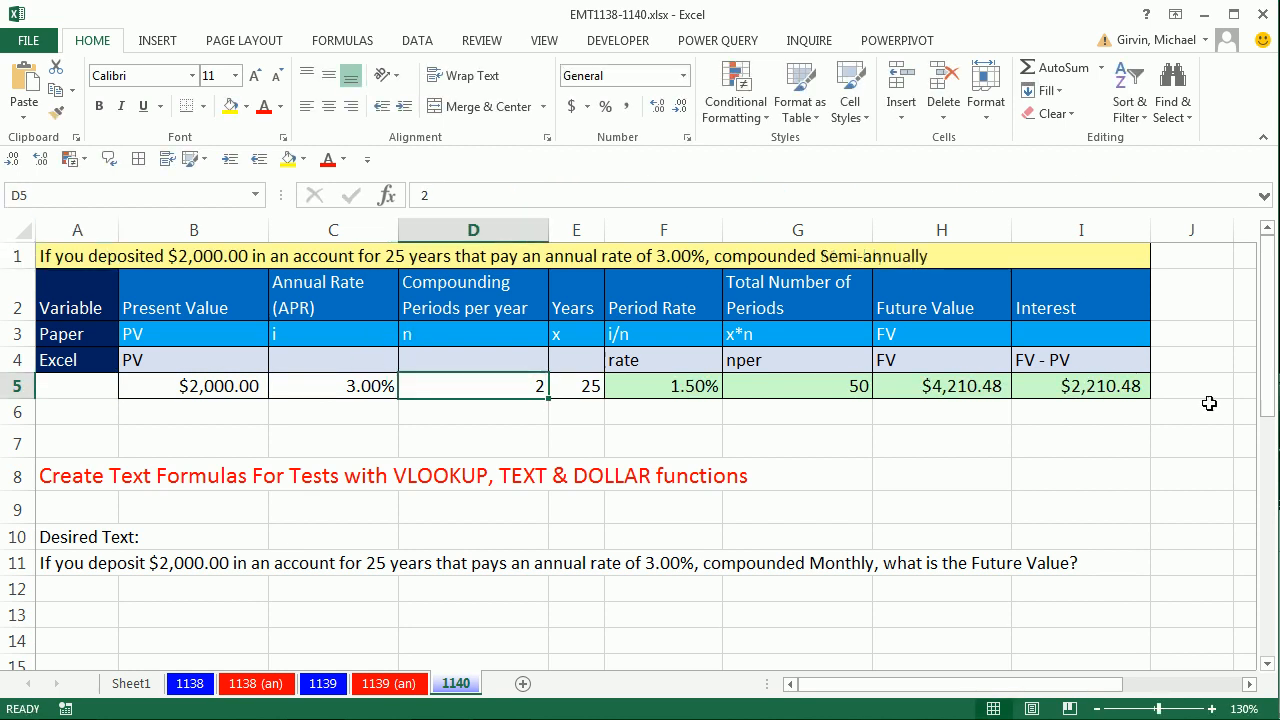
{"action": "type", "text": "1"}
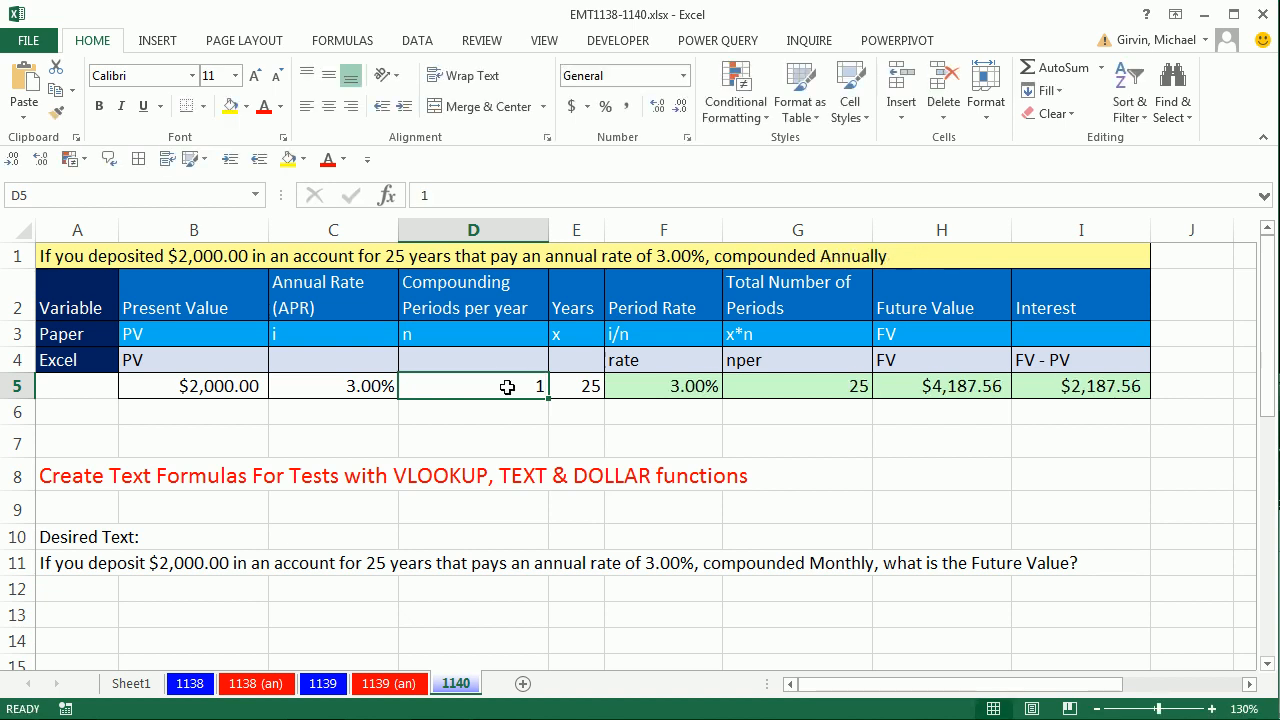
{"action": "type", "text": "12"}
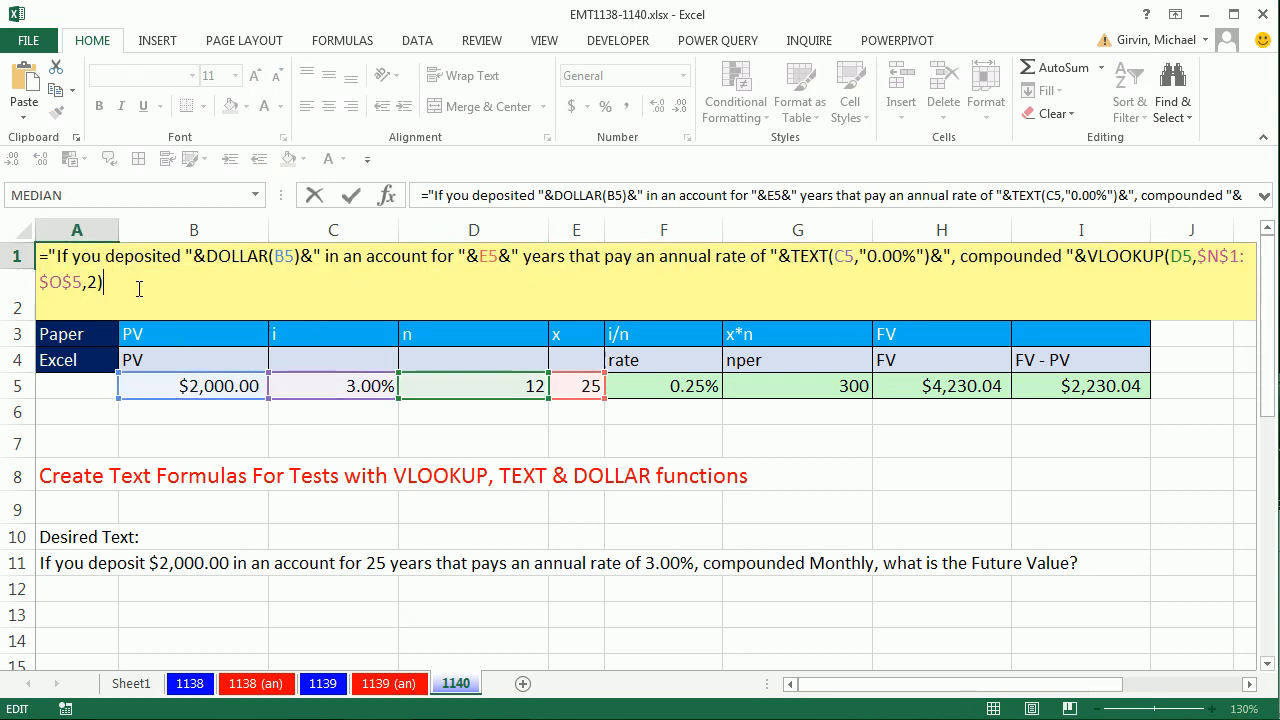
Append &", what is the Fture Value?" to finish the question in A1
{"action": "type", "text": "&"}
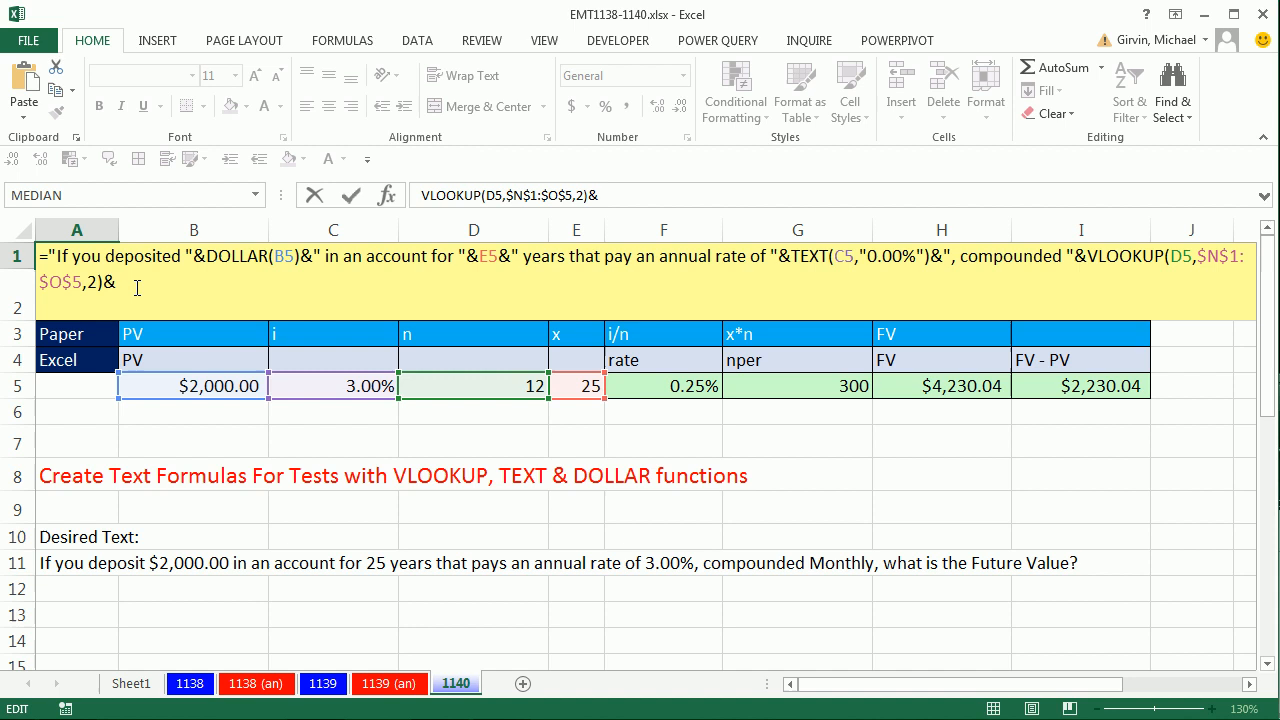
{"action": "type", "text": "\", what is the Fture Value?"}
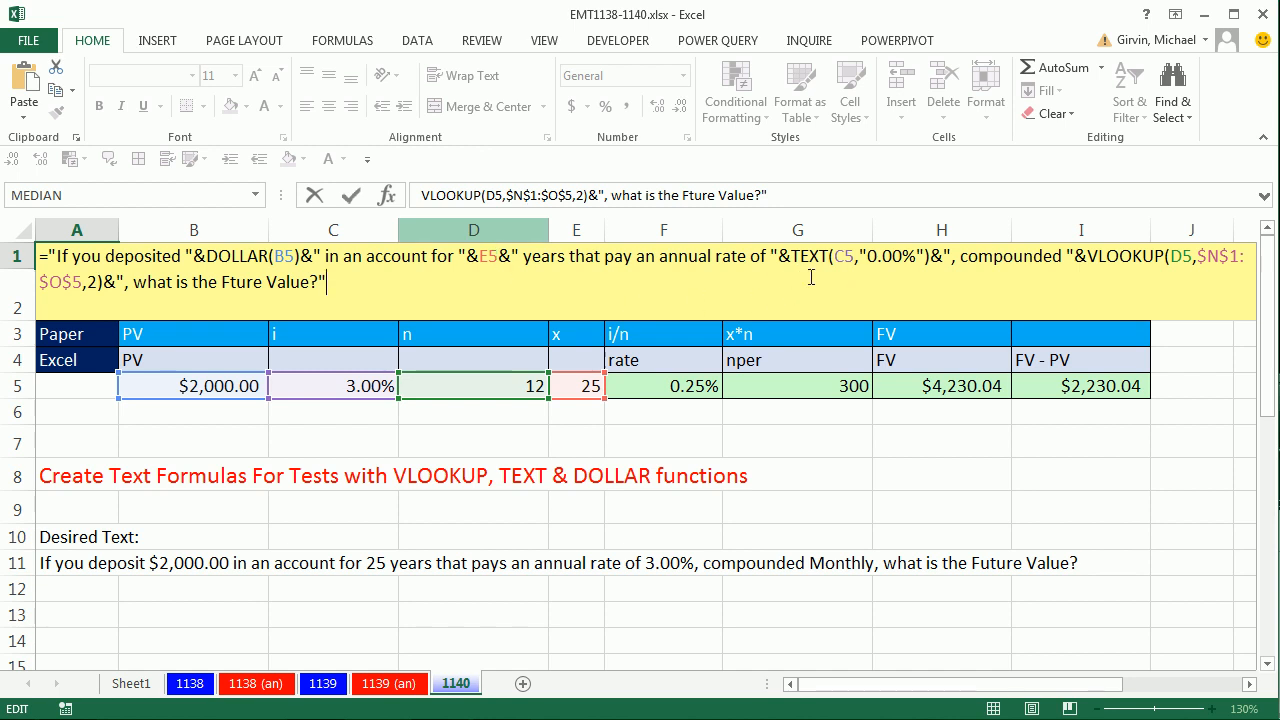
{"action": "mouse_move", "coordinate": [892, 270]}
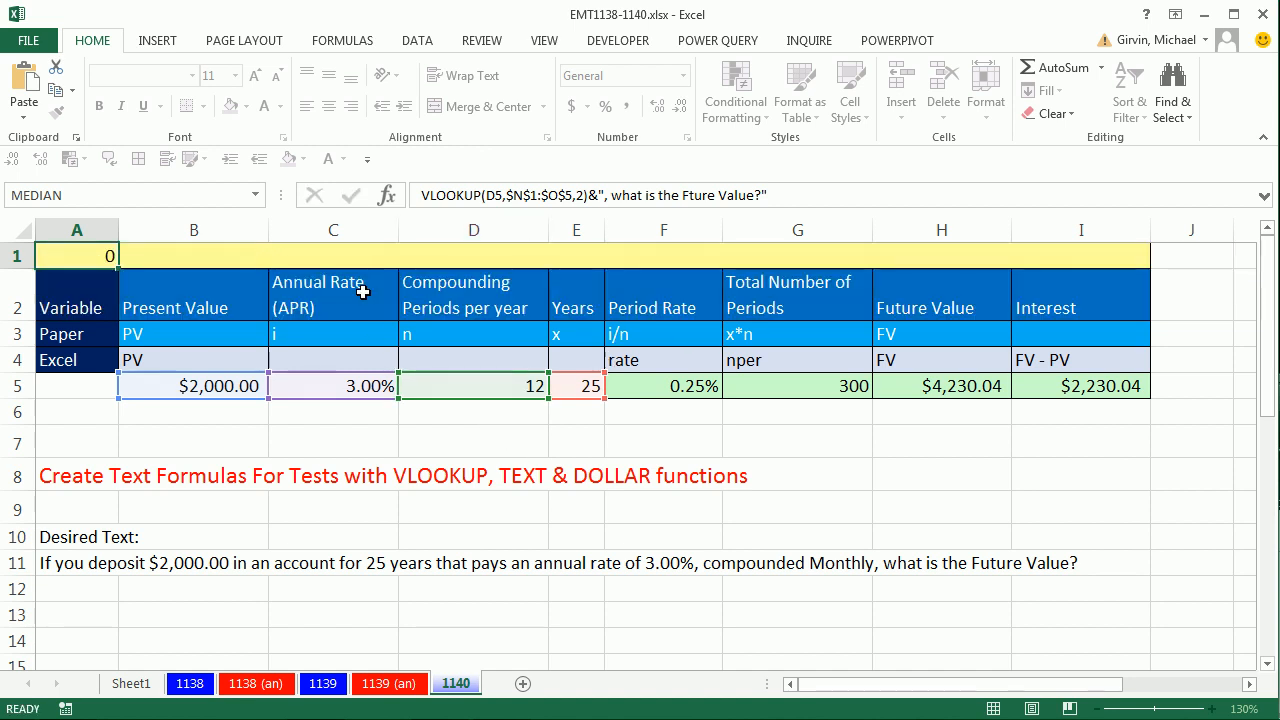
{"action": "left_click", "coordinate": [76, 256]}
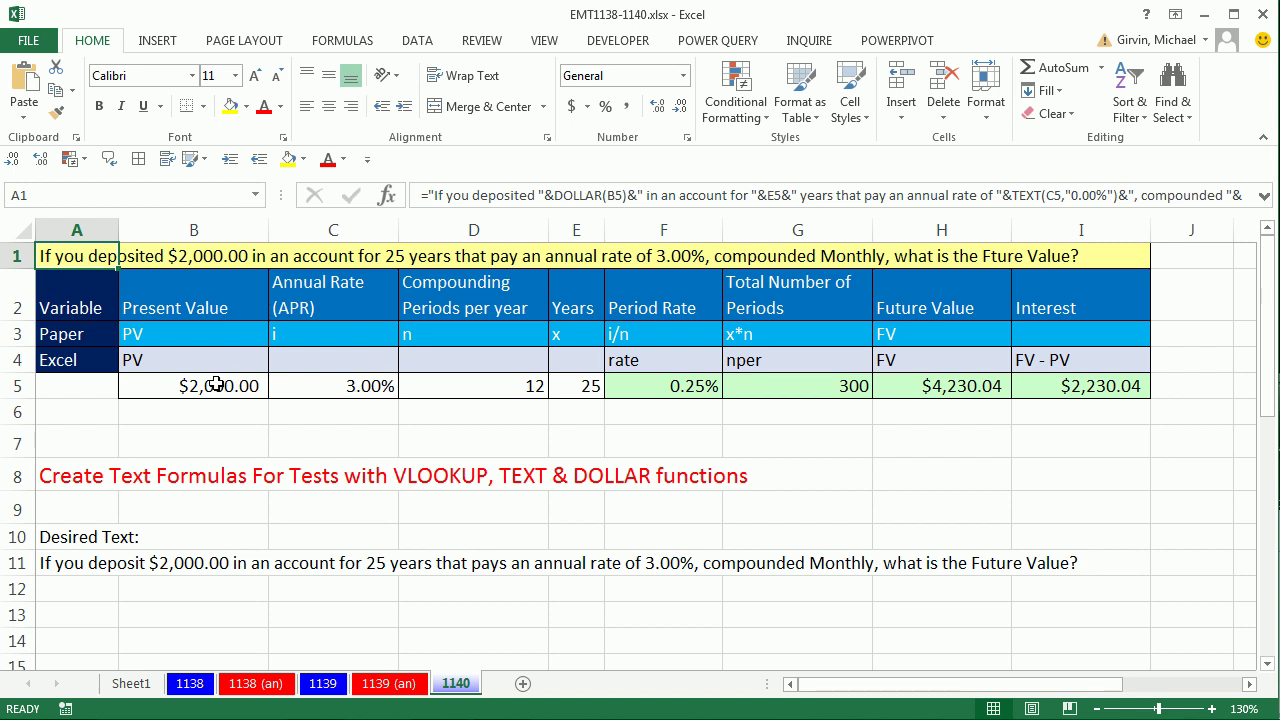
Change row 5 inputs to $6,000, 4.50%, quarterly compounding and 10 years so A1's question updates
{"action": "type", "text": "6"}
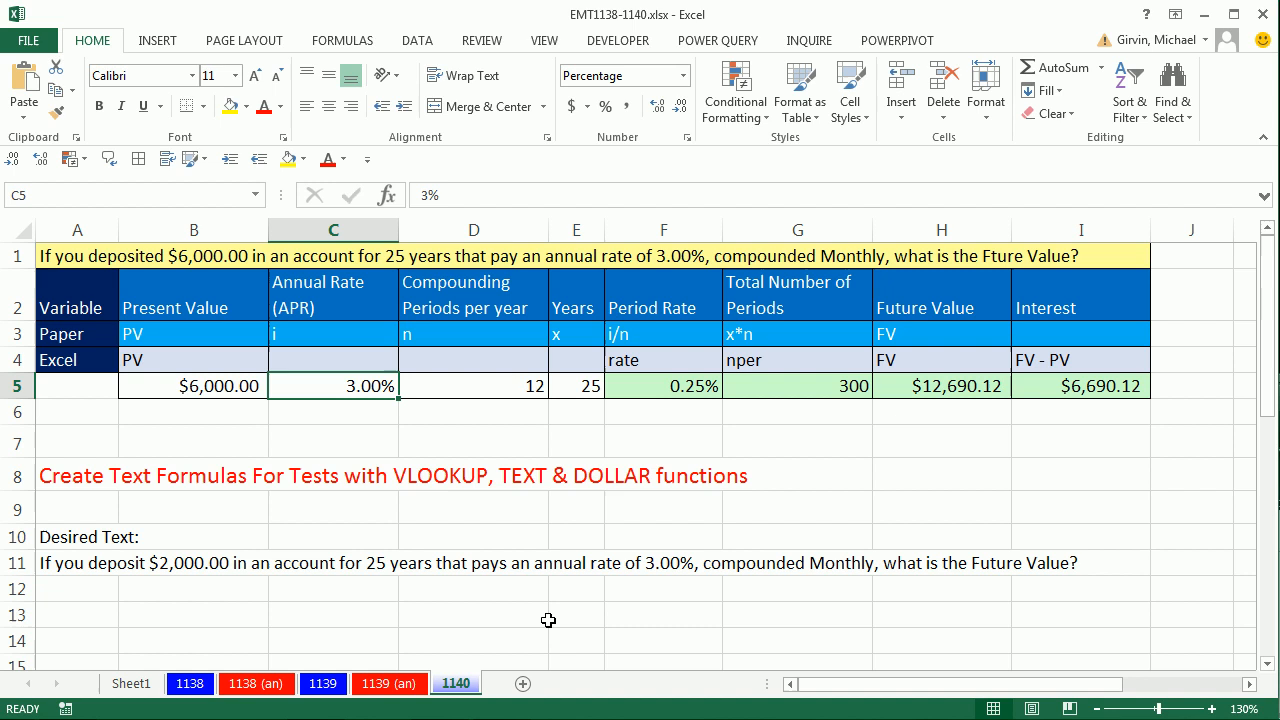
{"action": "type", "text": "4.5%"}
{"action": "left_click", "coordinate": [576, 384]}
{"action": "type", "text": "10"}
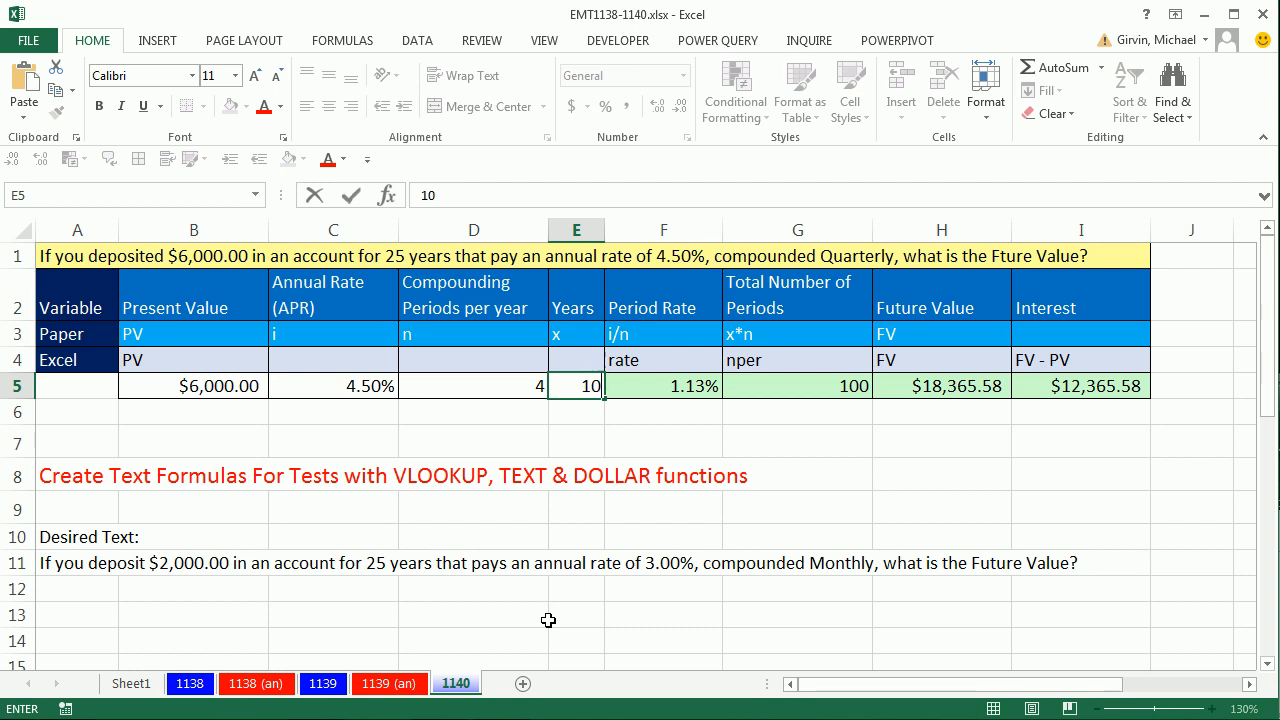
{"action": "key", "text": "Enter"}
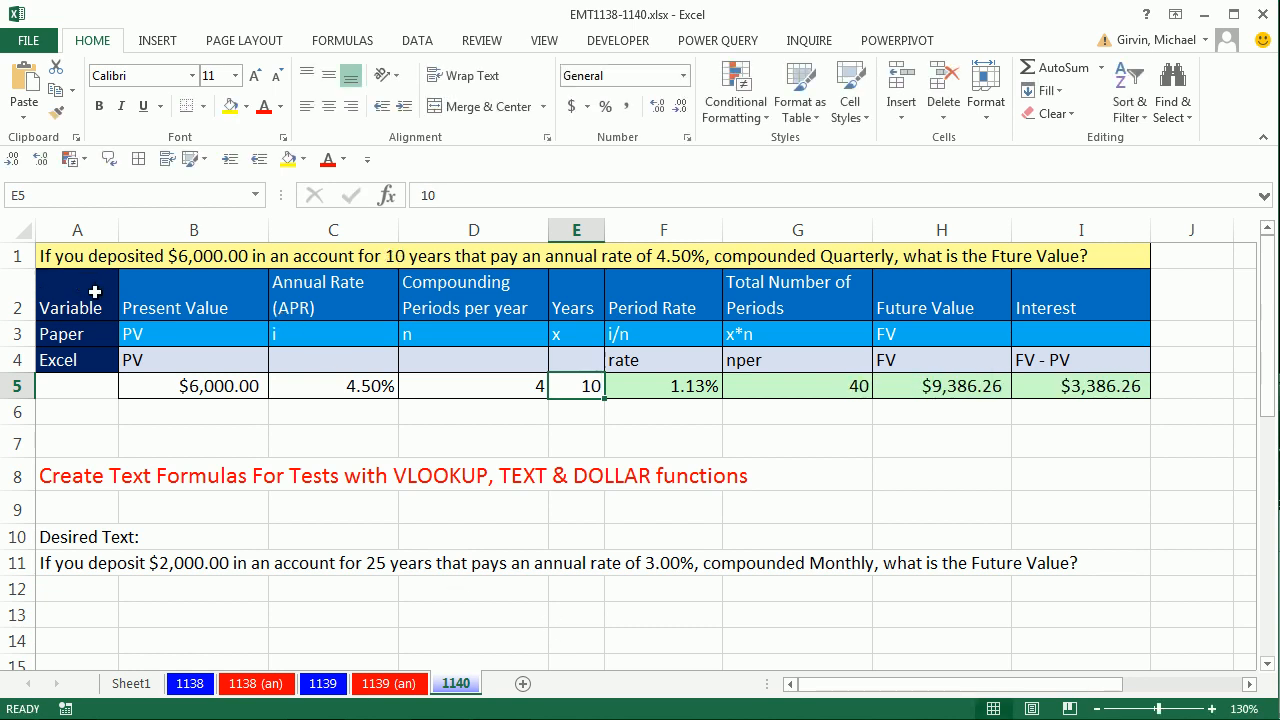
{"action": "mouse_move", "coordinate": [520, 280]}
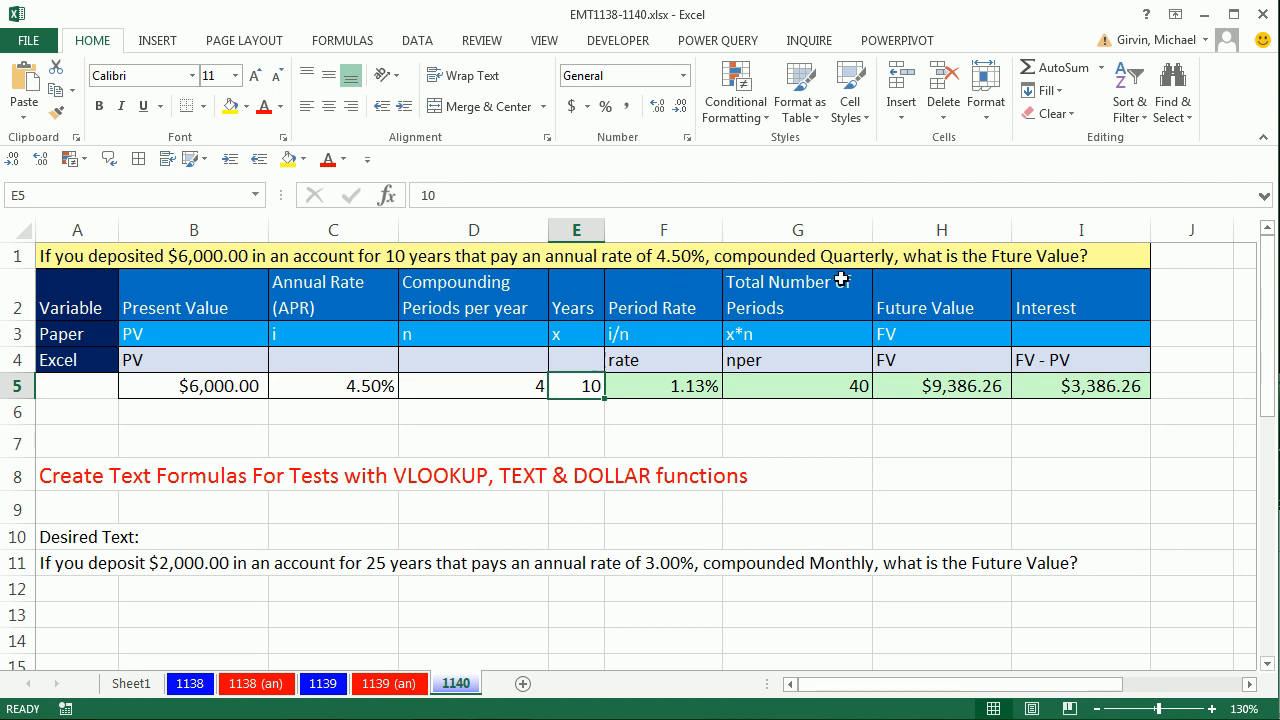
{"action": "mouse_move", "coordinate": [528, 428]}
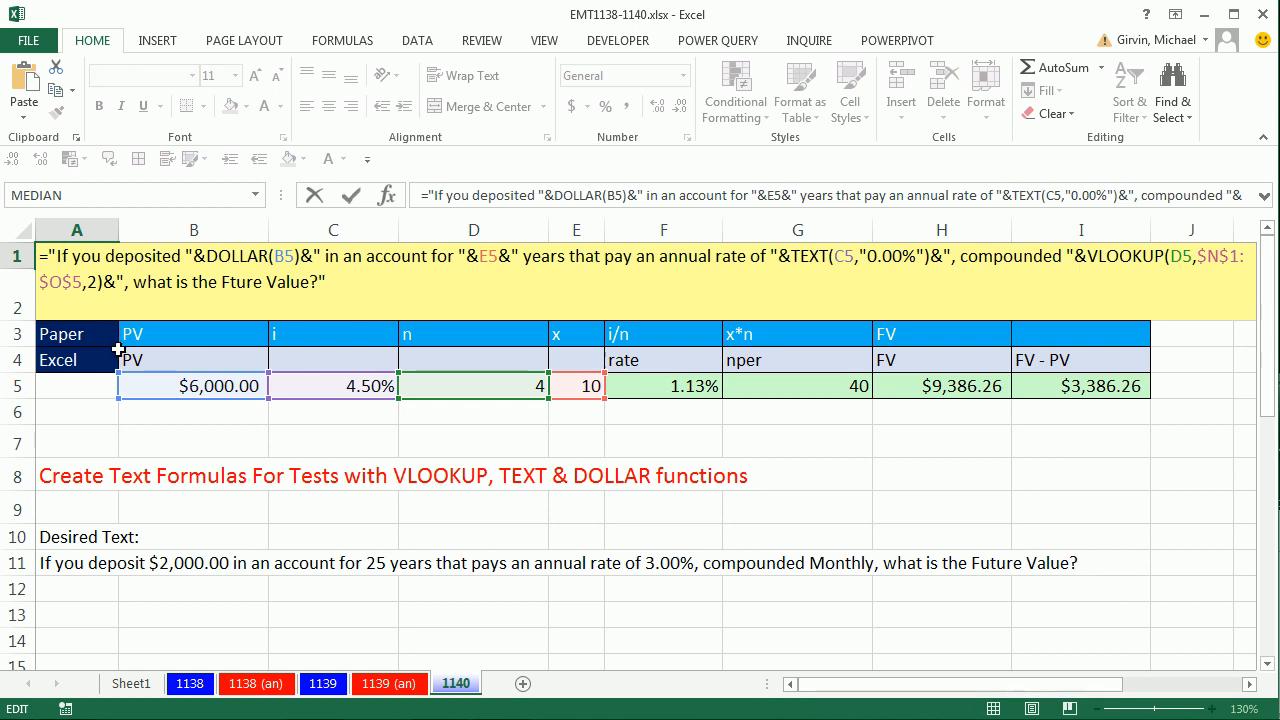
{"action": "mouse_move", "coordinate": [474, 426]}
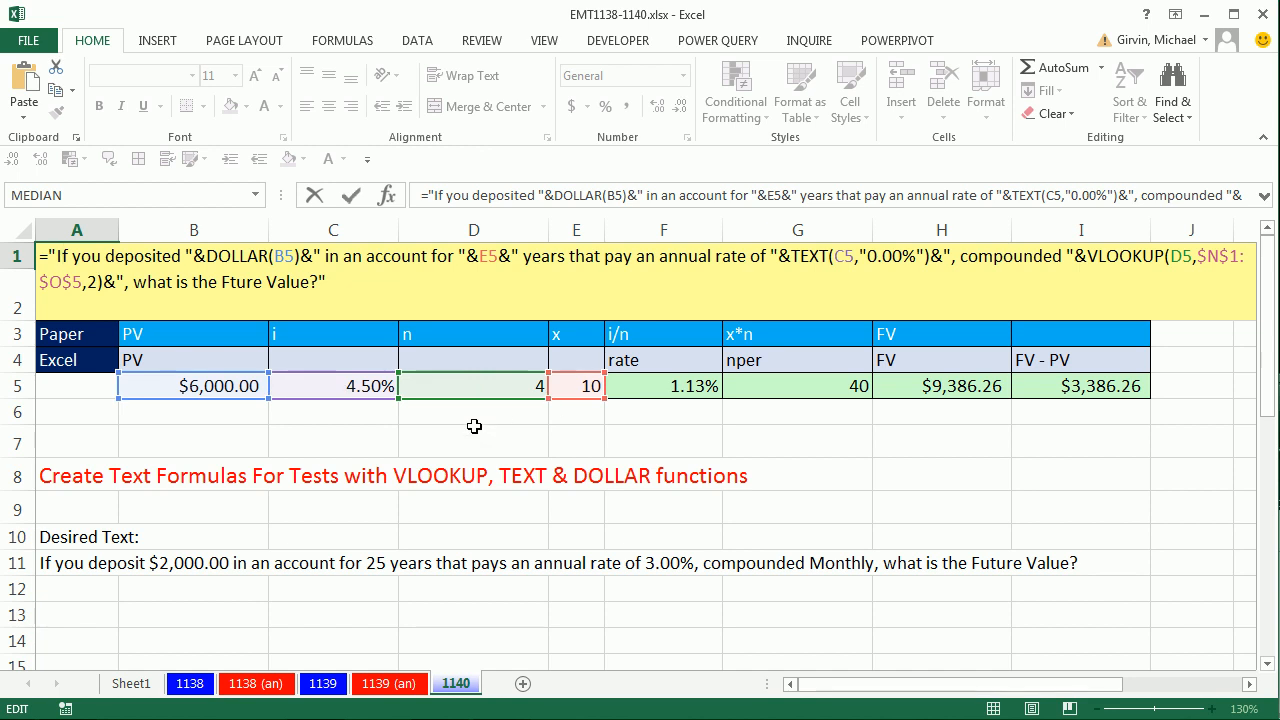